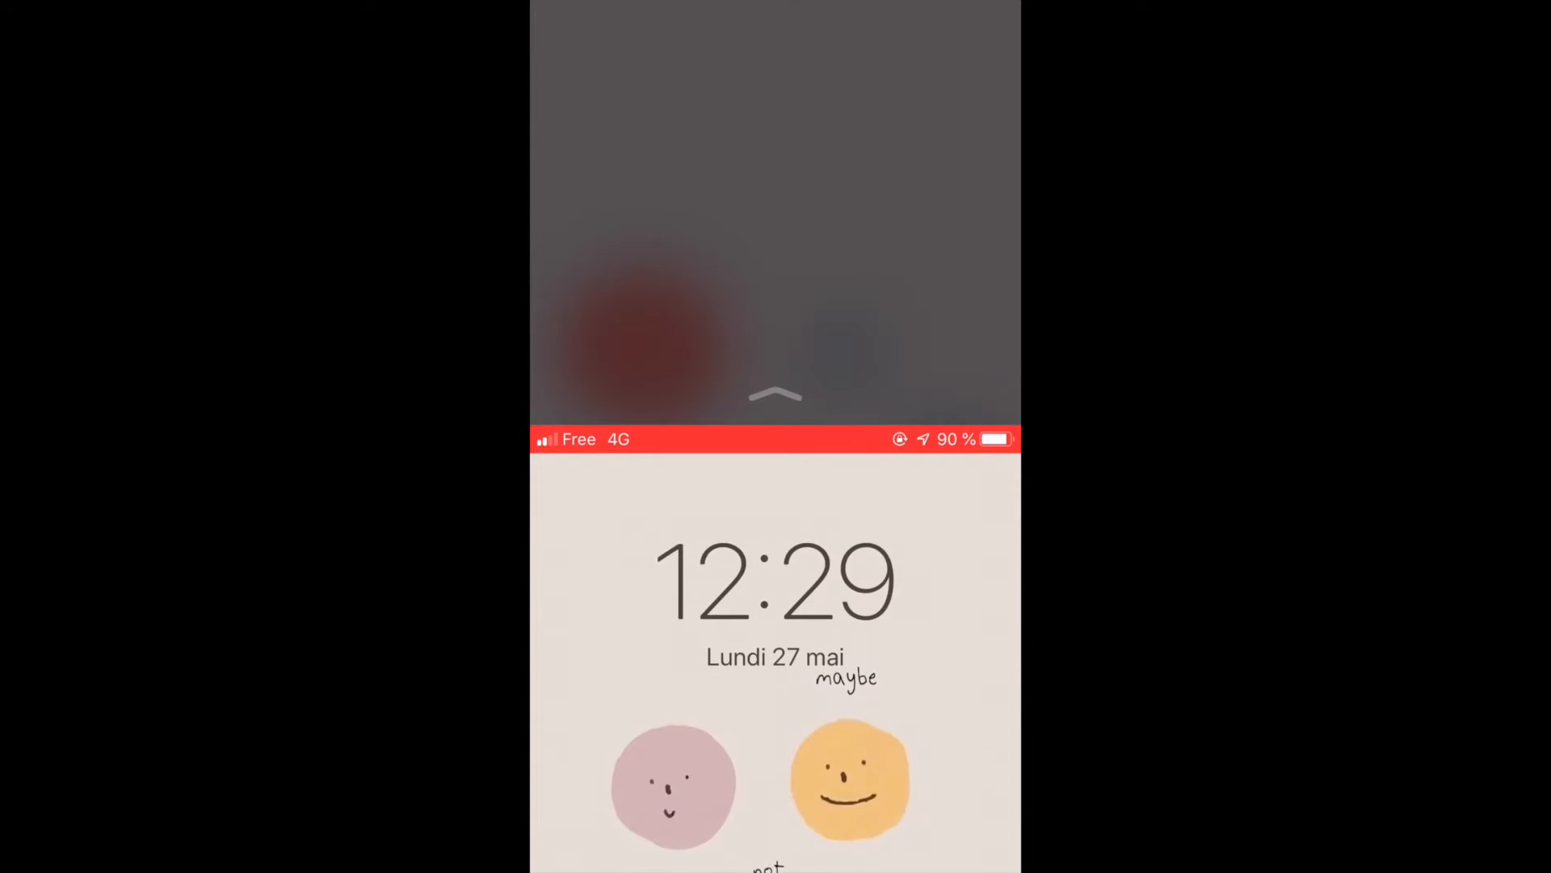
# Step: Unlock the iPhone to land on the second home screen page of apps and folders
pyautogui.scroll(-3)
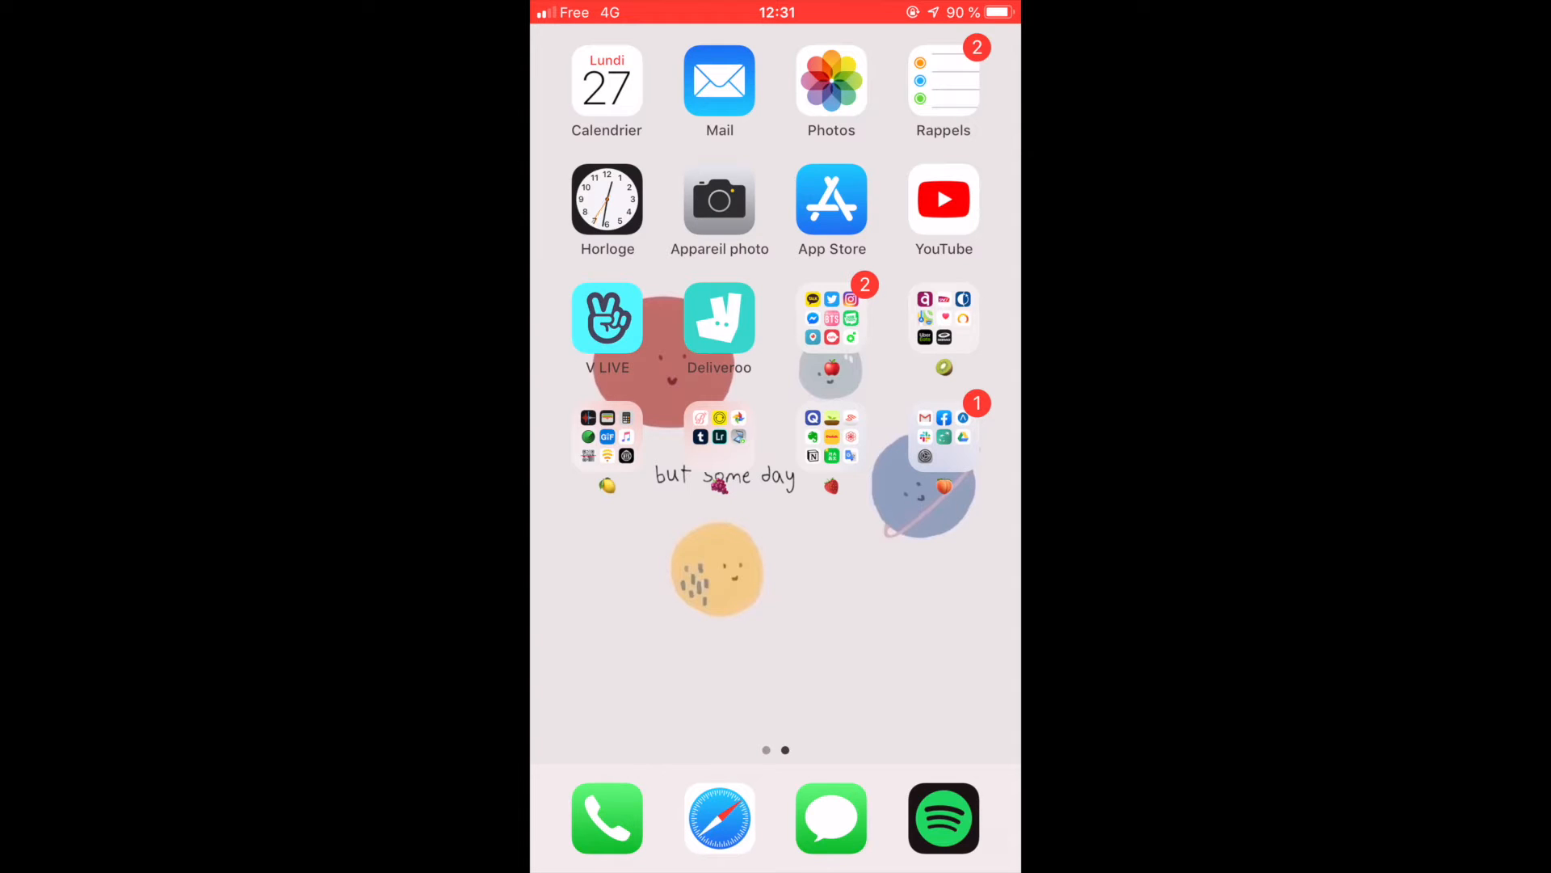
pyautogui.click(606, 83)
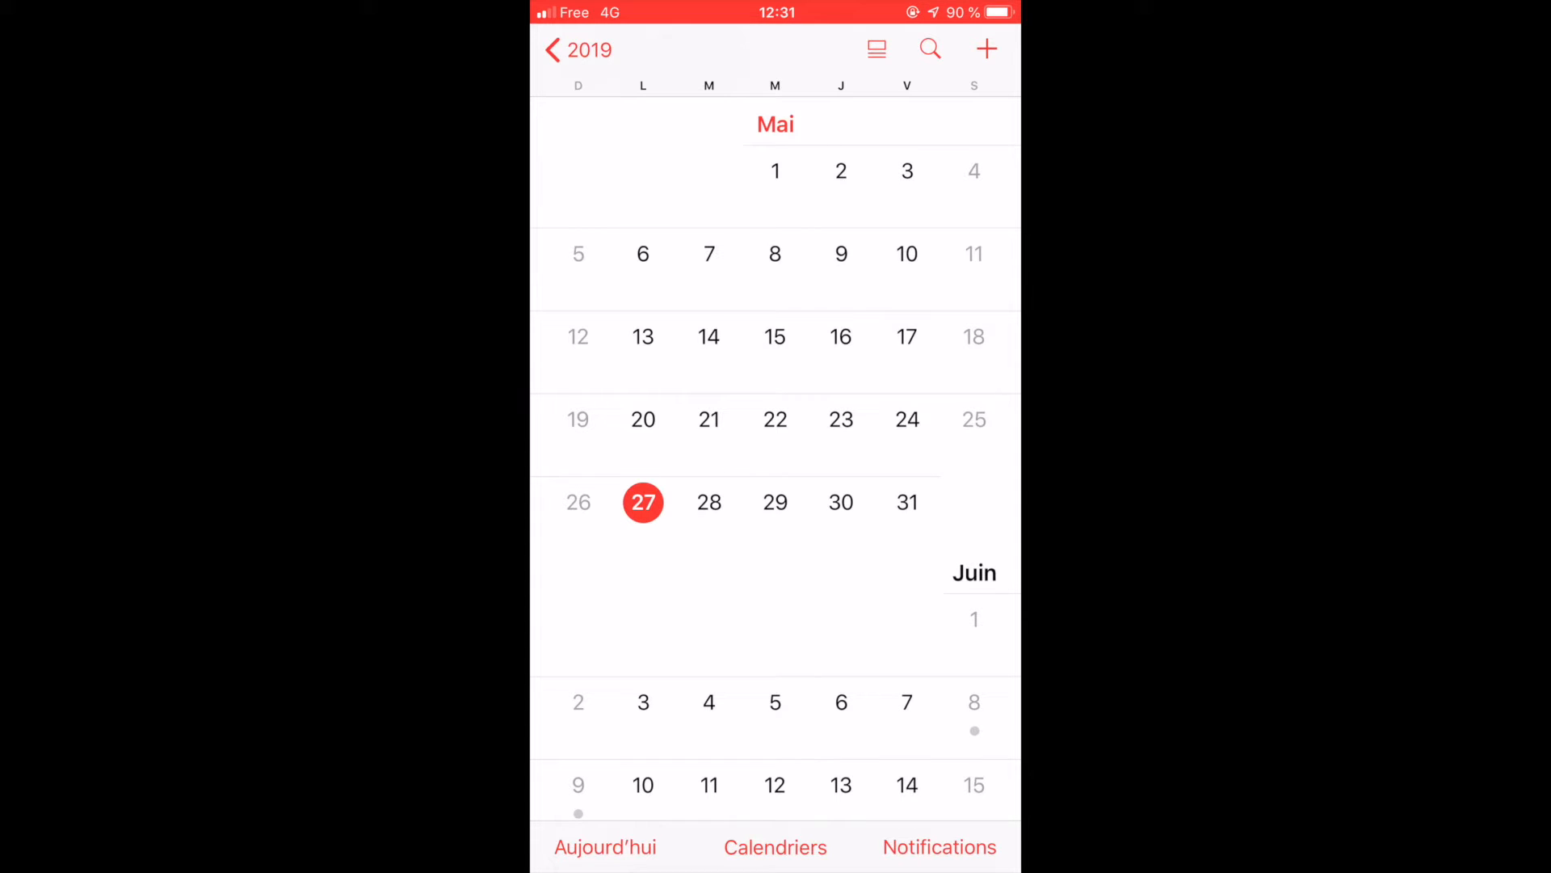
pyautogui.scroll(-3)
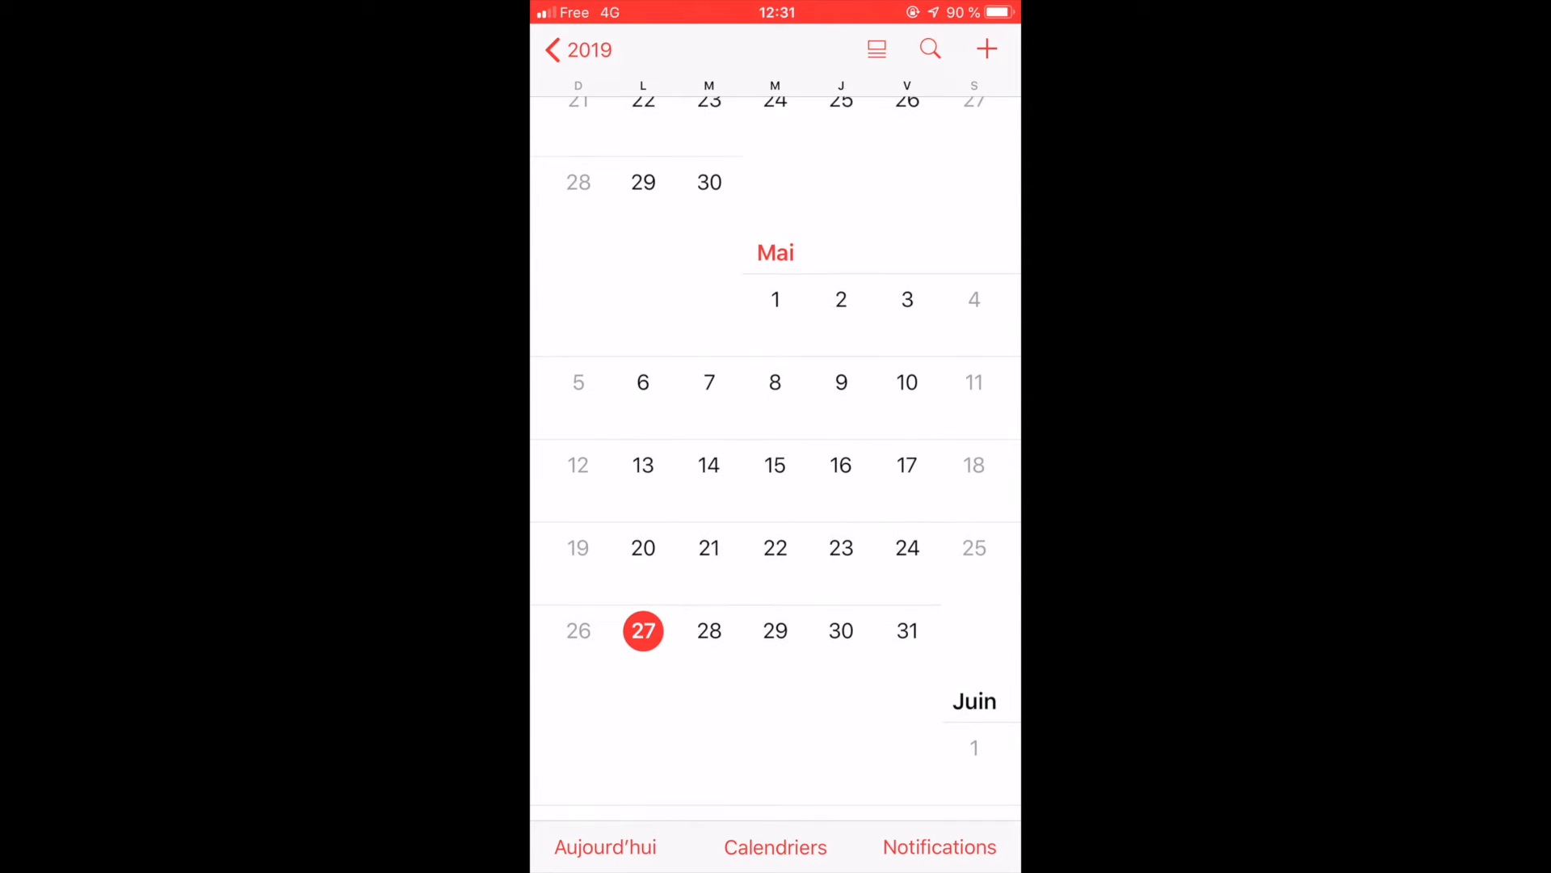
pyautogui.scroll(3)
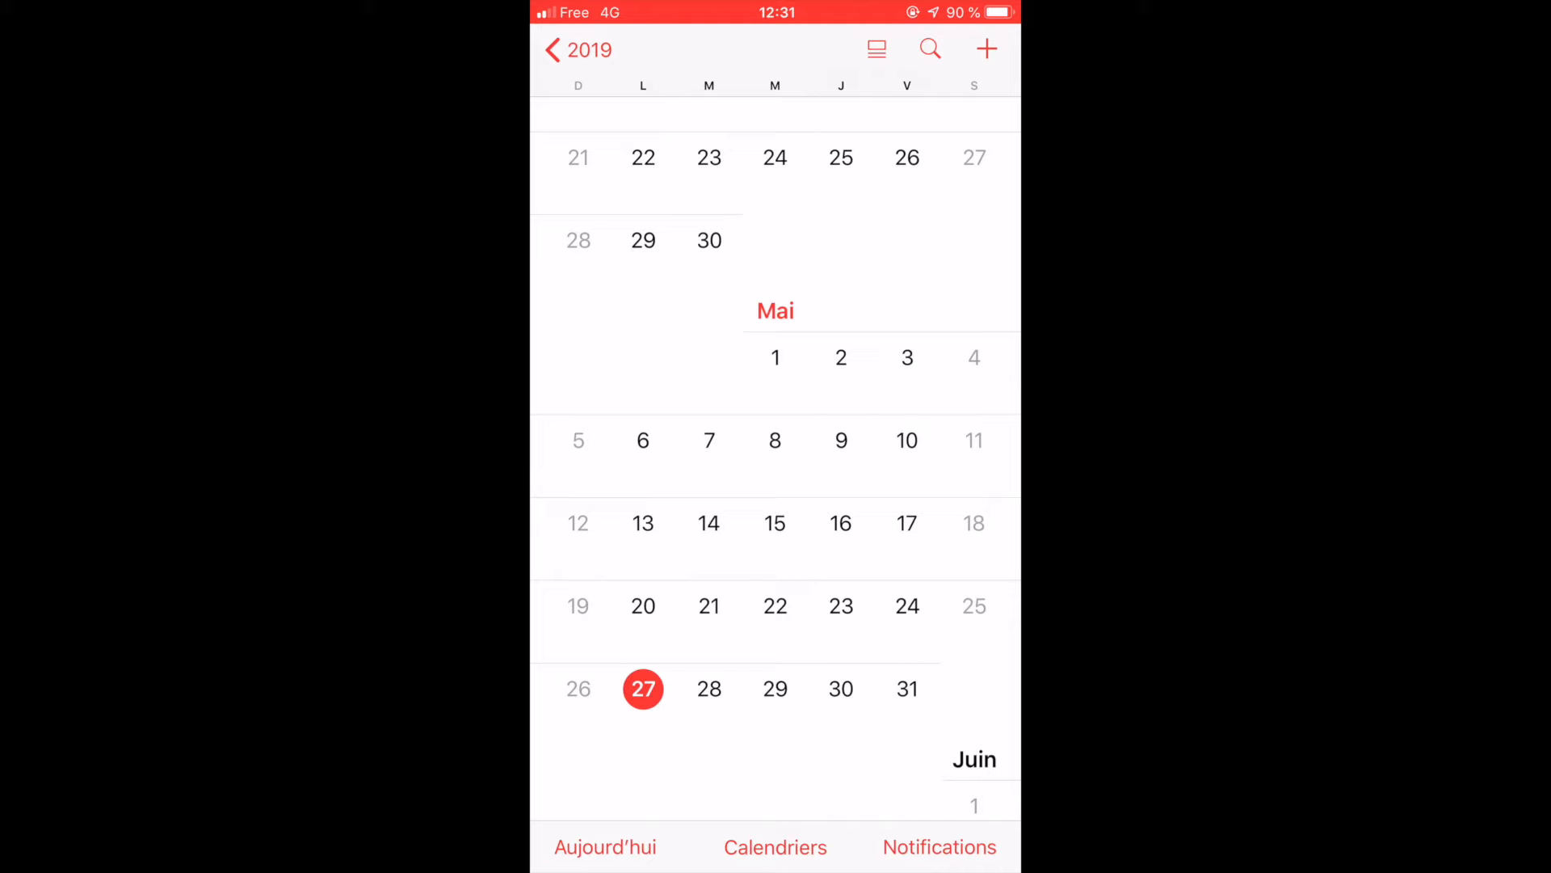
pyautogui.press('home')
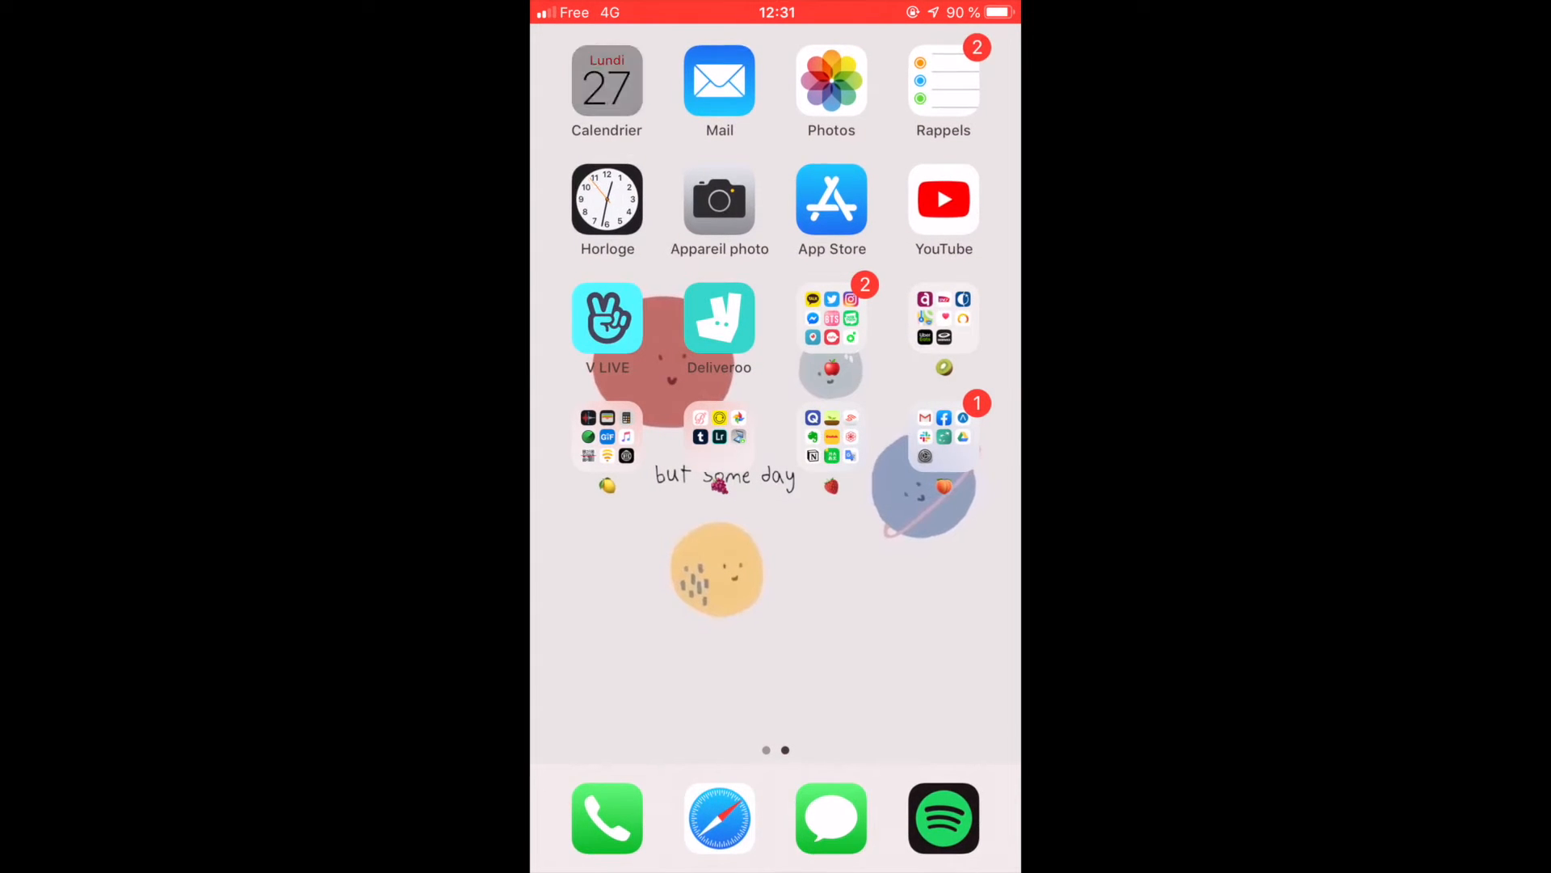
pyautogui.click(606, 80)
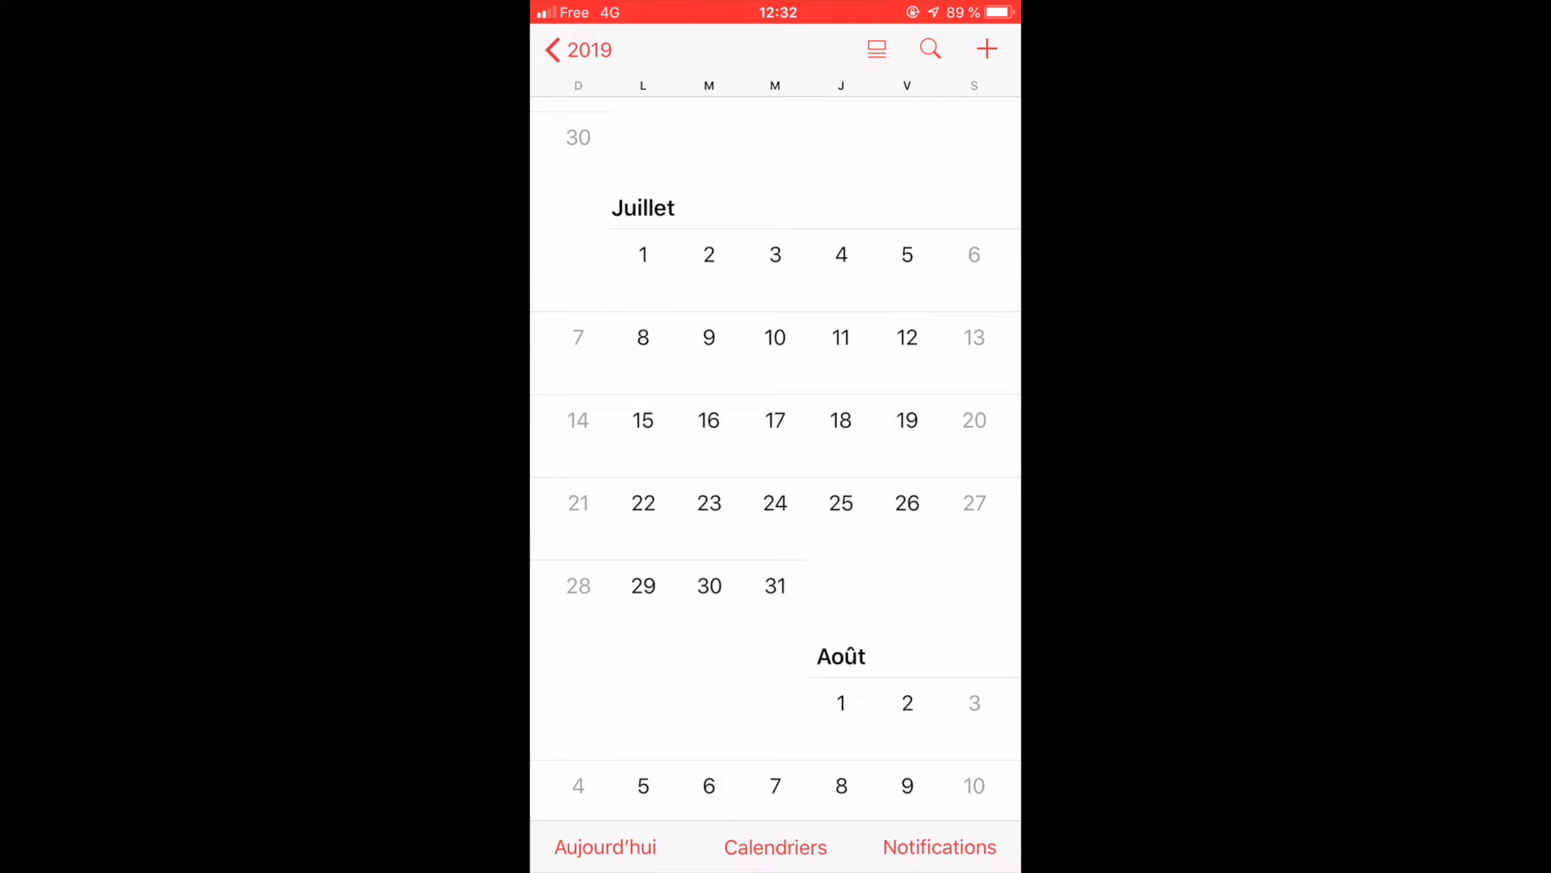
pyautogui.press('home')
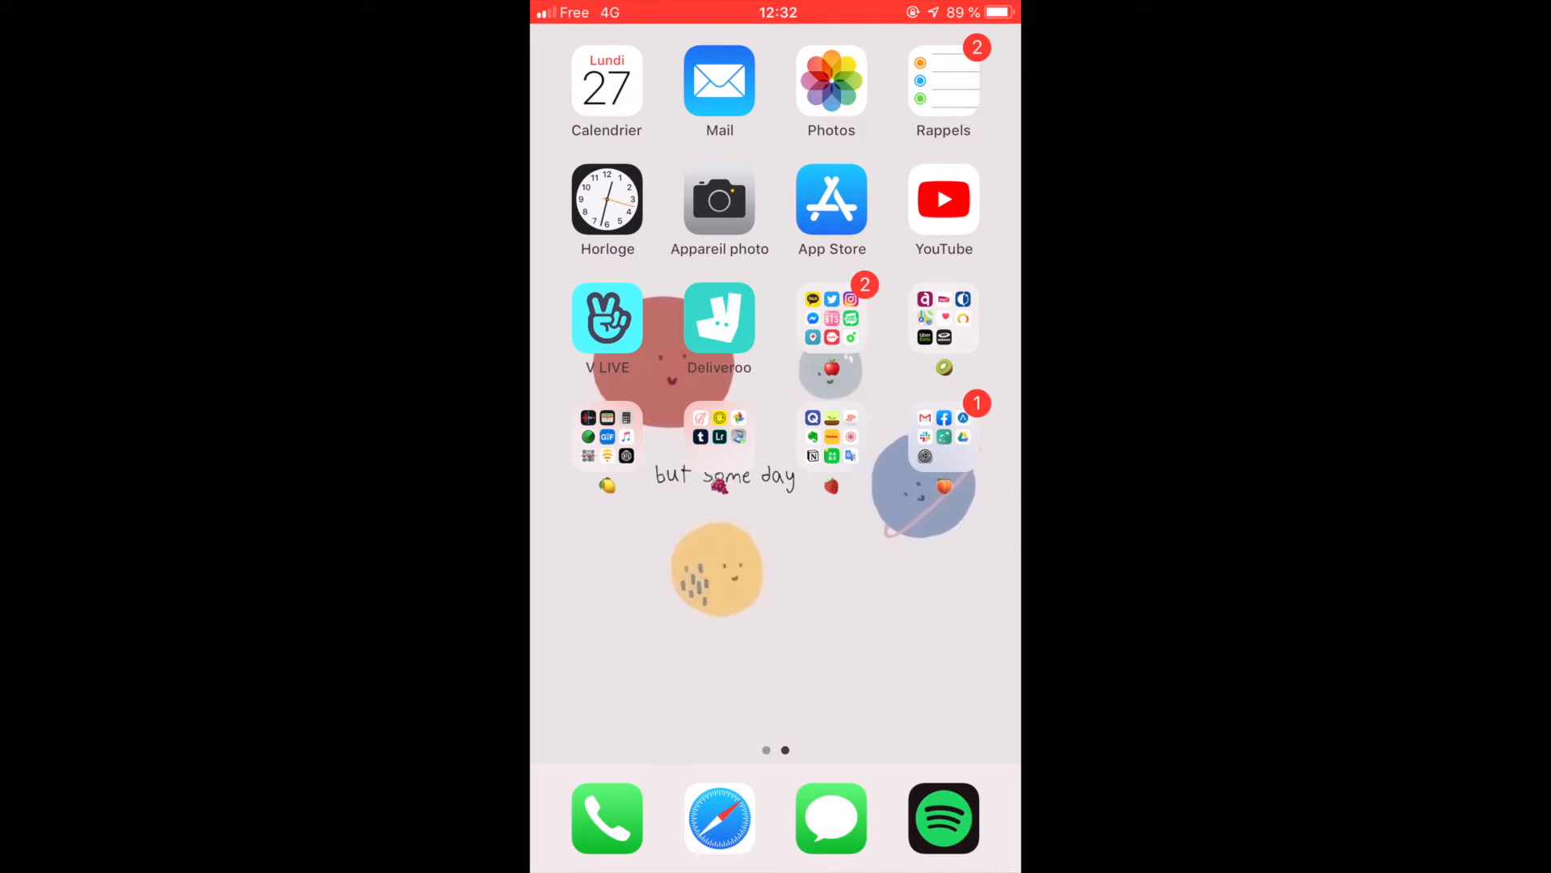
# Step: Browse the combined Toutes inbox in Mail, then return to the Boîtes mailbox list
pyautogui.click(719, 81)
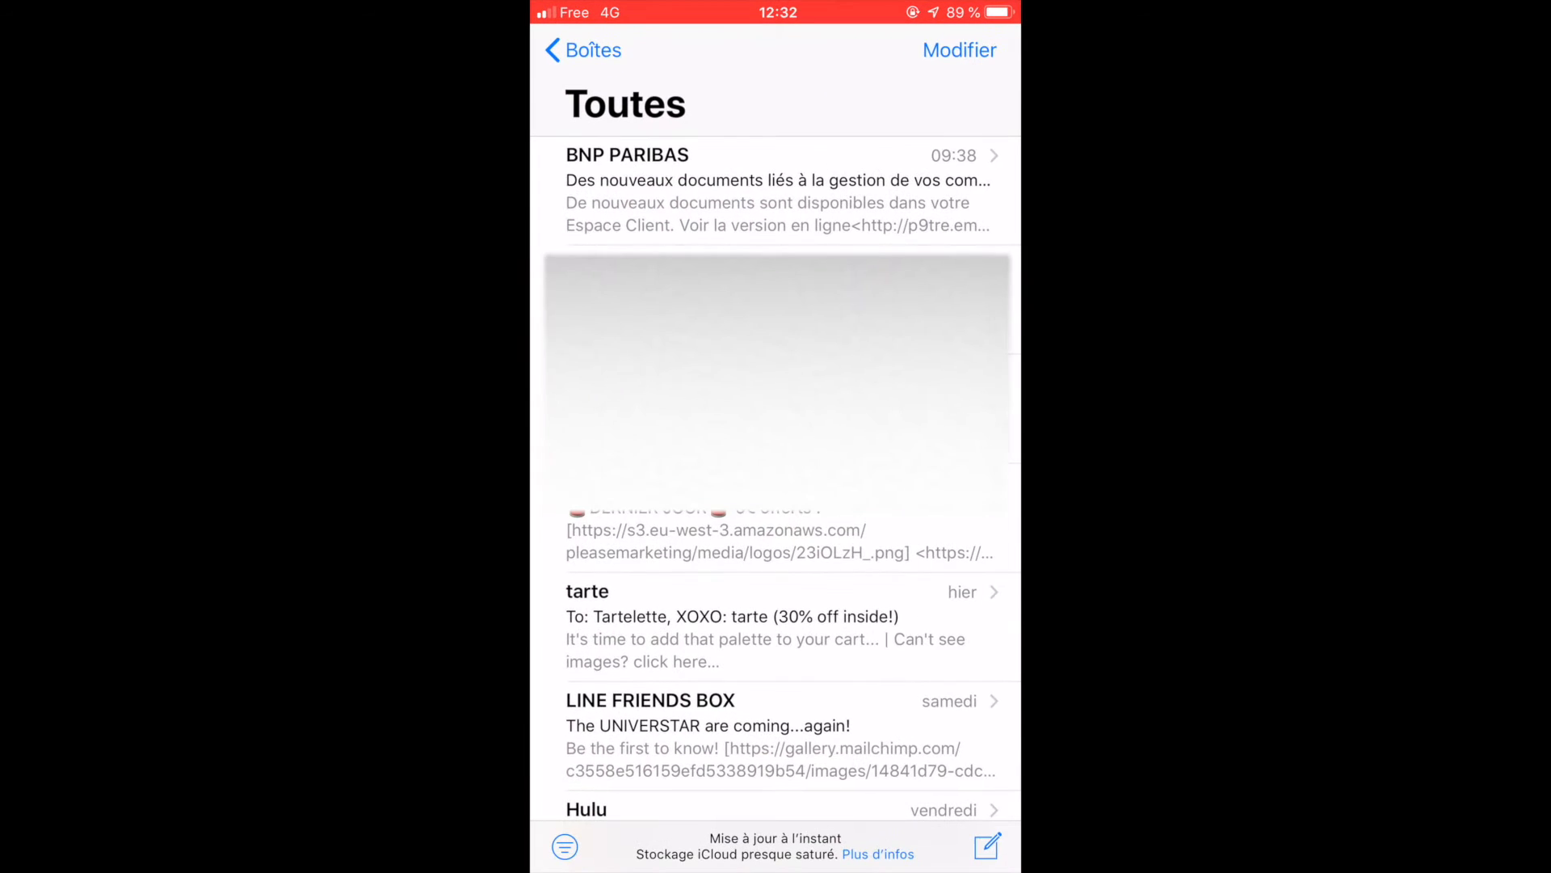
pyautogui.scroll(-3)
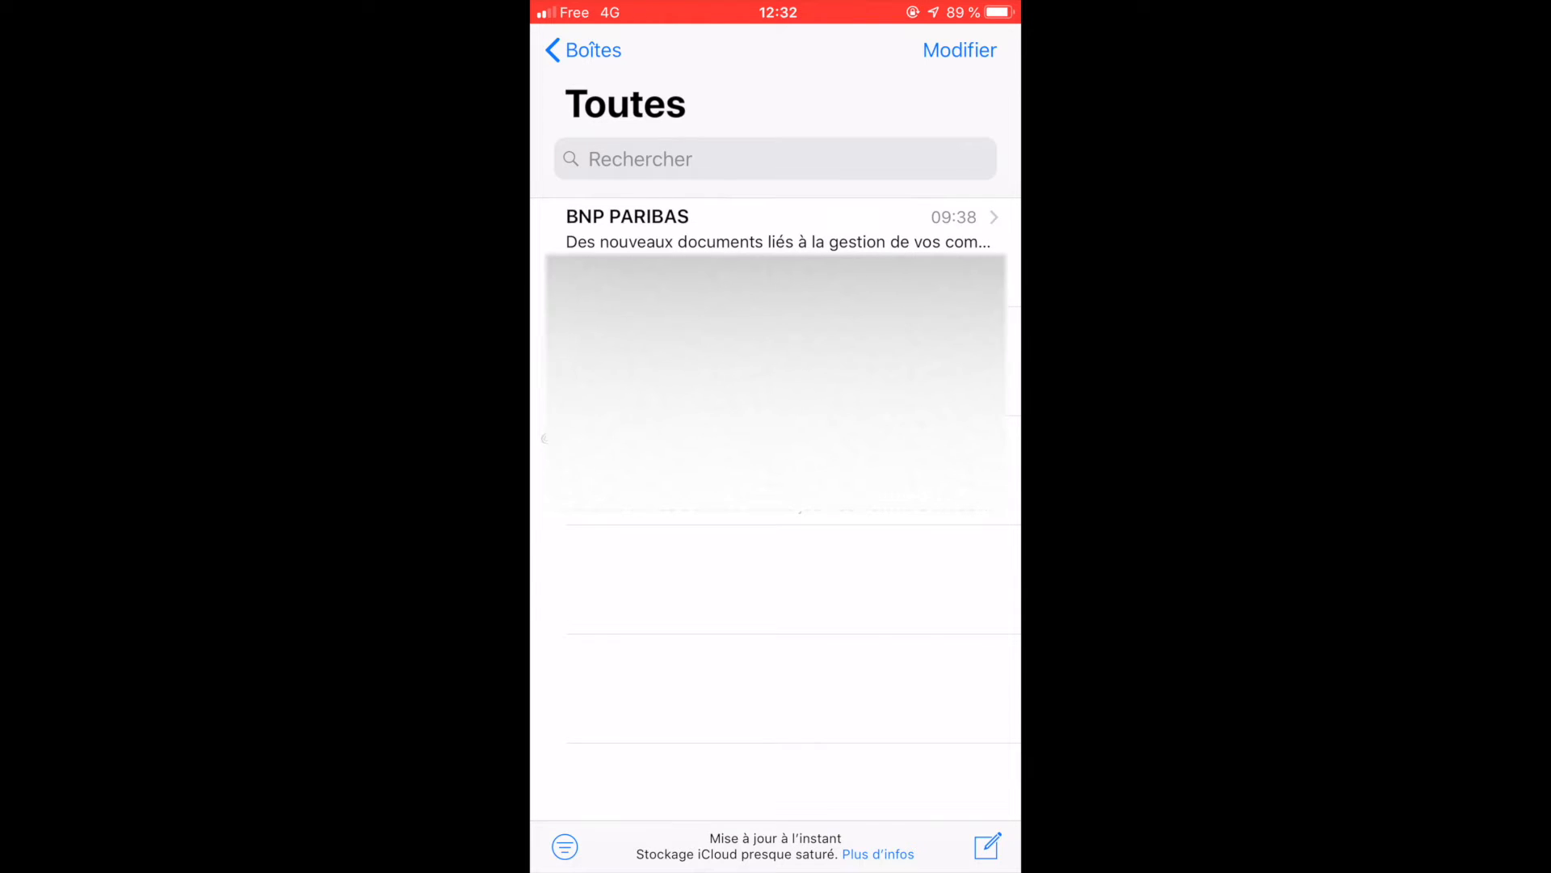
pyautogui.click(583, 50)
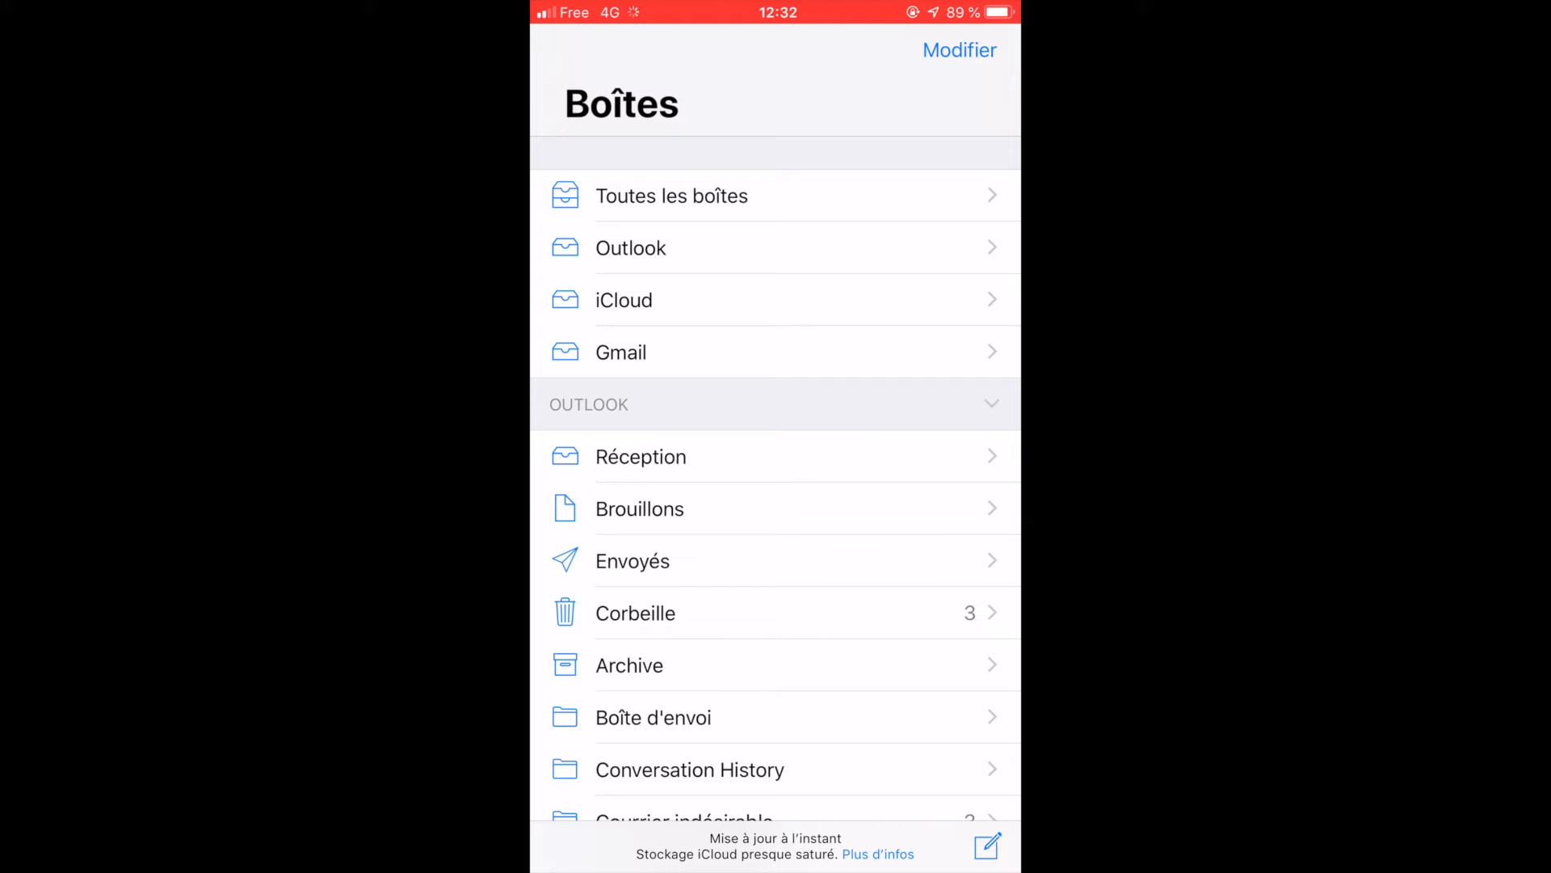
# Step: Leave Mail and return to the home screen via the Home button
pyautogui.scroll(-3)
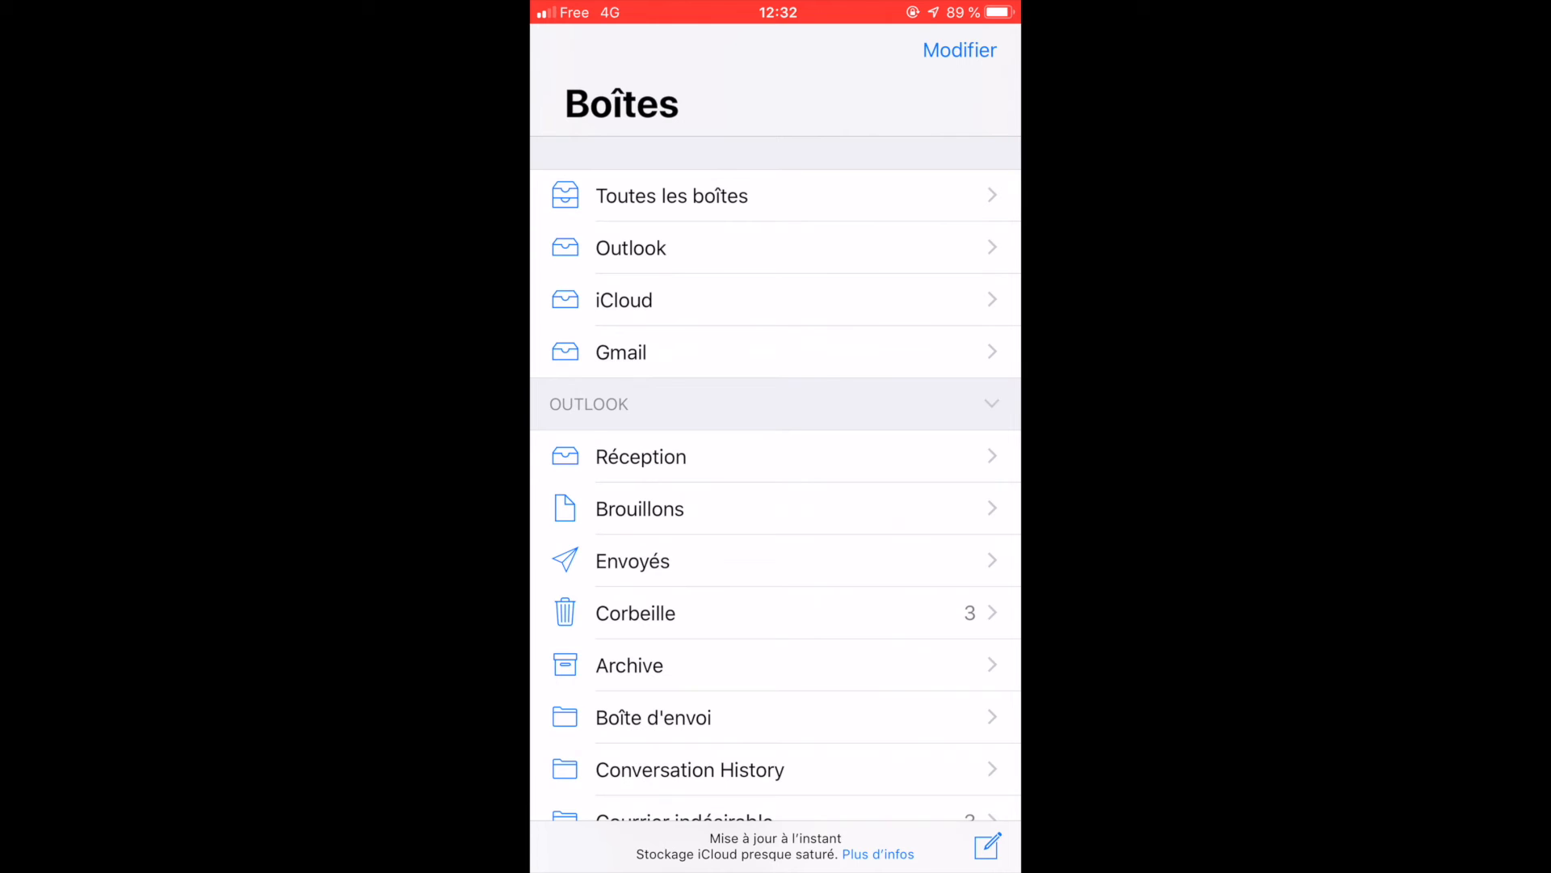
pyautogui.press('home')
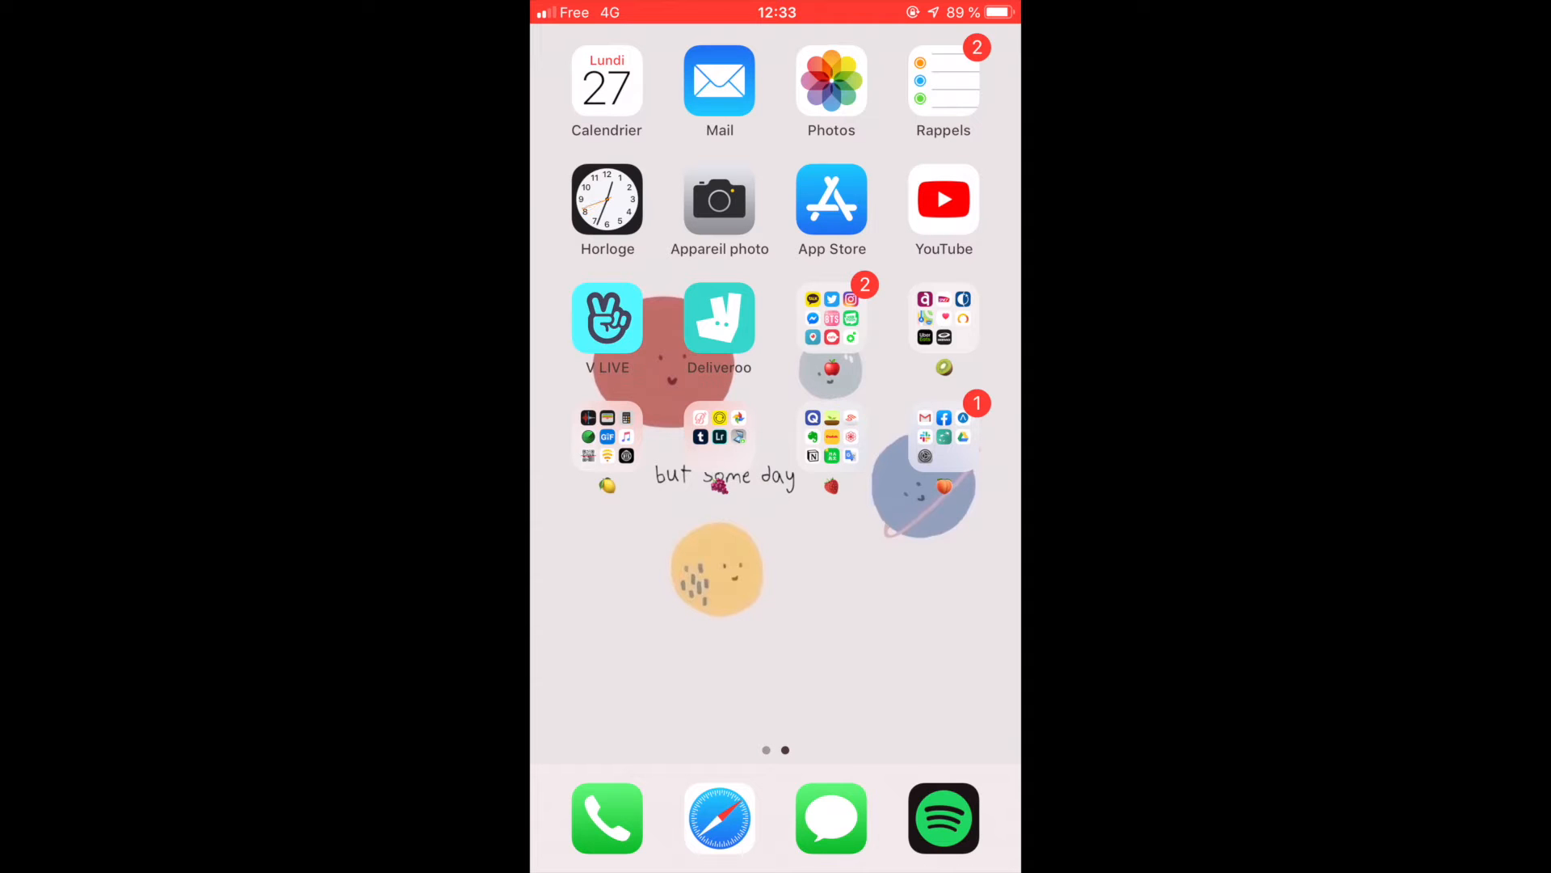
# Step: Launch Rappels to show the Programmés list with today's and 5 June reminders
pyautogui.click(942, 80)
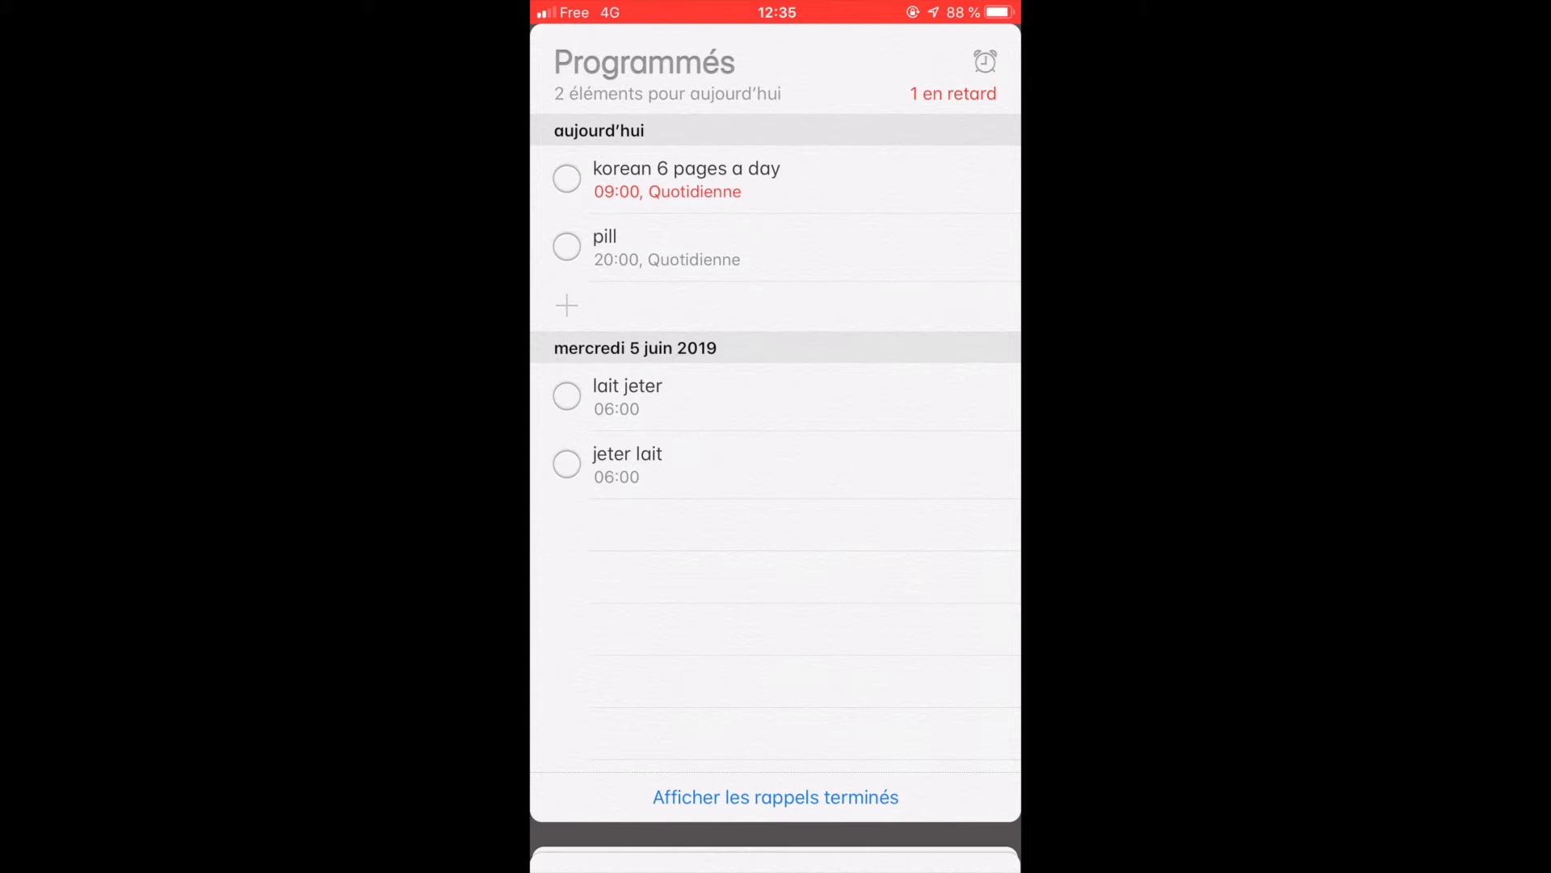
# Step: View the korean 6 pages a day reminder's Détails and close them with OK, unchanged
pyautogui.click(687, 168)
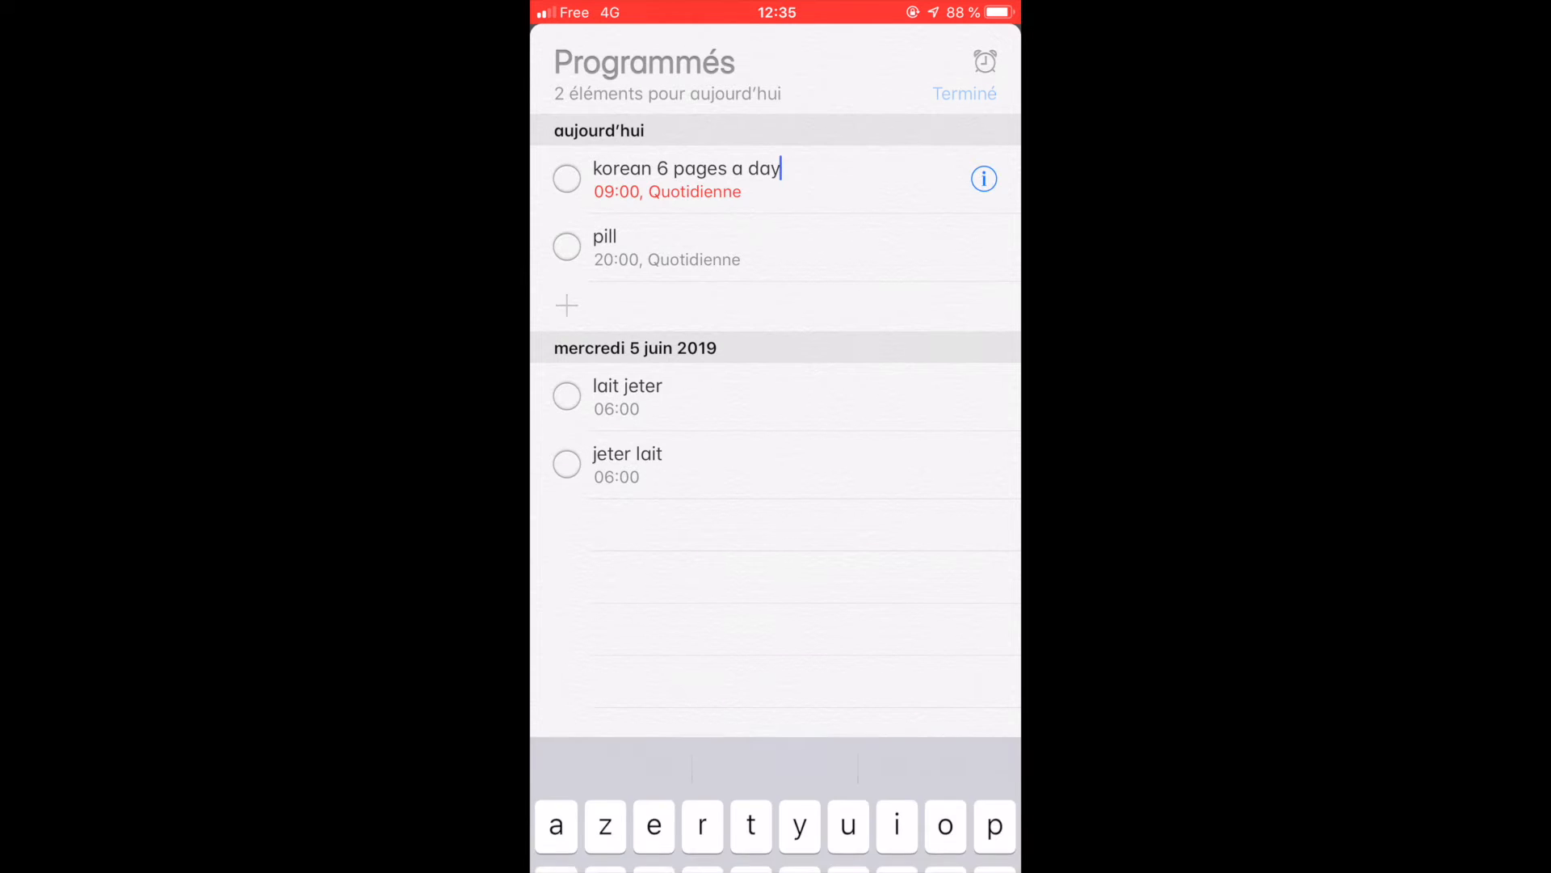
pyautogui.click(984, 180)
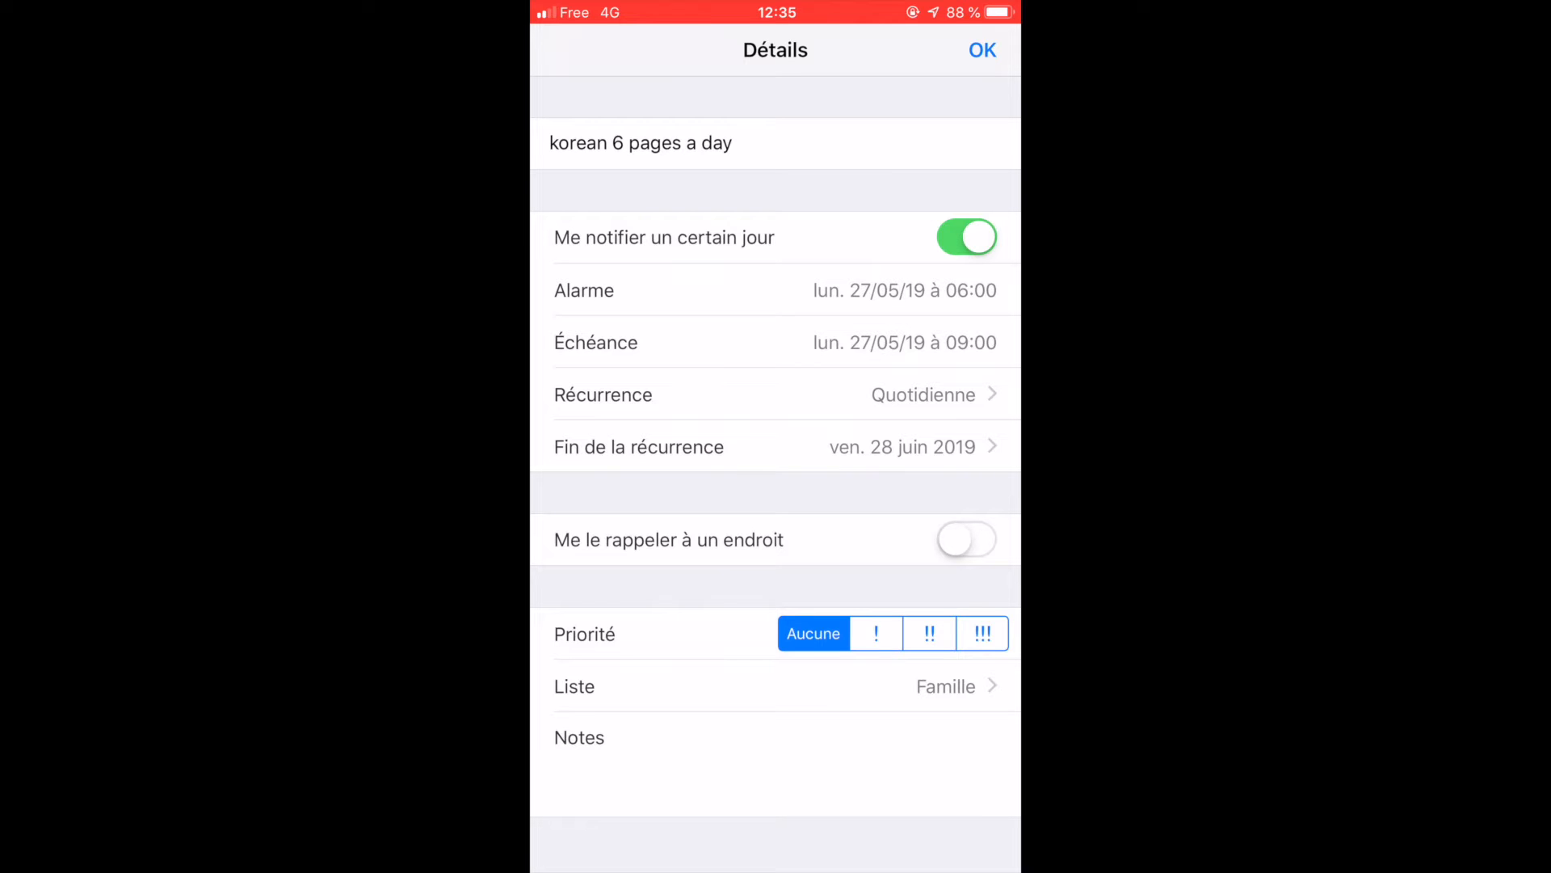
pyautogui.click(981, 50)
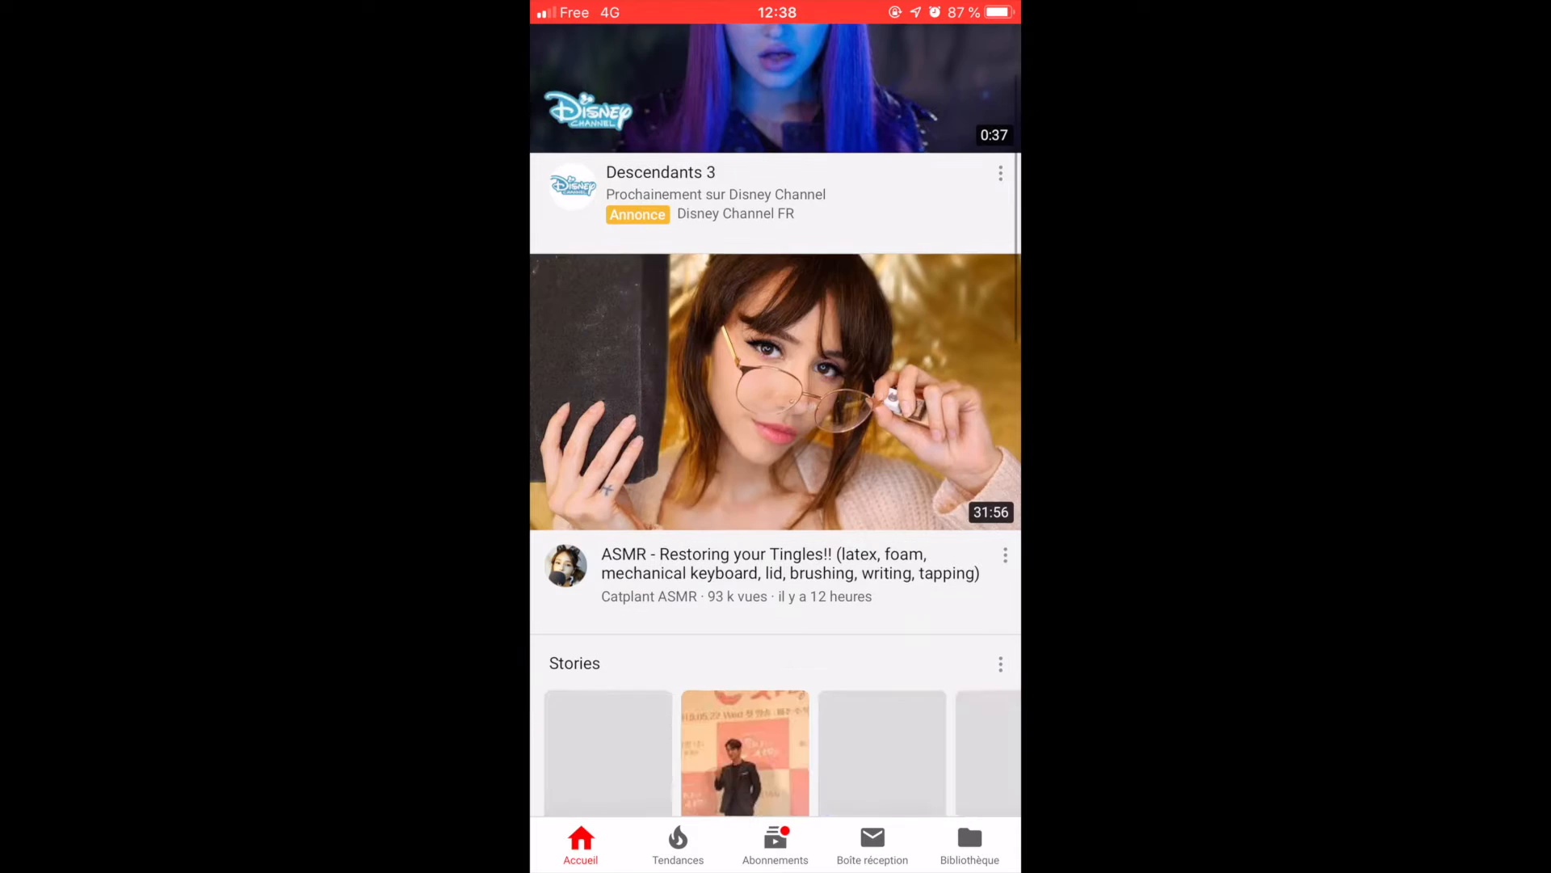
# Step: Browse YouTube's inbox Notifications of recent uploads, then return to the home screen
pyautogui.scroll(-3)
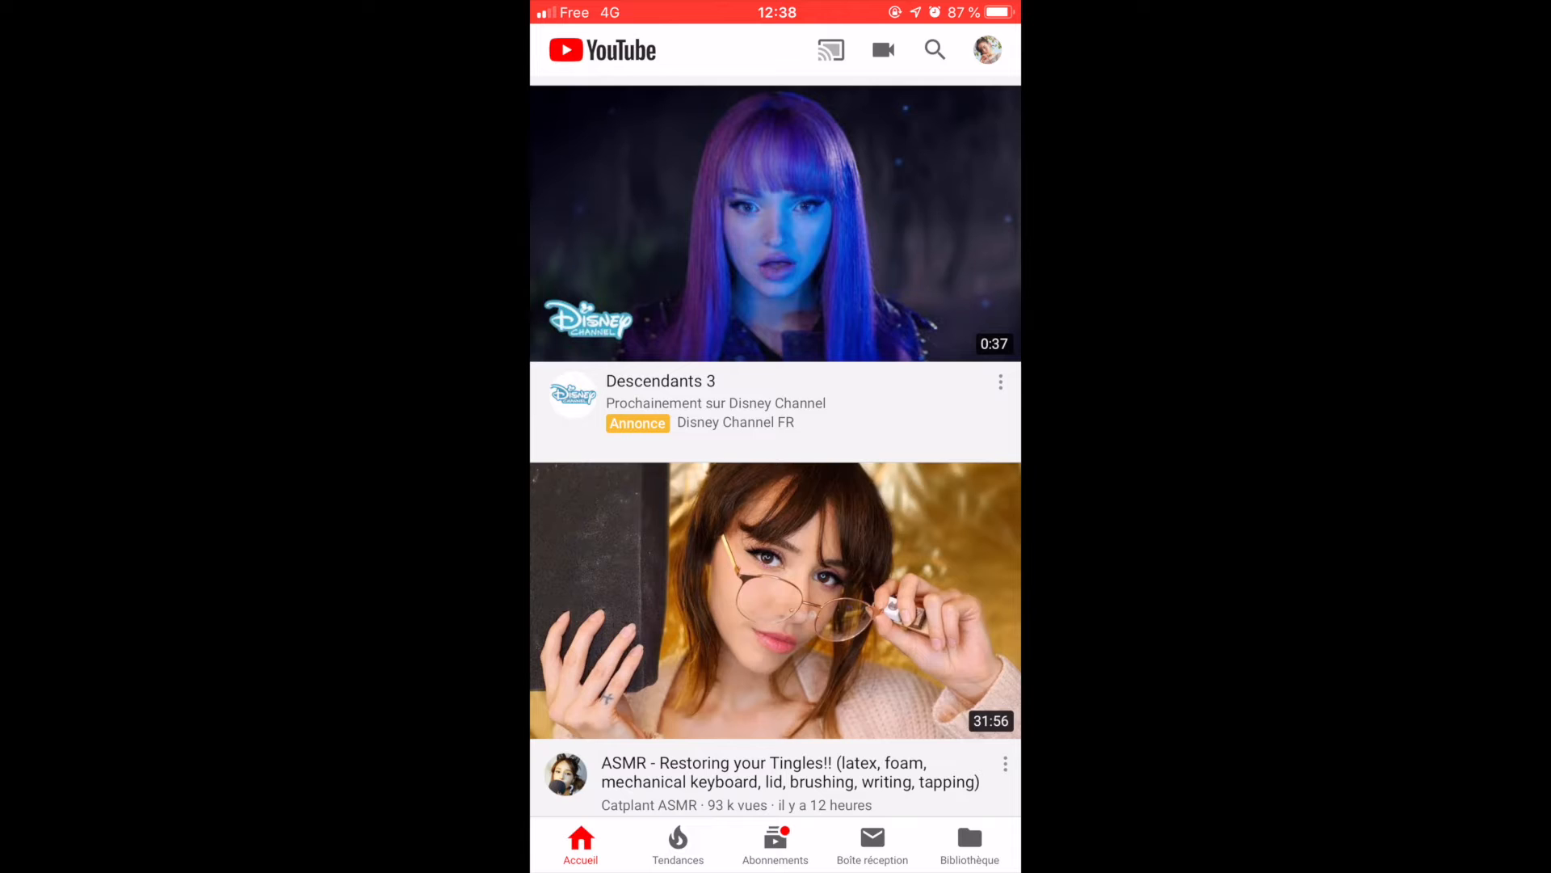
pyautogui.click(871, 843)
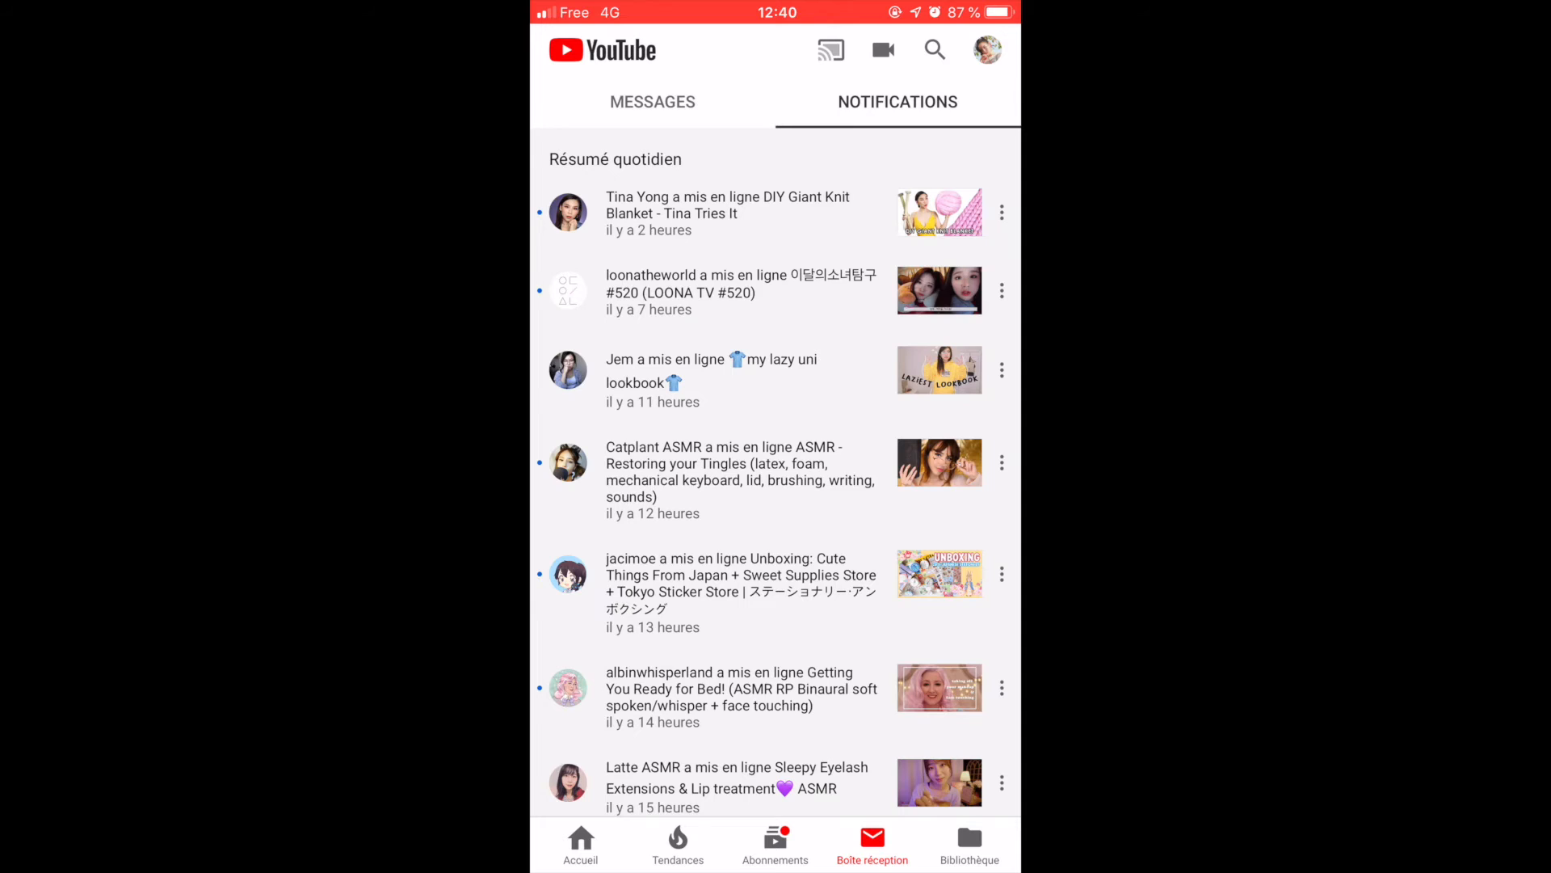
pyautogui.press('home')
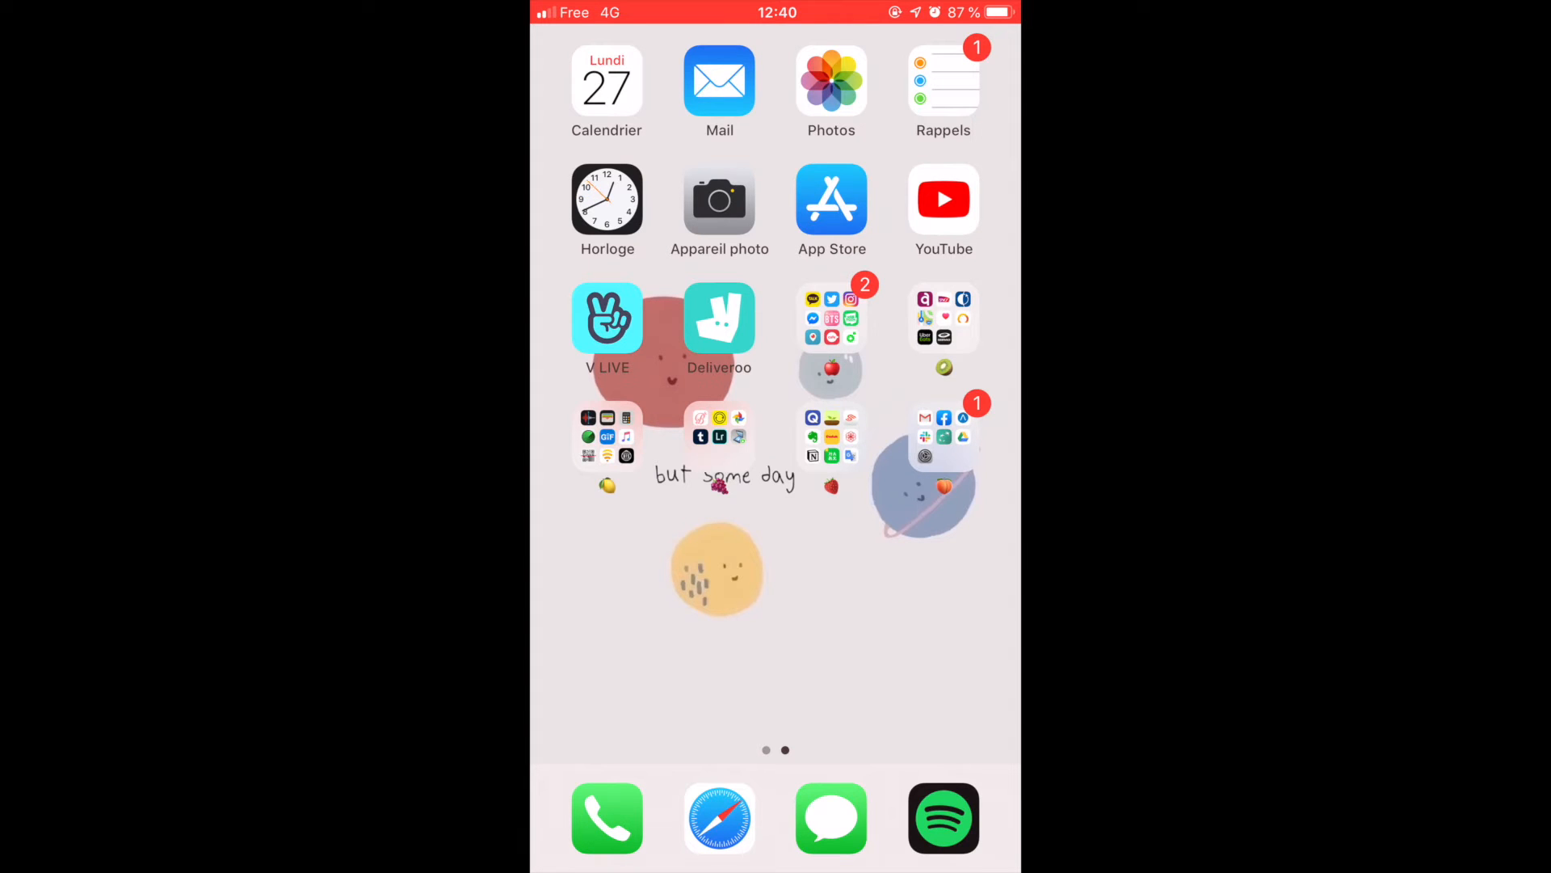
# Step: Reveal the kiwi folder's apps: RéseauAstuce, SNCF, Météo-France, Plans, Santé, Uber Eats, StadeFrance
pyautogui.click(830, 316)
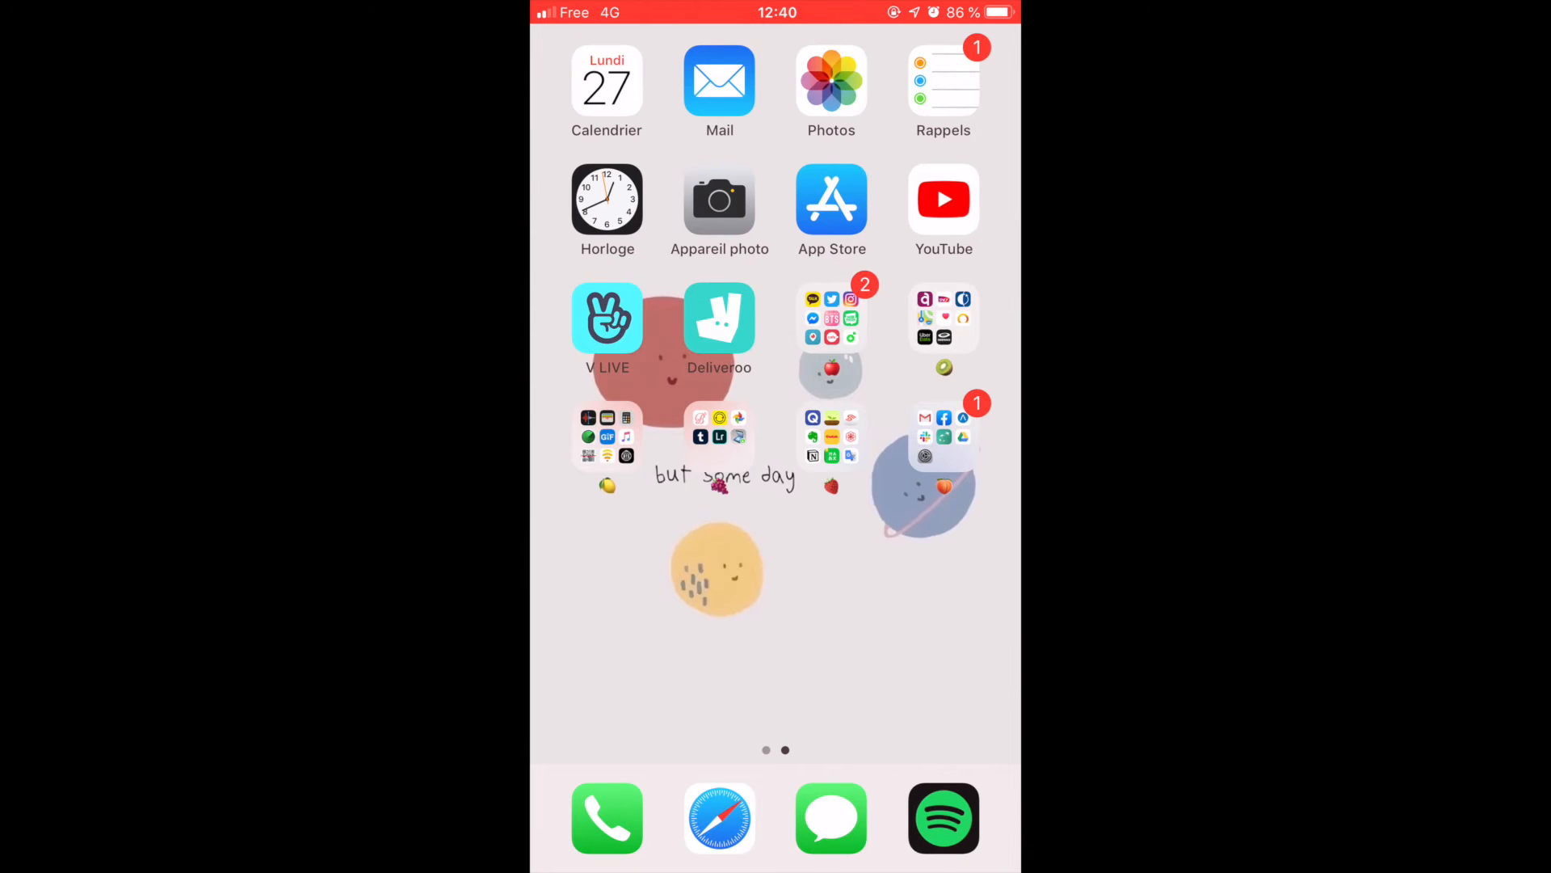
pyautogui.click(831, 317)
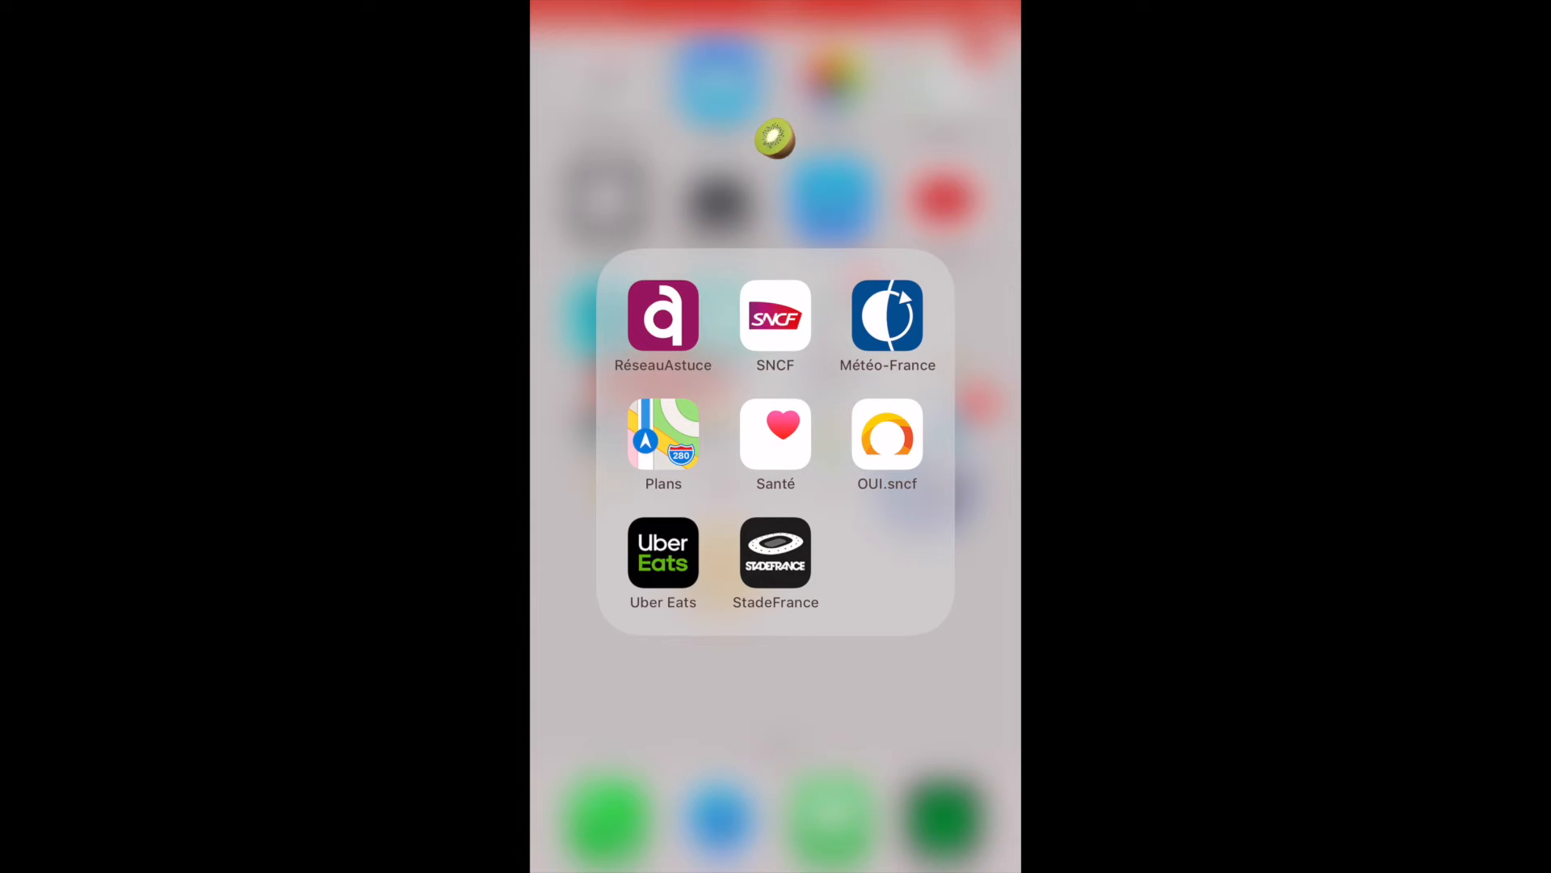
# Step: Launch StadeFrance from the folder, landing on the BTS 07/06/2019 concert home page
pyautogui.click(776, 435)
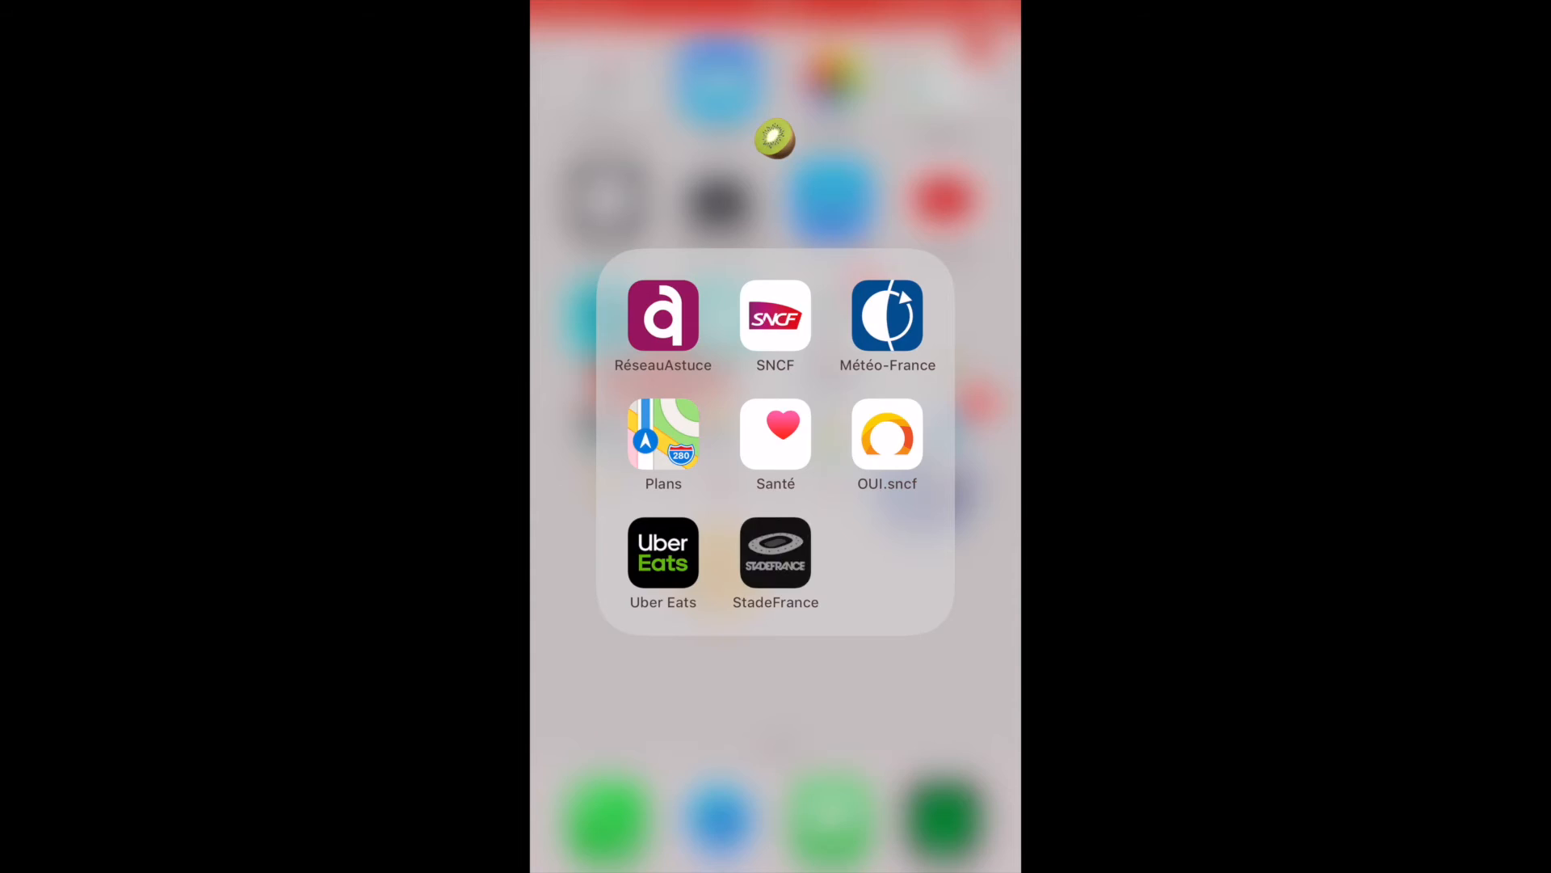
pyautogui.click(775, 553)
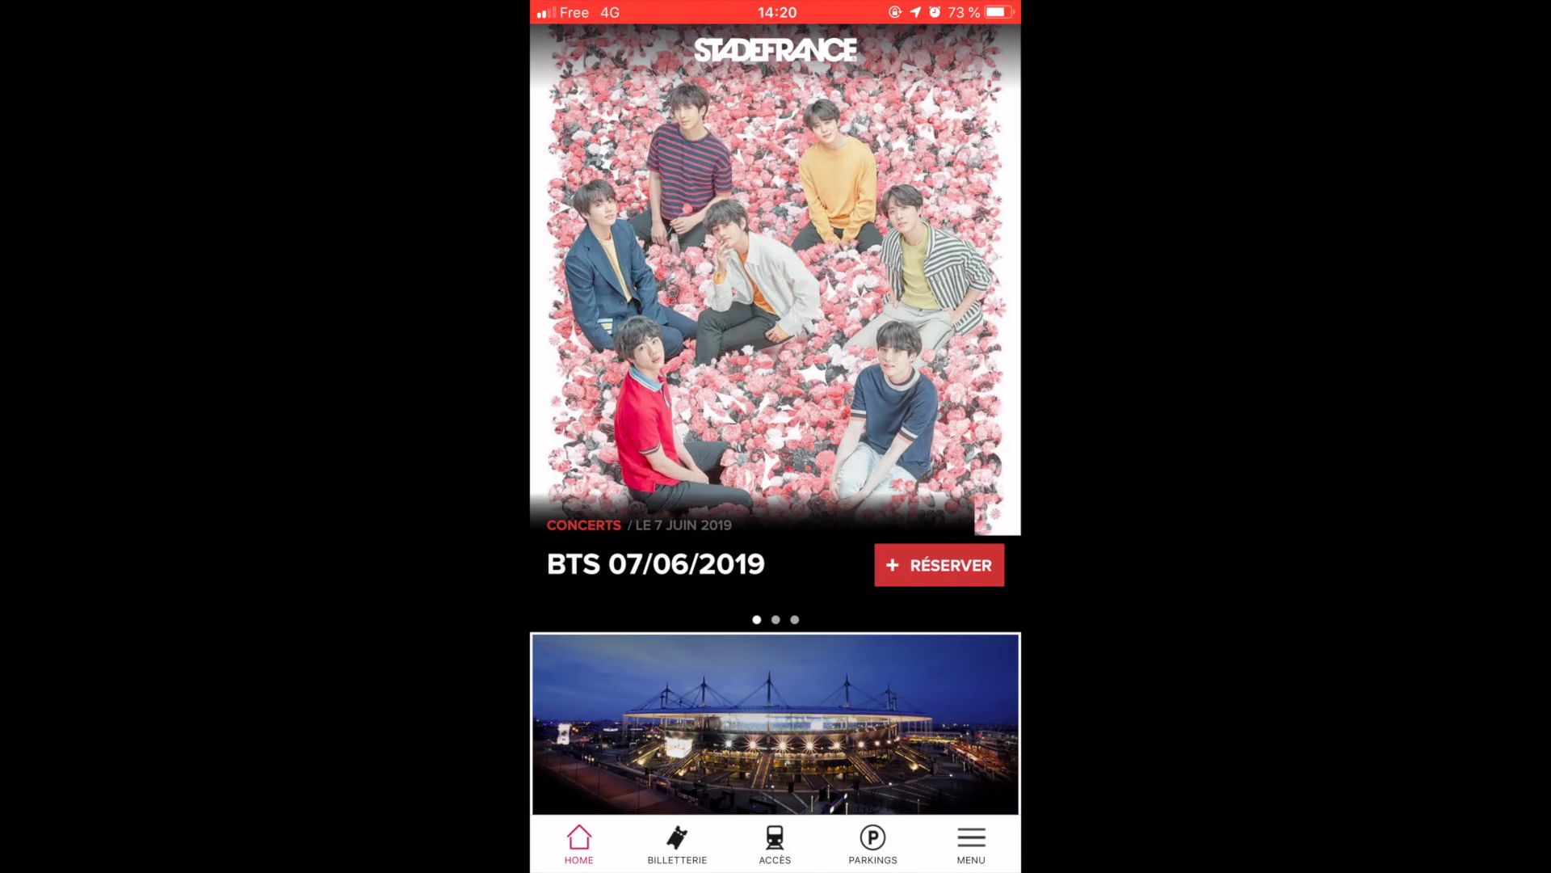
# Step: View the Livraison Gratuite free seat delivery page and leave it with Quitter
pyautogui.click(677, 842)
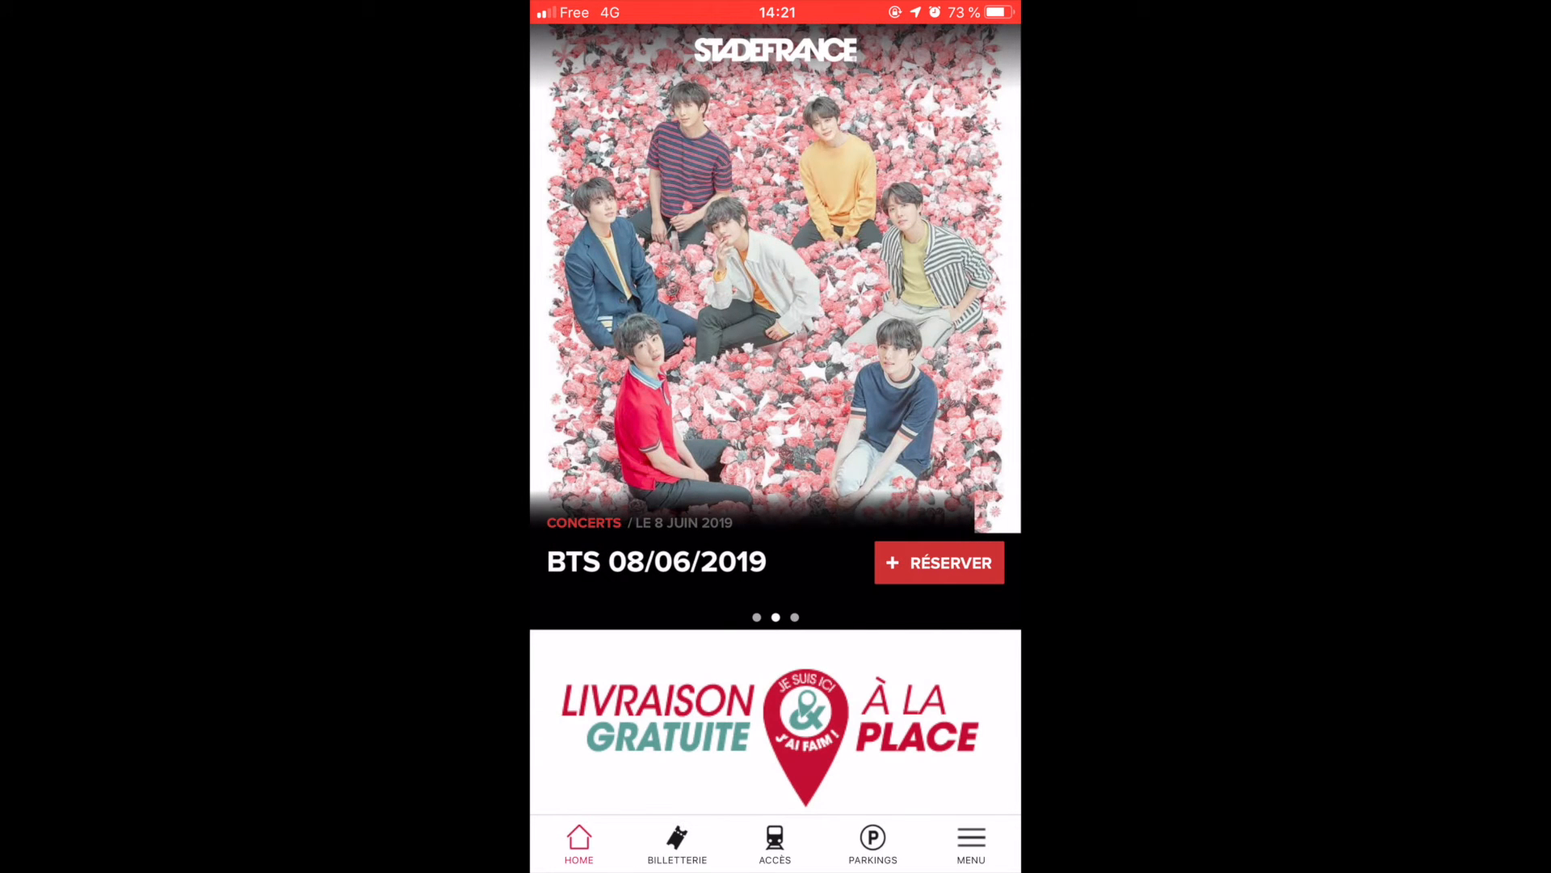
pyautogui.click(774, 721)
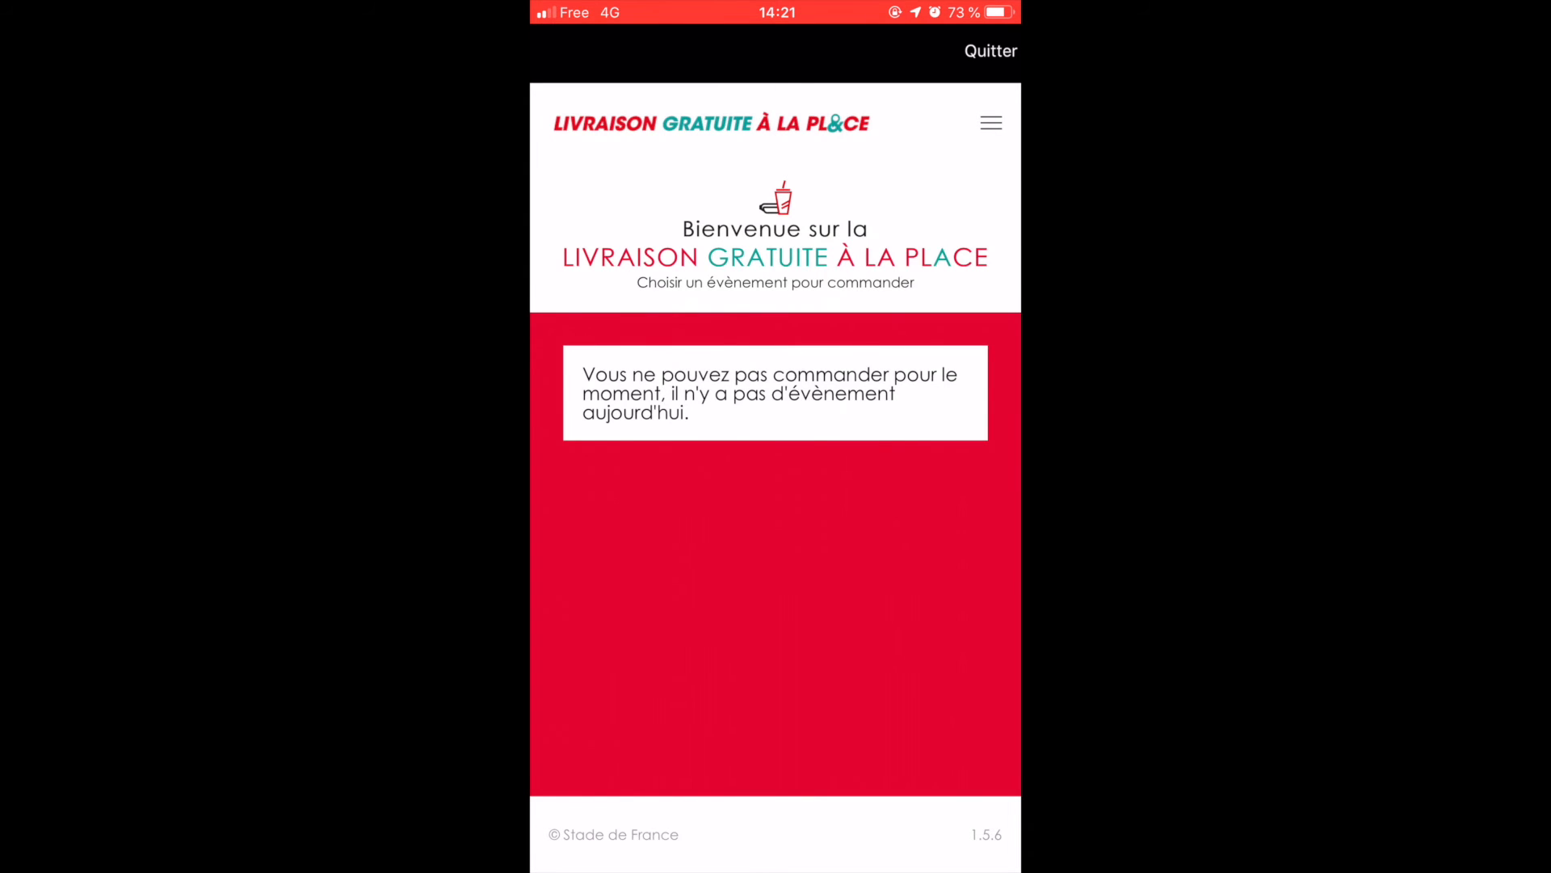
pyautogui.click(991, 50)
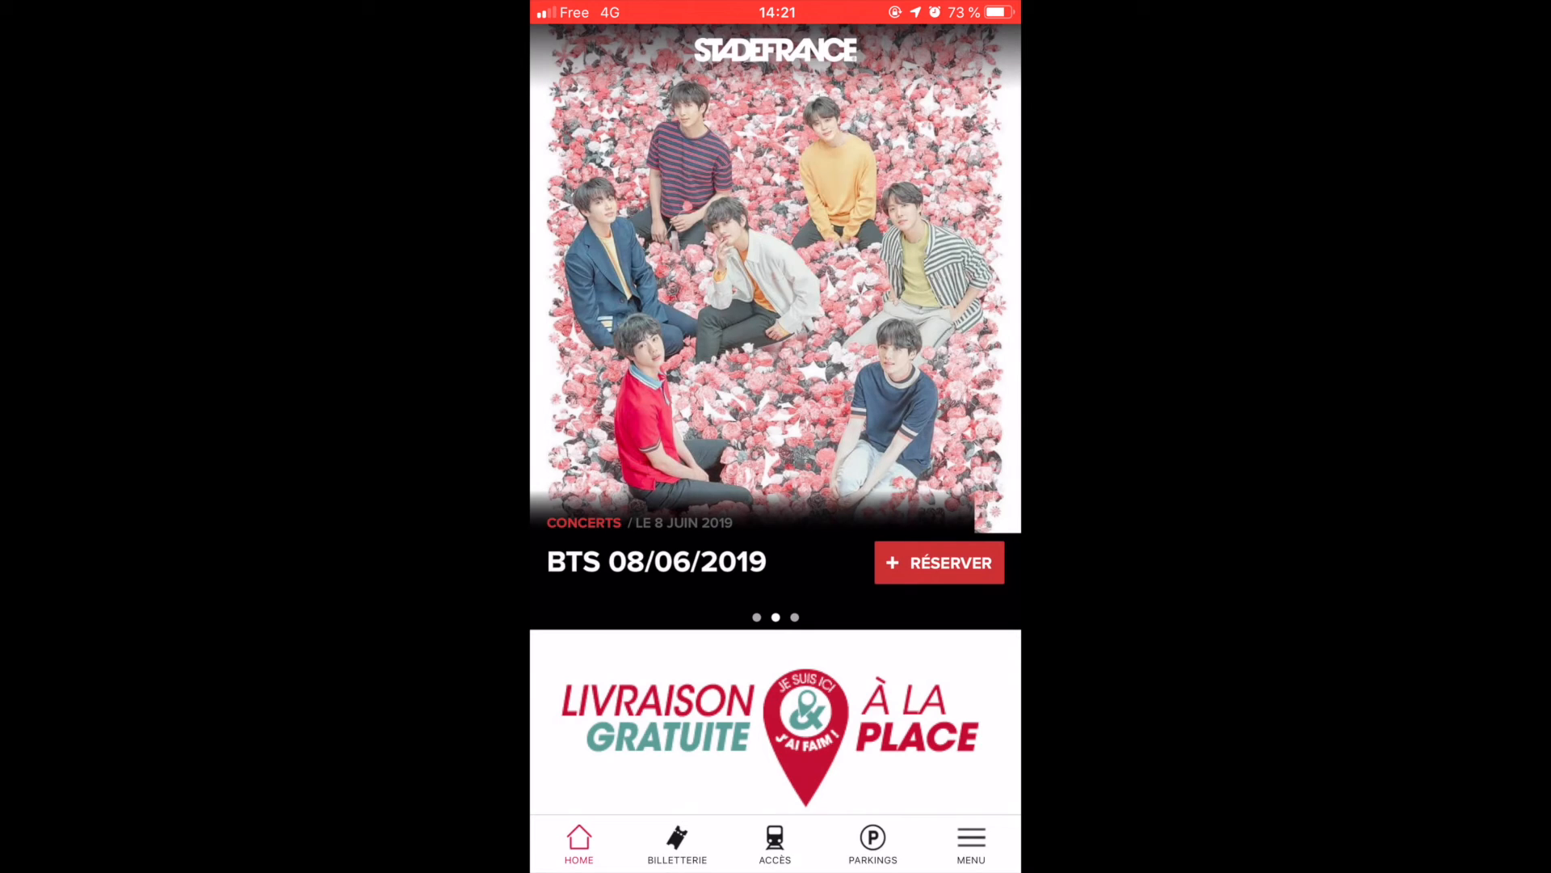
# Step: Browse Accès transport options and Parkings by event, then leave Stade de France
pyautogui.click(774, 840)
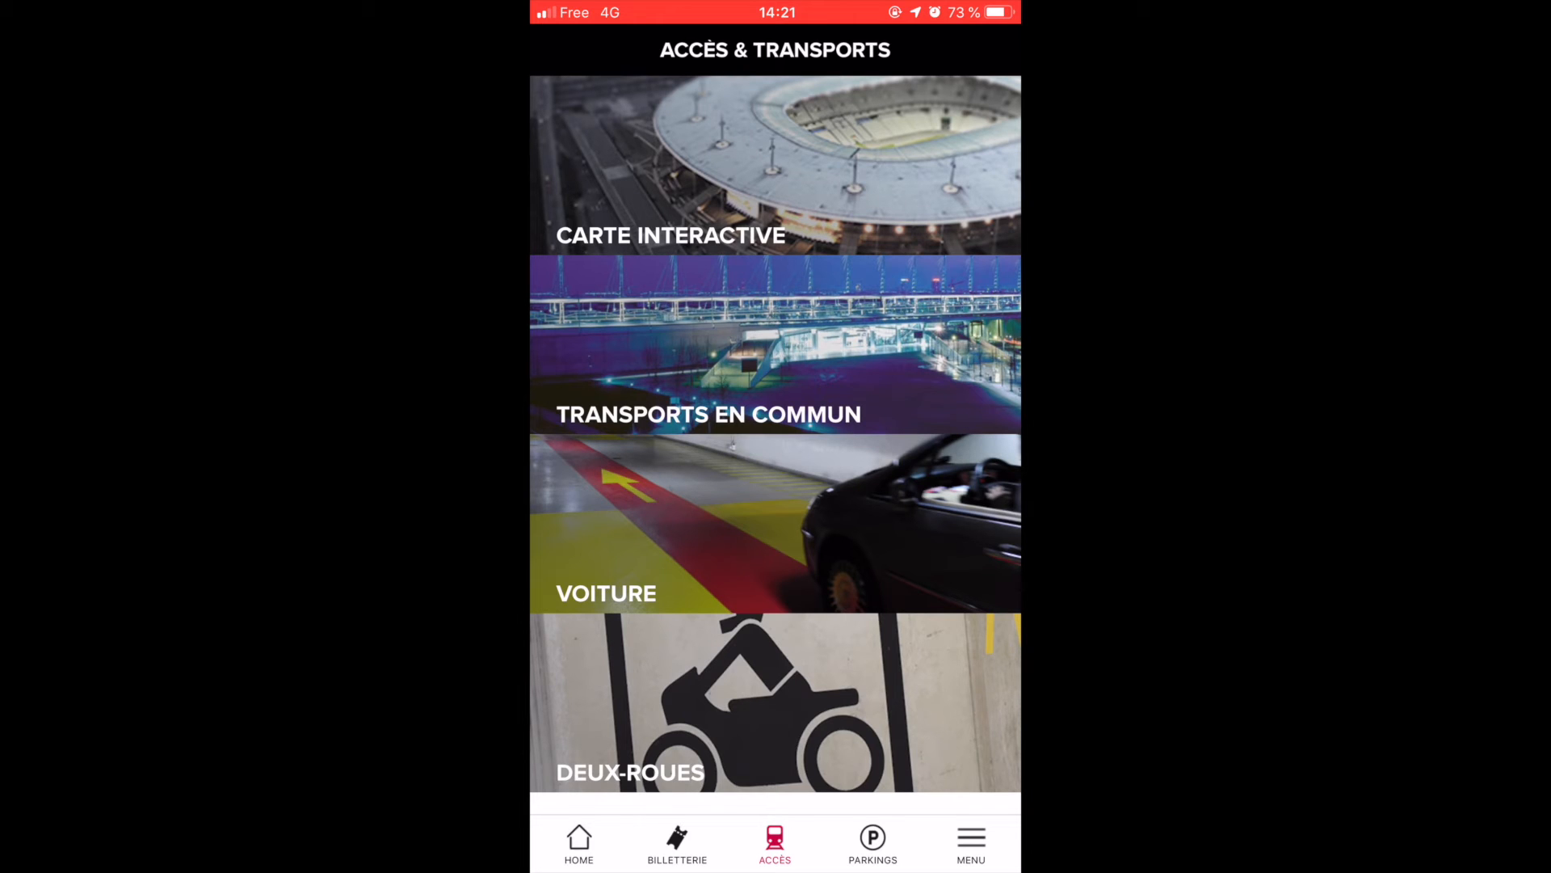
pyautogui.click(873, 842)
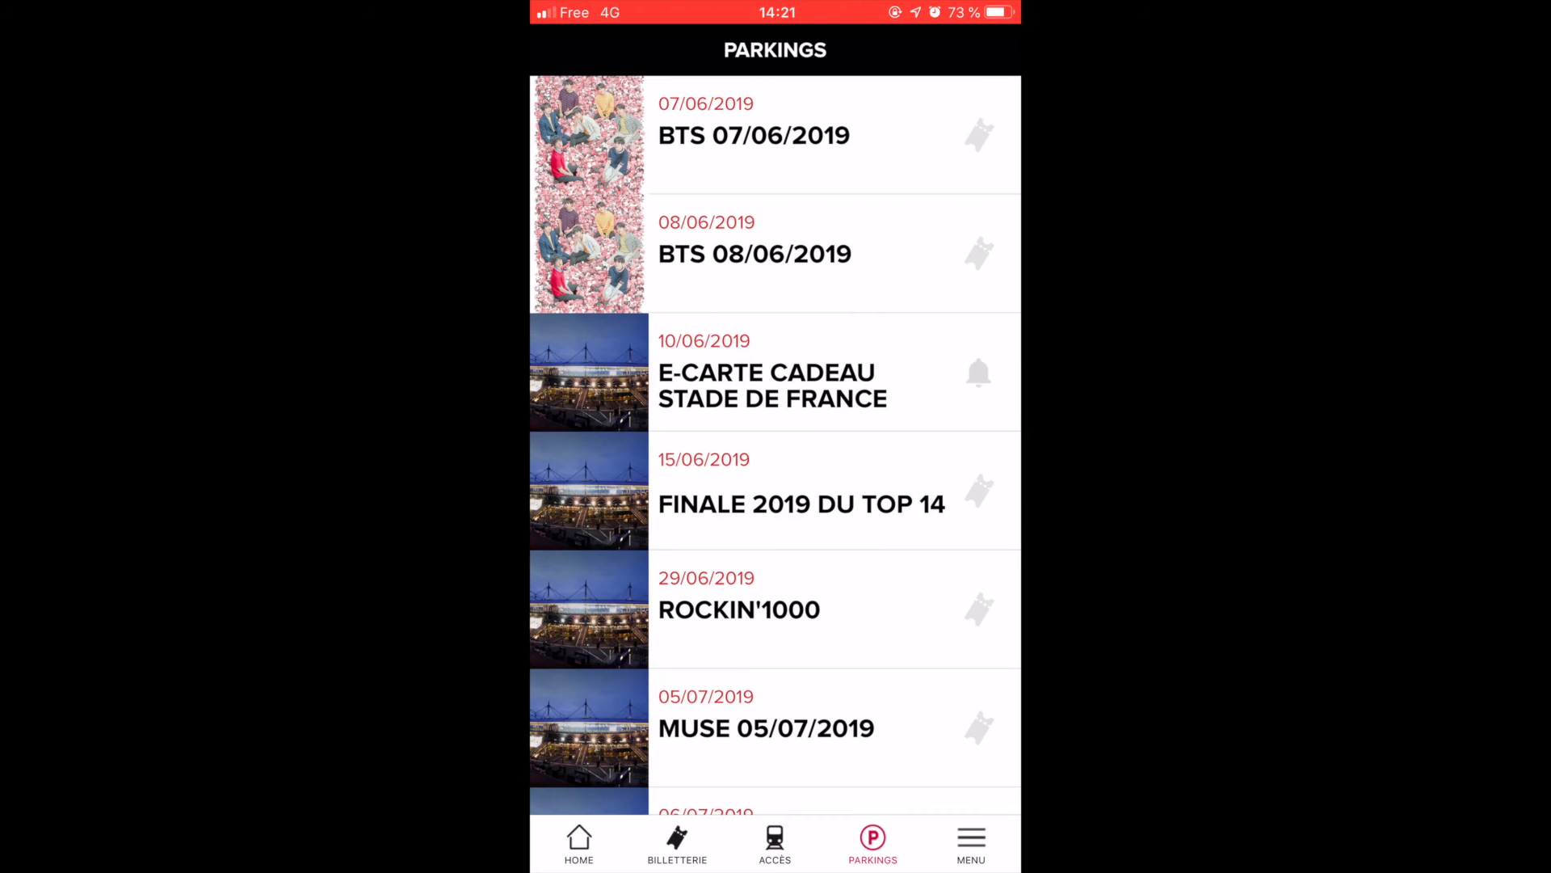
pyautogui.click(579, 843)
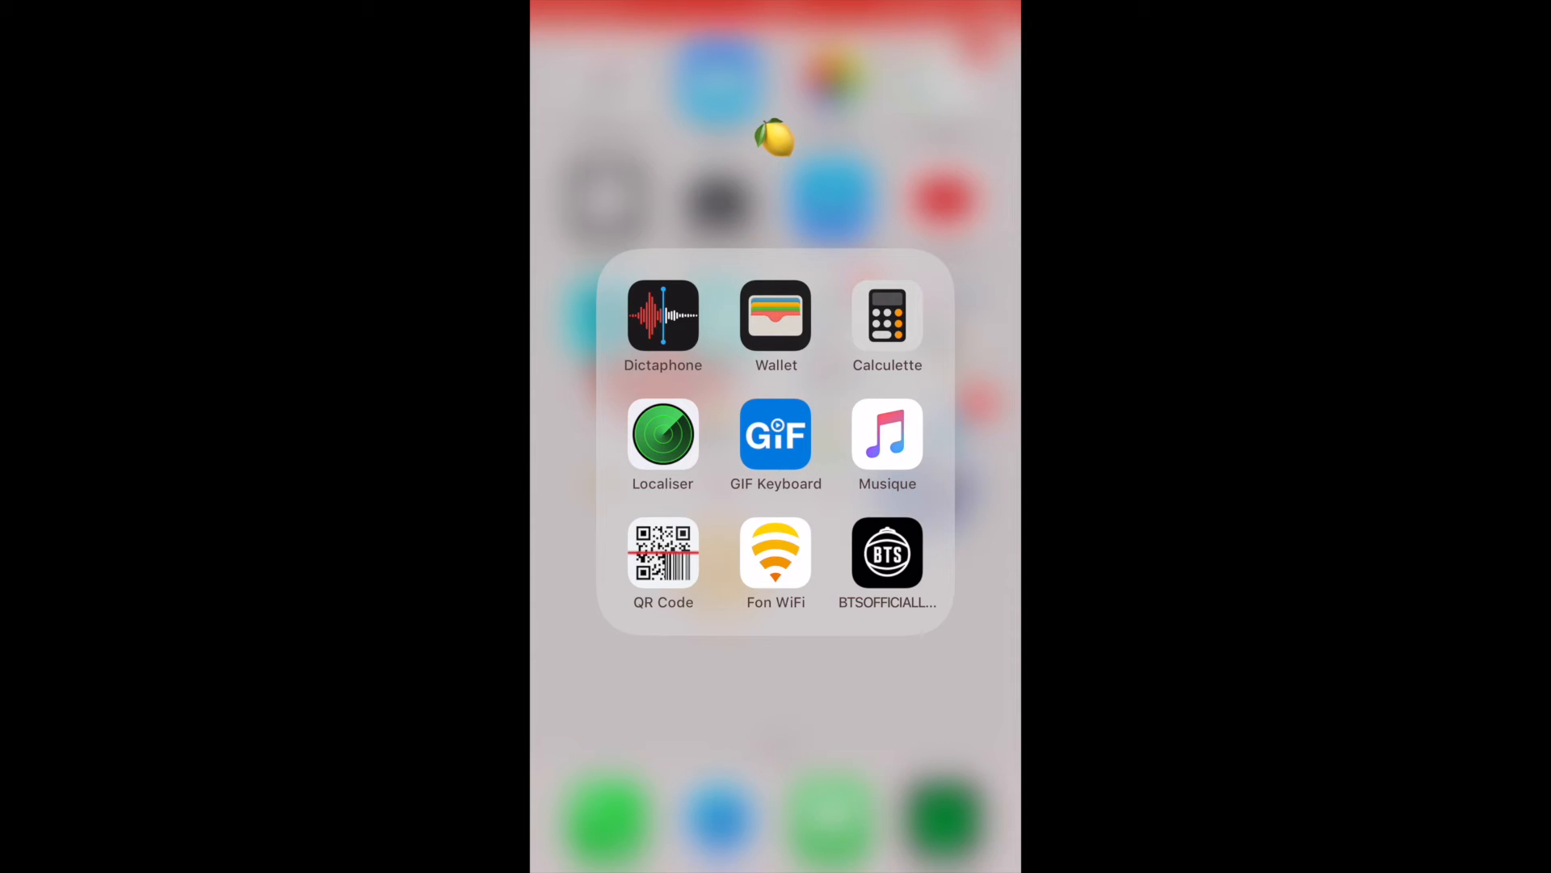
# Step: Launch the BTS official light stick app and confirm the battery notice
pyautogui.click(887, 553)
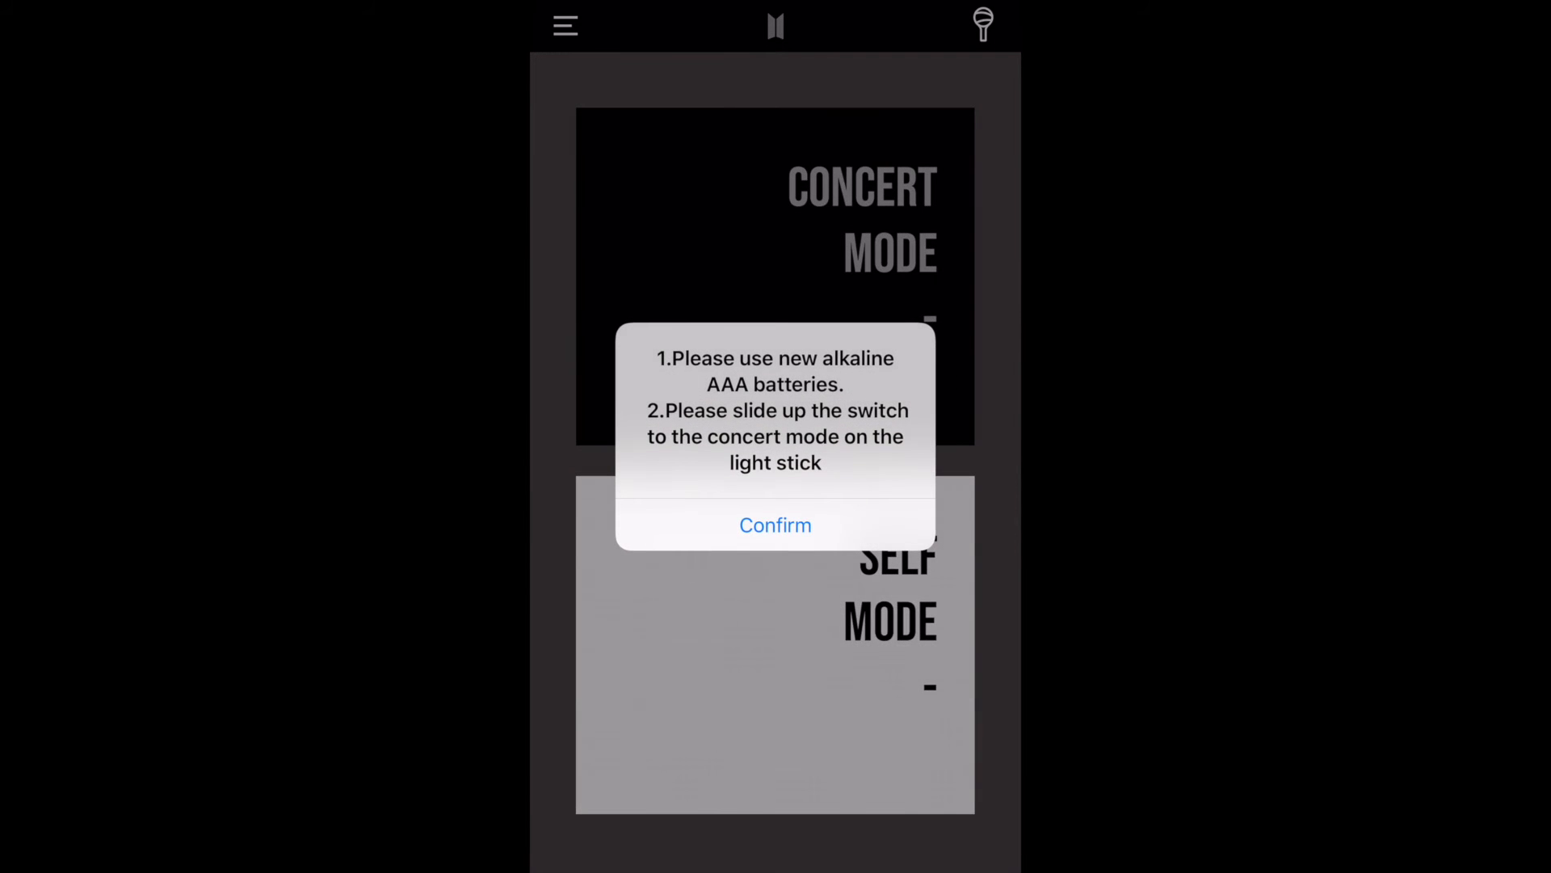
pyautogui.click(774, 523)
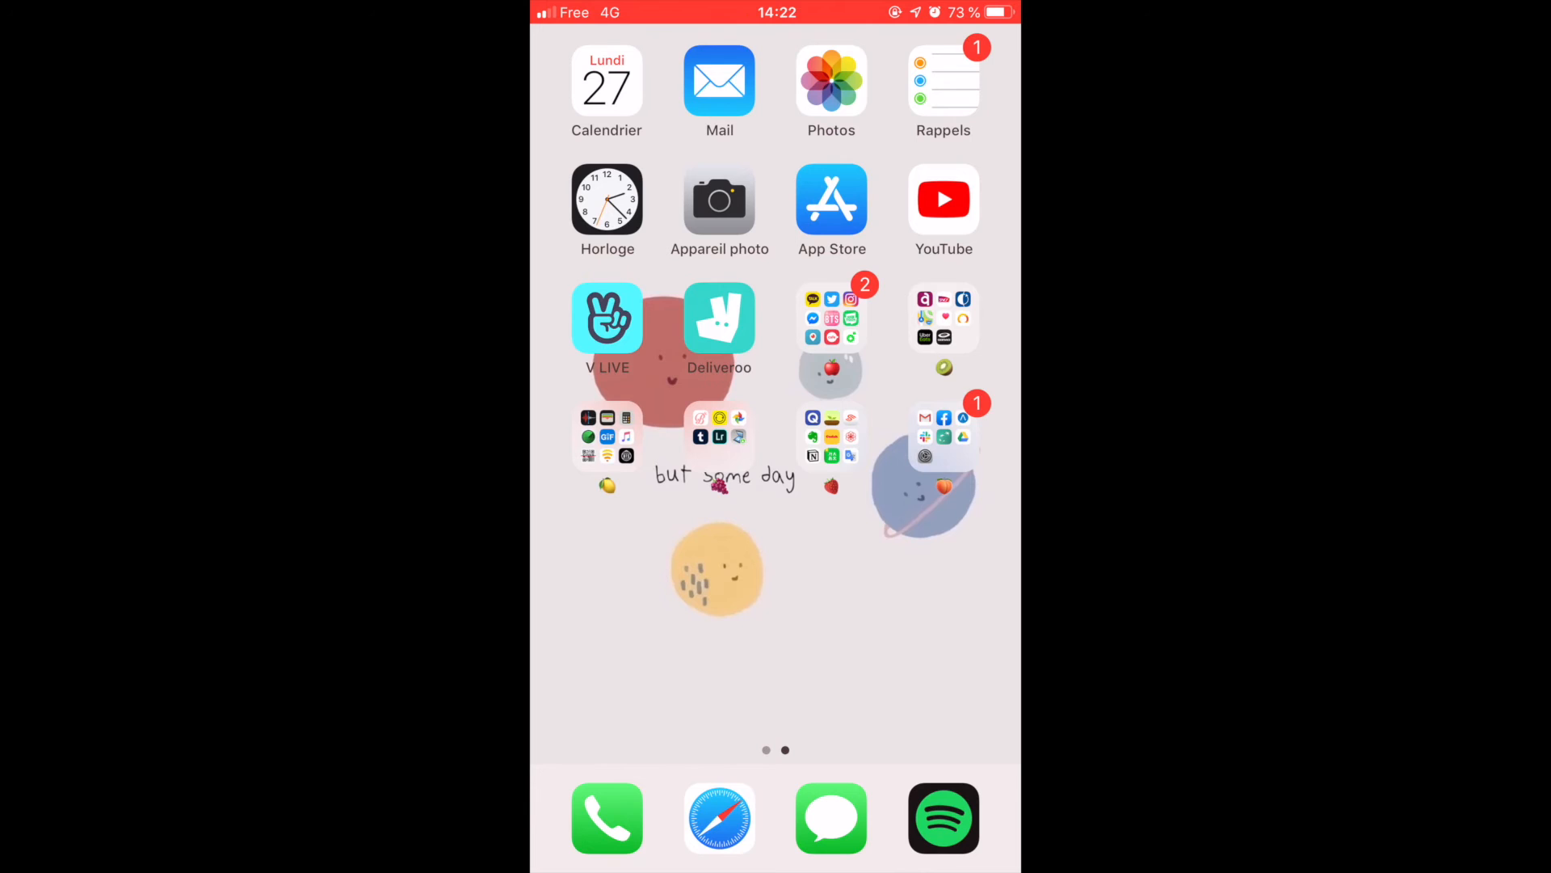
# Step: Open the grape-marked photo folder and launch the Bestie selfie camera
pyautogui.click(719, 435)
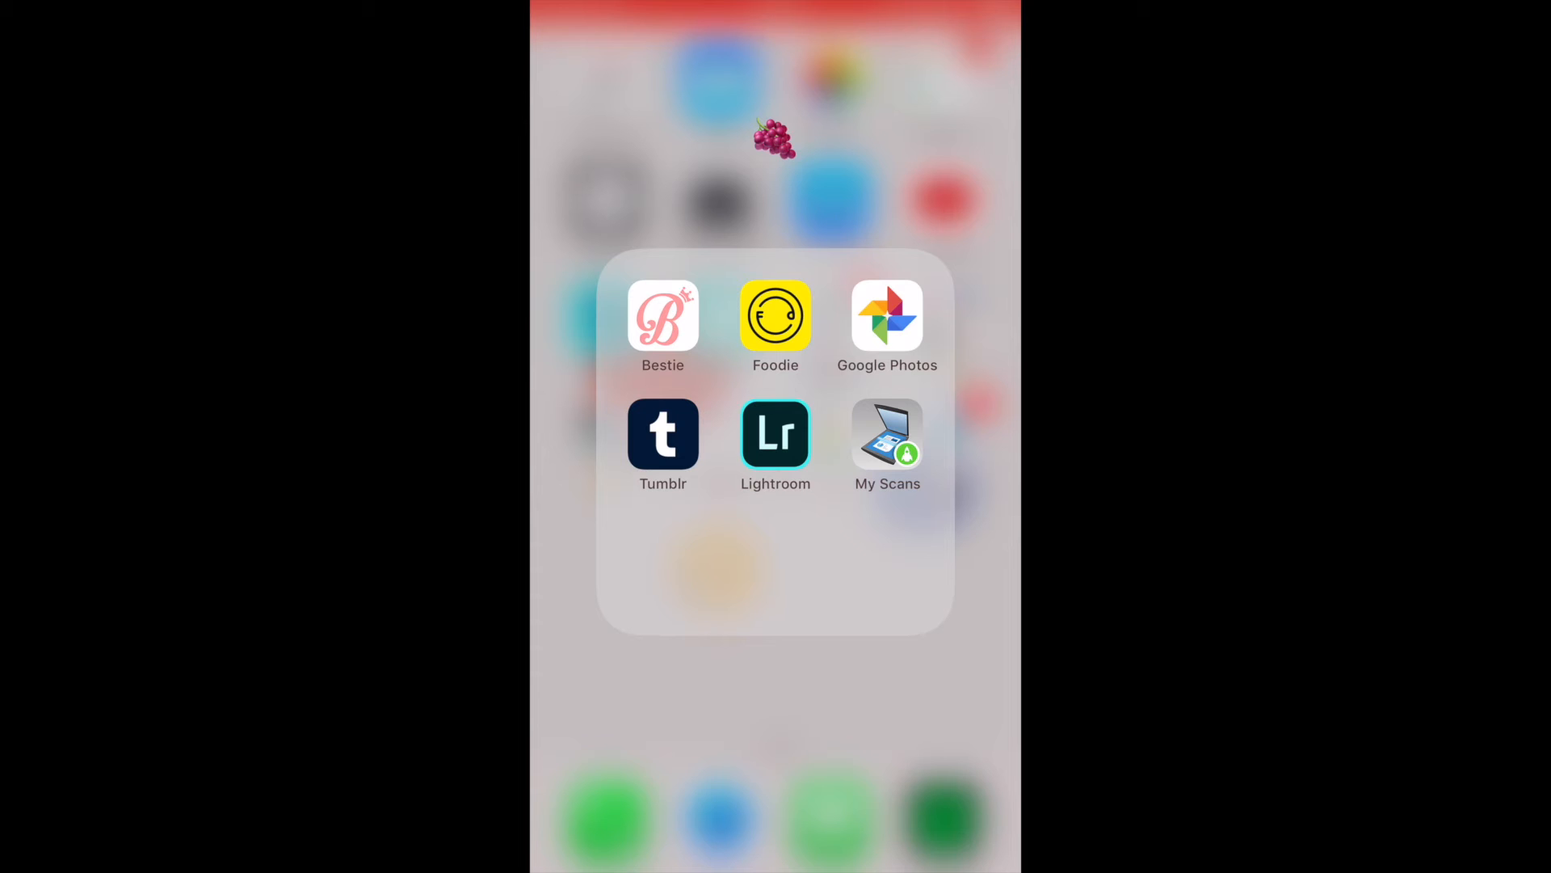
pyautogui.click(662, 318)
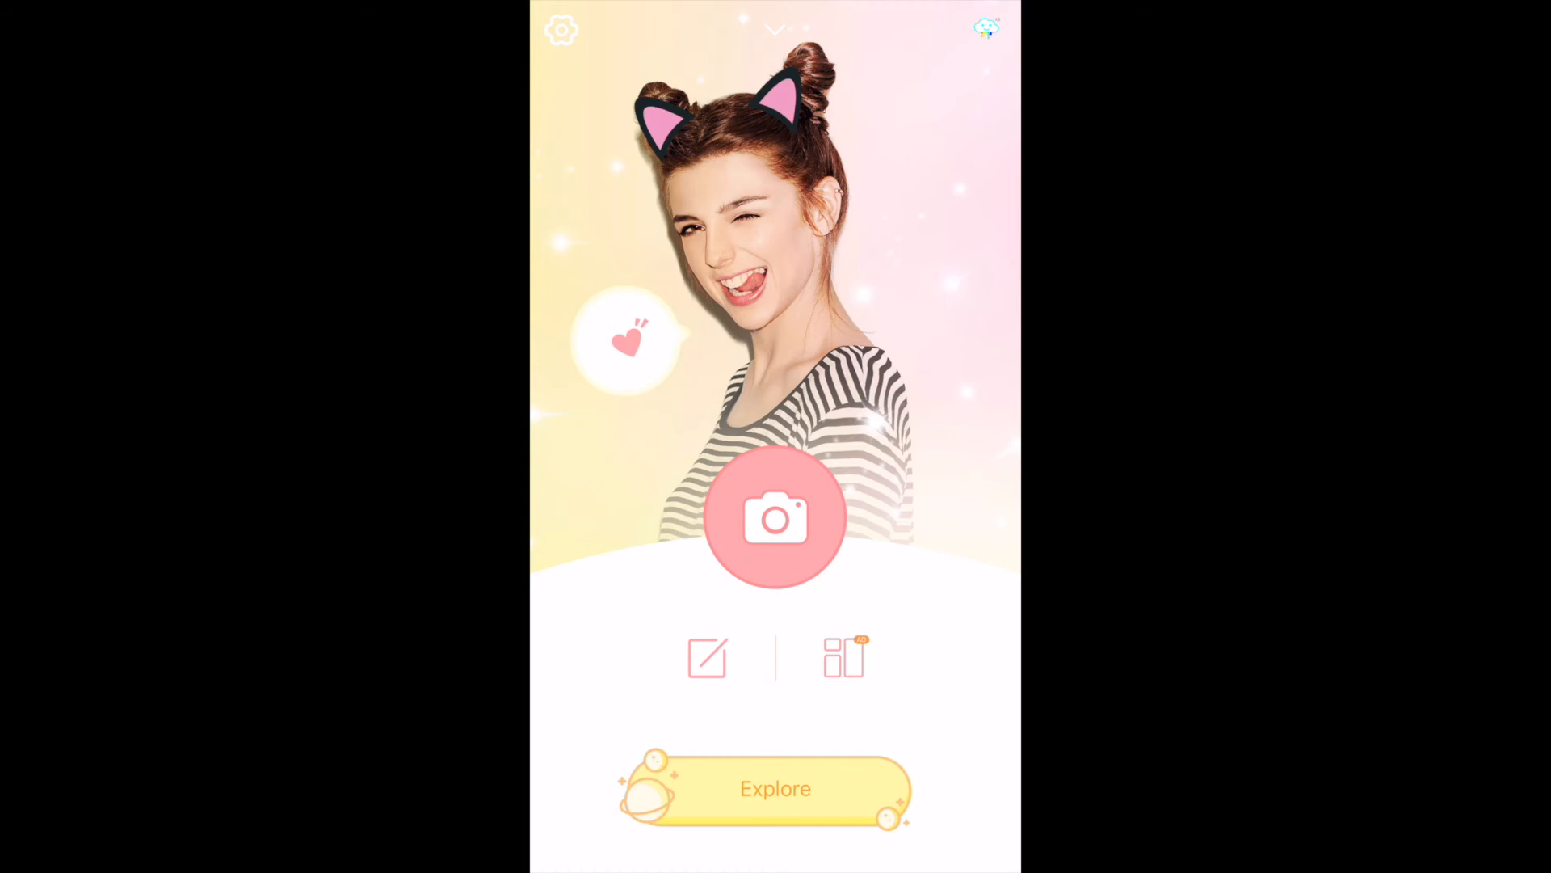
# Step: Exit Bestie back to the open grape folder of photo apps
pyautogui.click(774, 517)
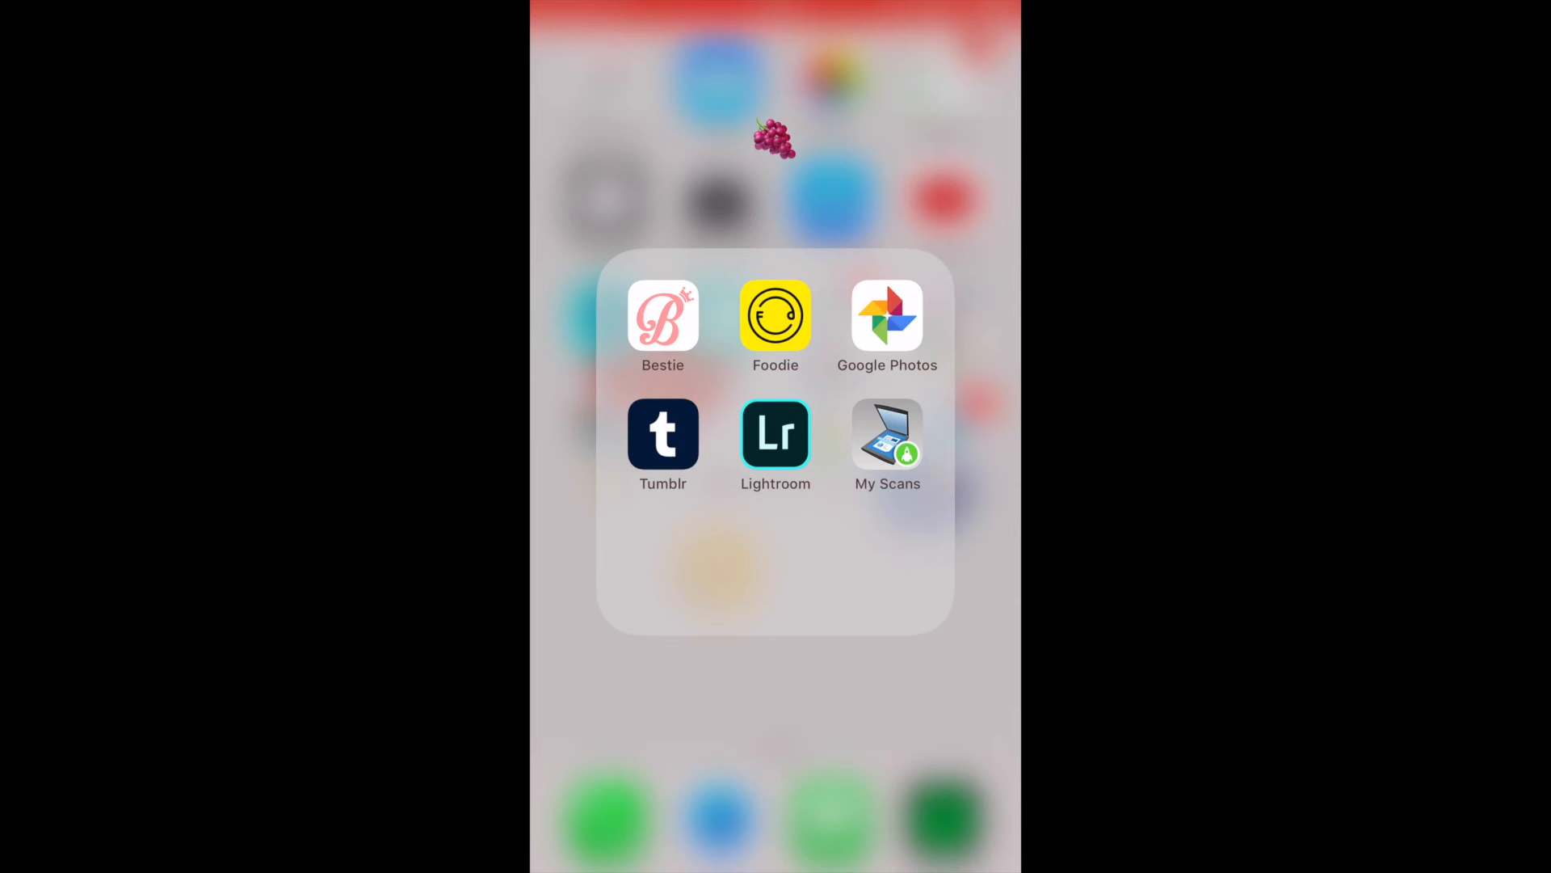
pyautogui.click(776, 433)
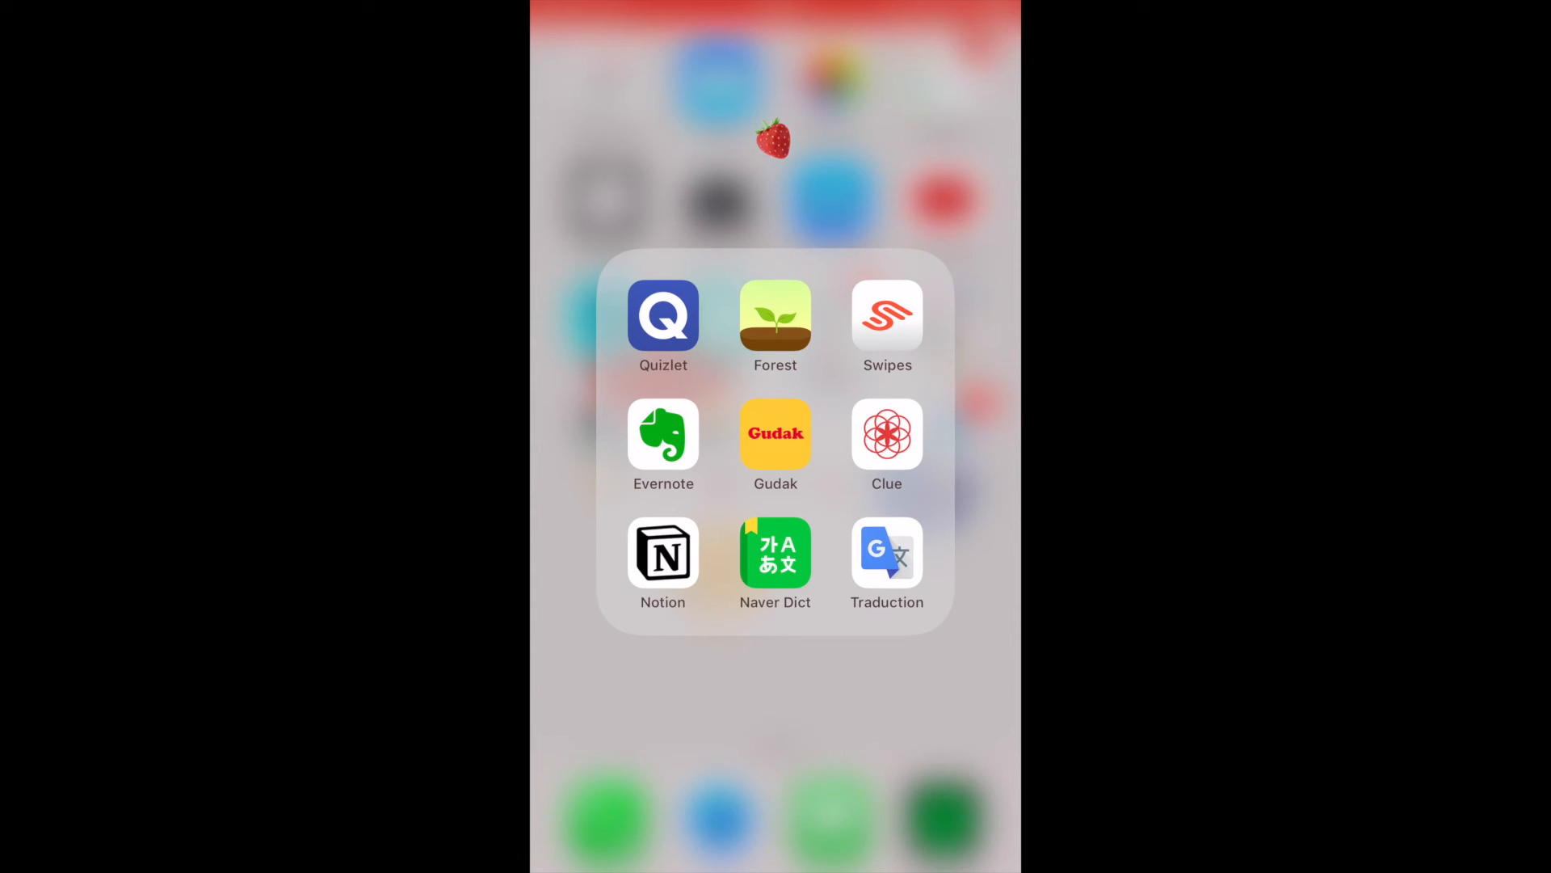
# Step: Launch Quizlet on its French sign-up intro, then swipe back toward the study apps folder
pyautogui.click(663, 316)
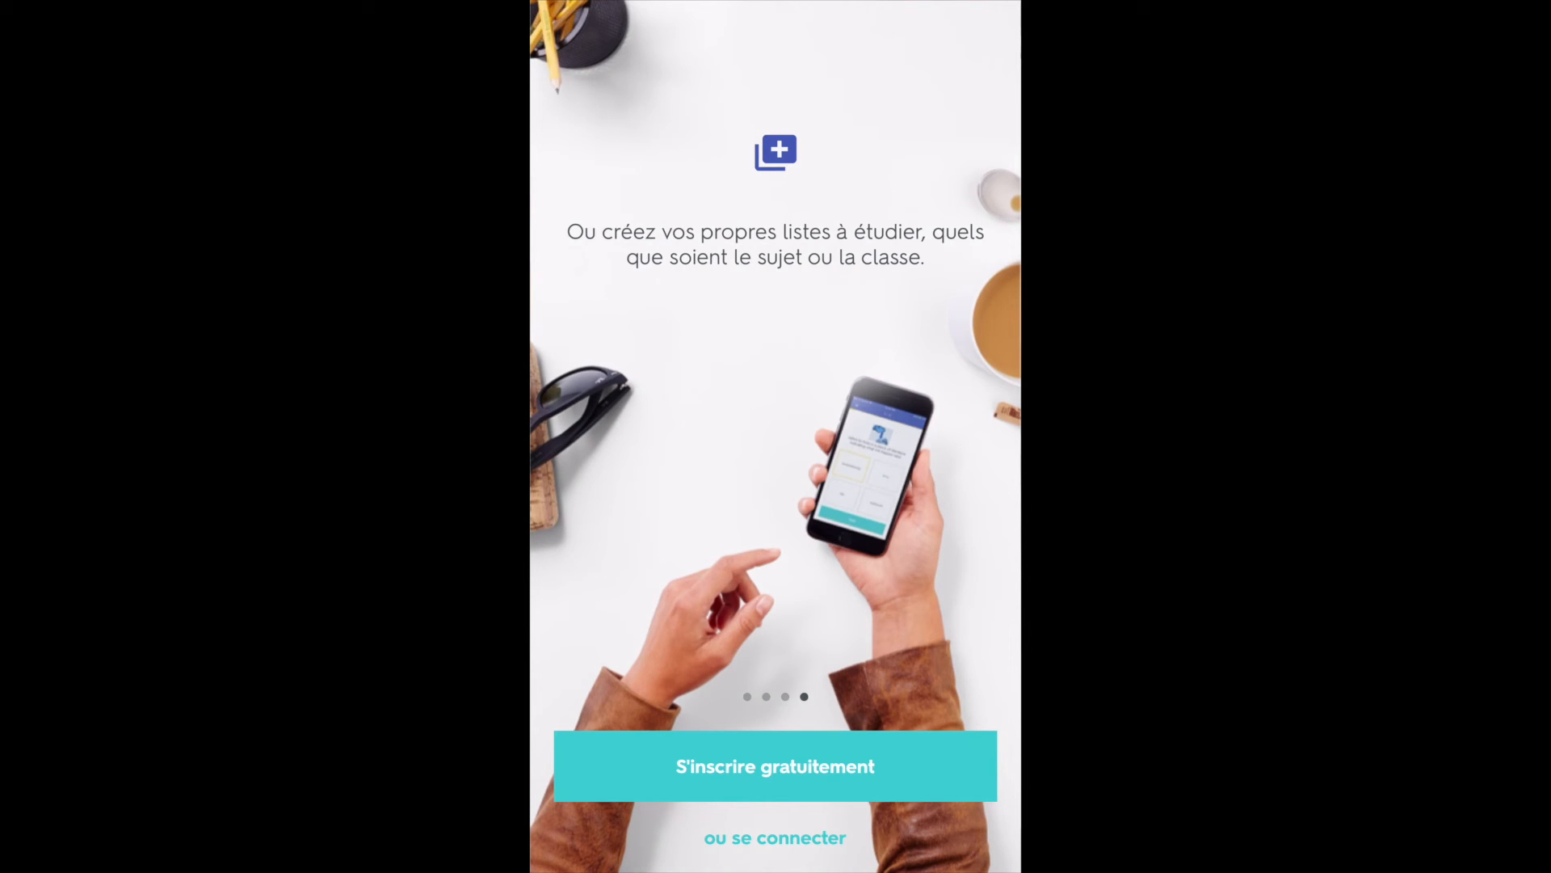
pyautogui.hscroll(-3)
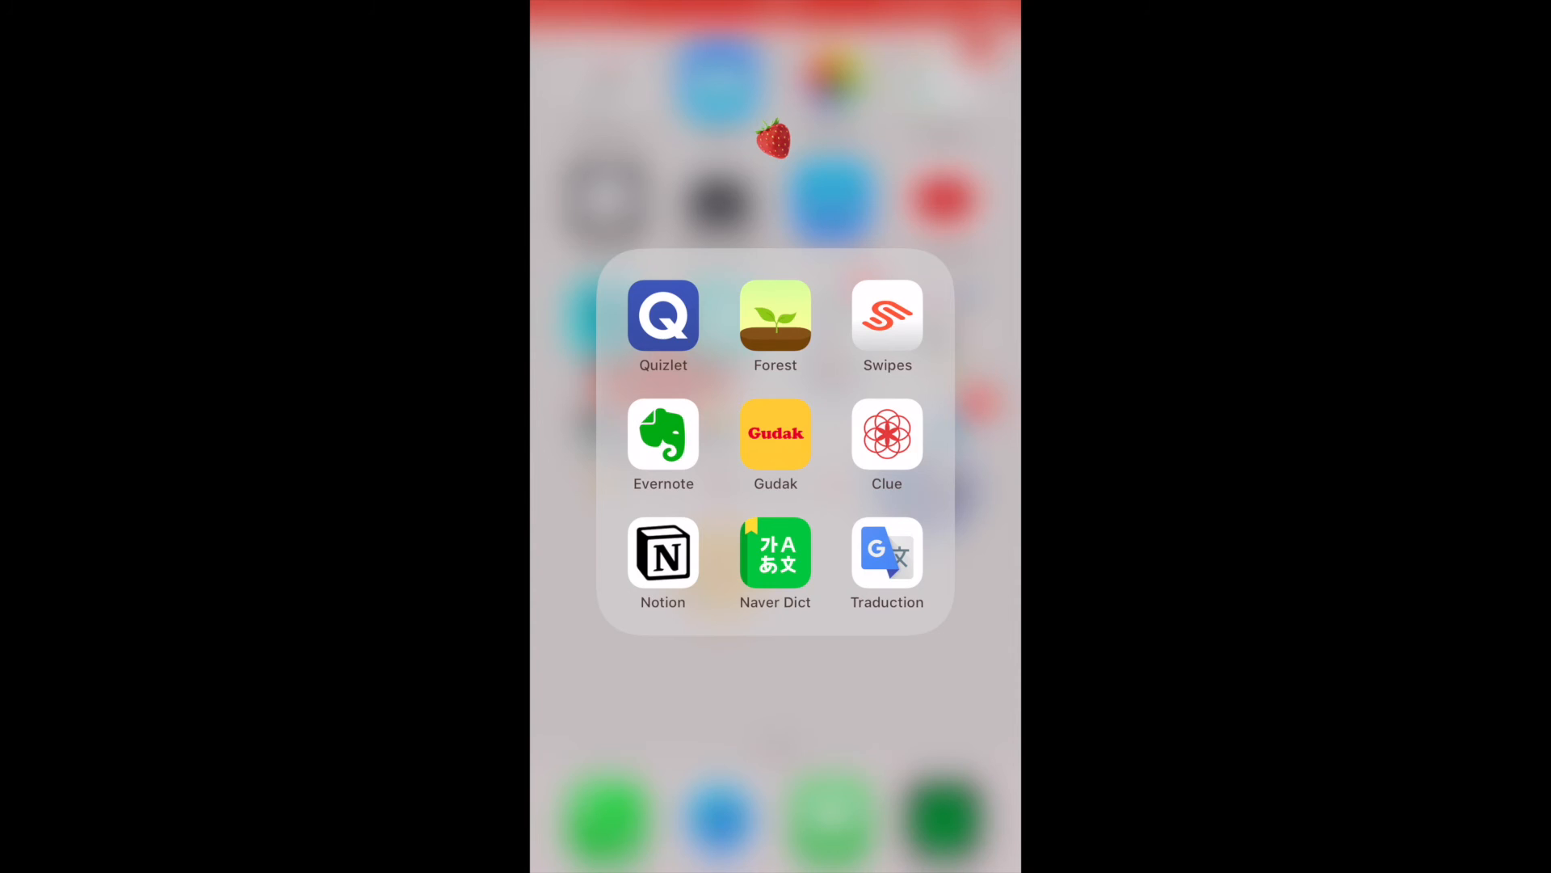
# Step: Launch Forest, plant a 15-minute tree, return from the warning and abandon the session
pyautogui.click(775, 318)
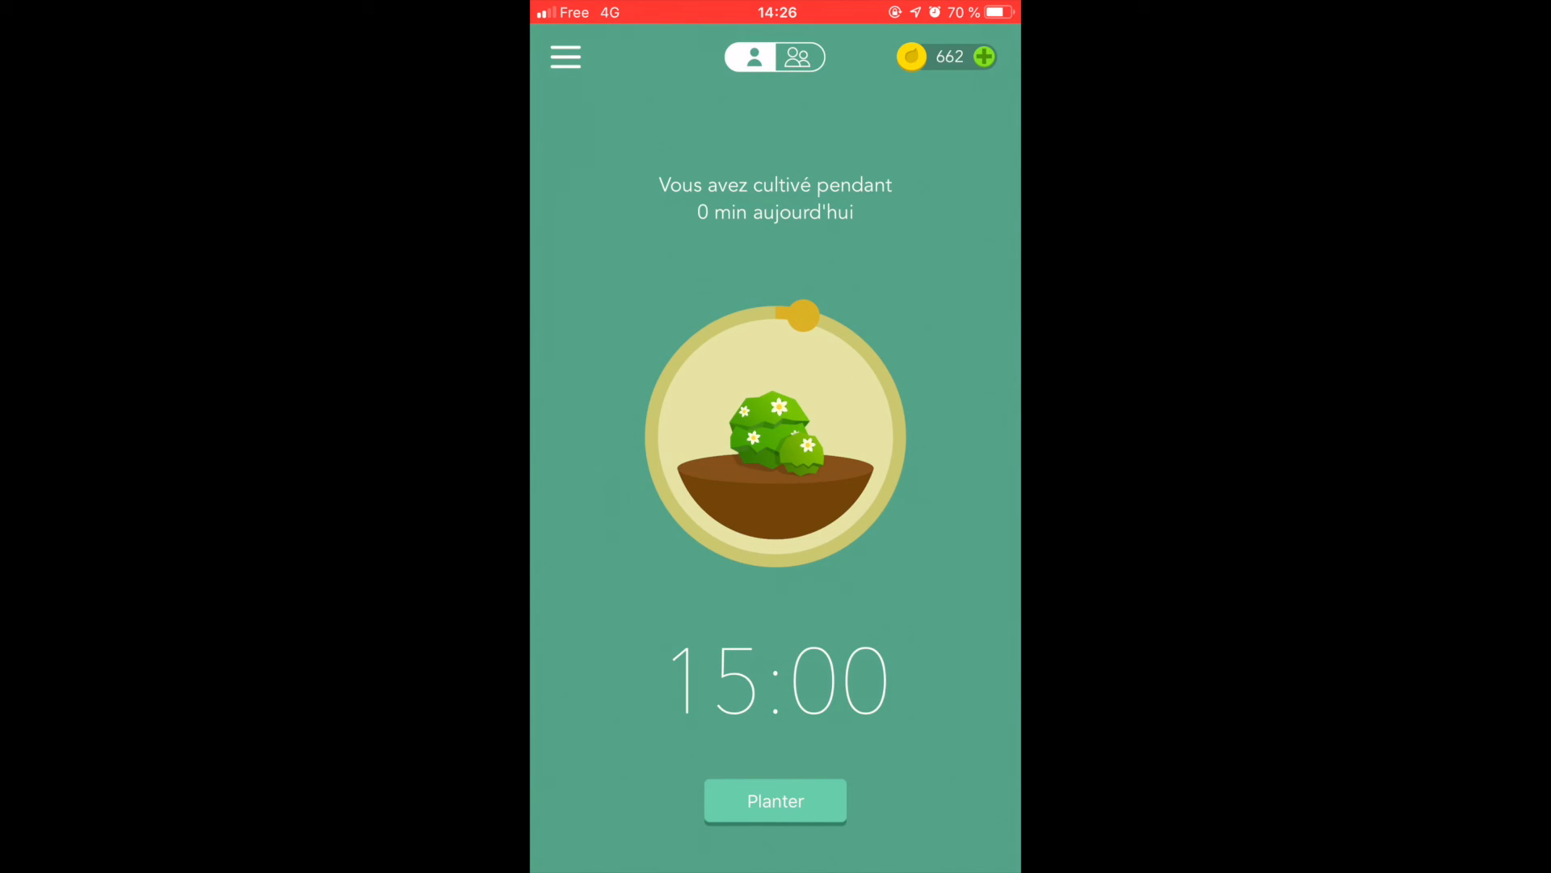
pyautogui.click(774, 800)
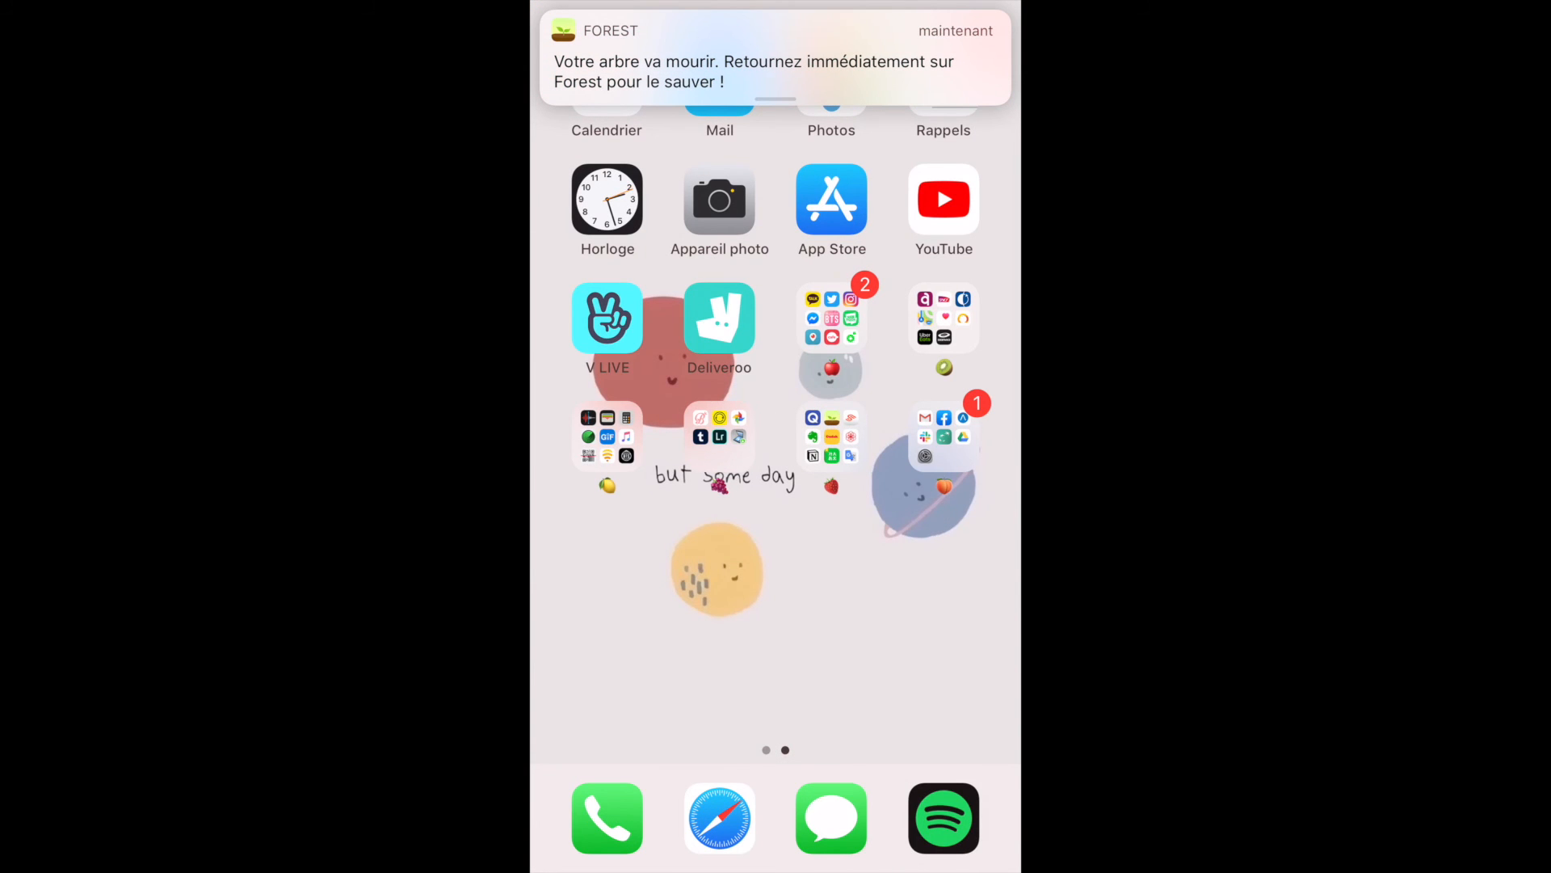
pyautogui.click(774, 56)
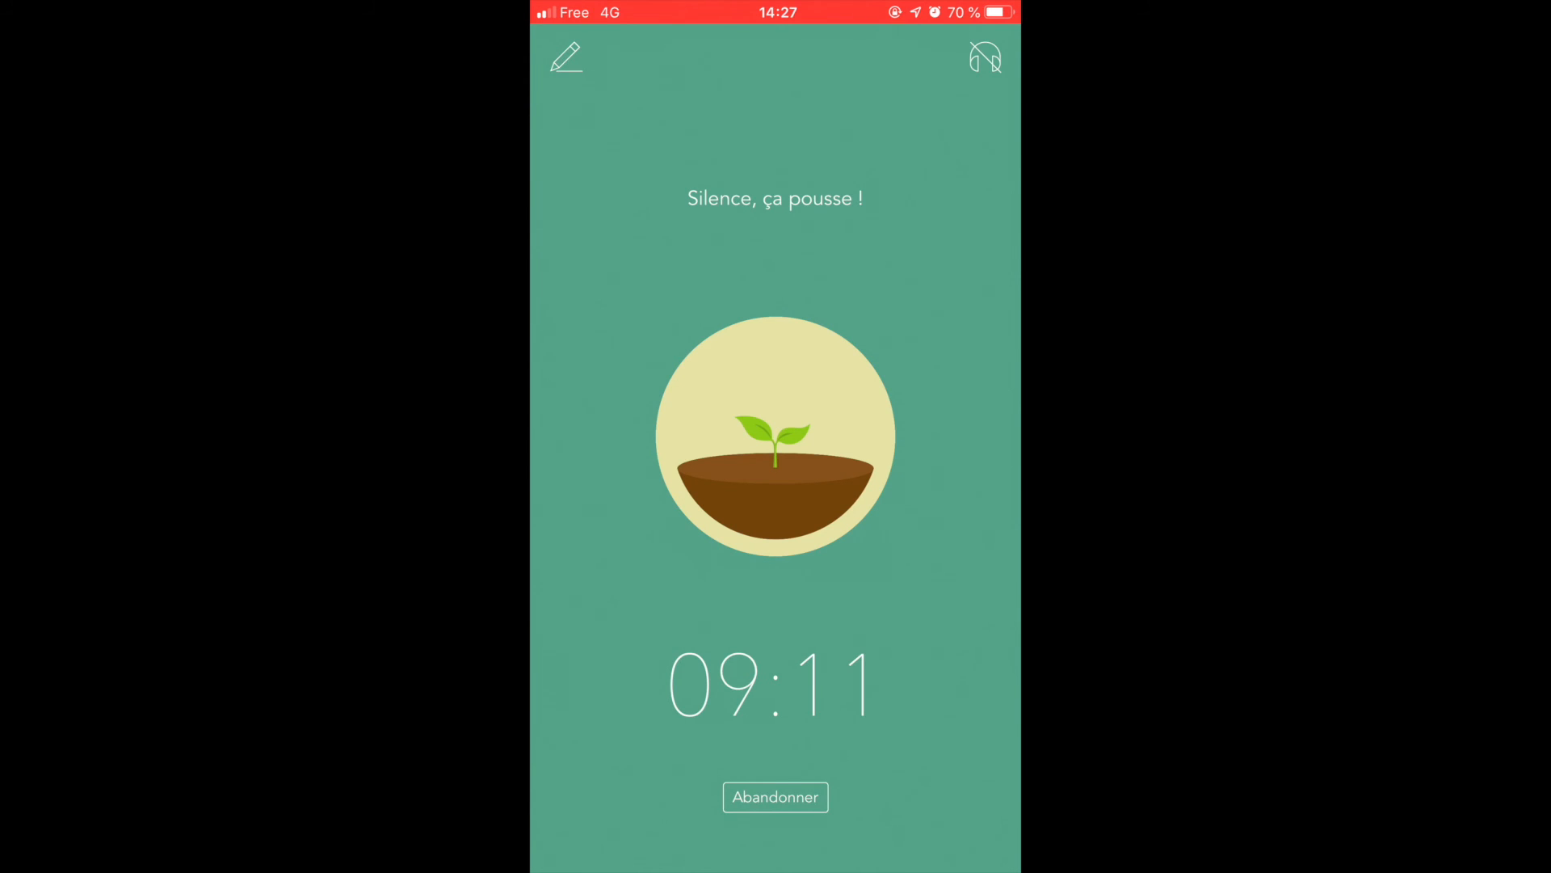
pyautogui.click(774, 796)
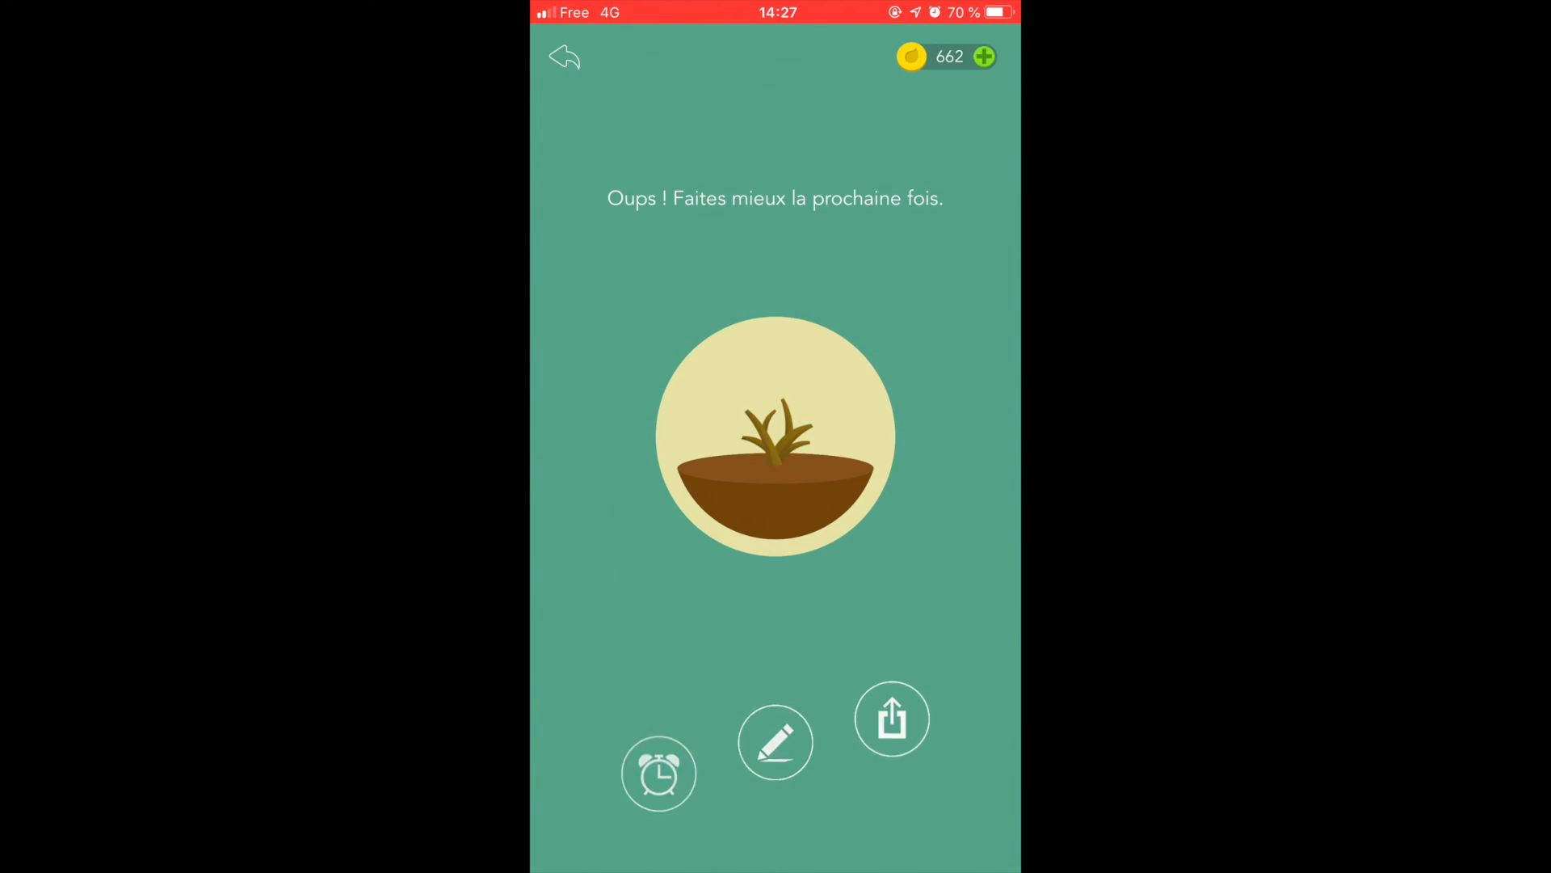
# Step: View Forest's Aperçu stats for today and the 2019 year, then close the overview
pyautogui.click(564, 56)
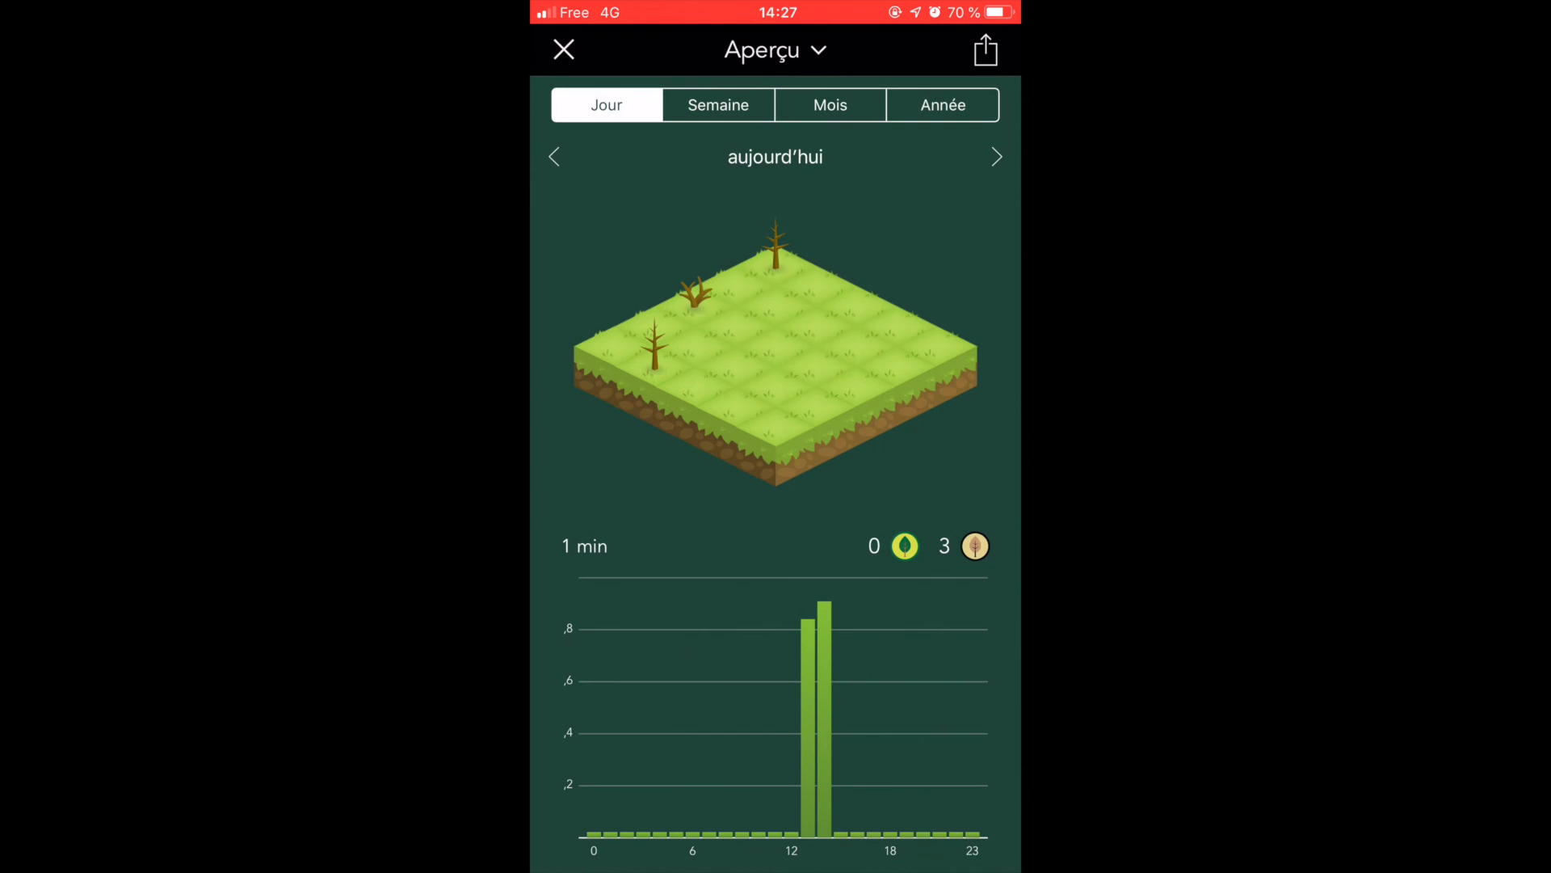
pyautogui.click(941, 104)
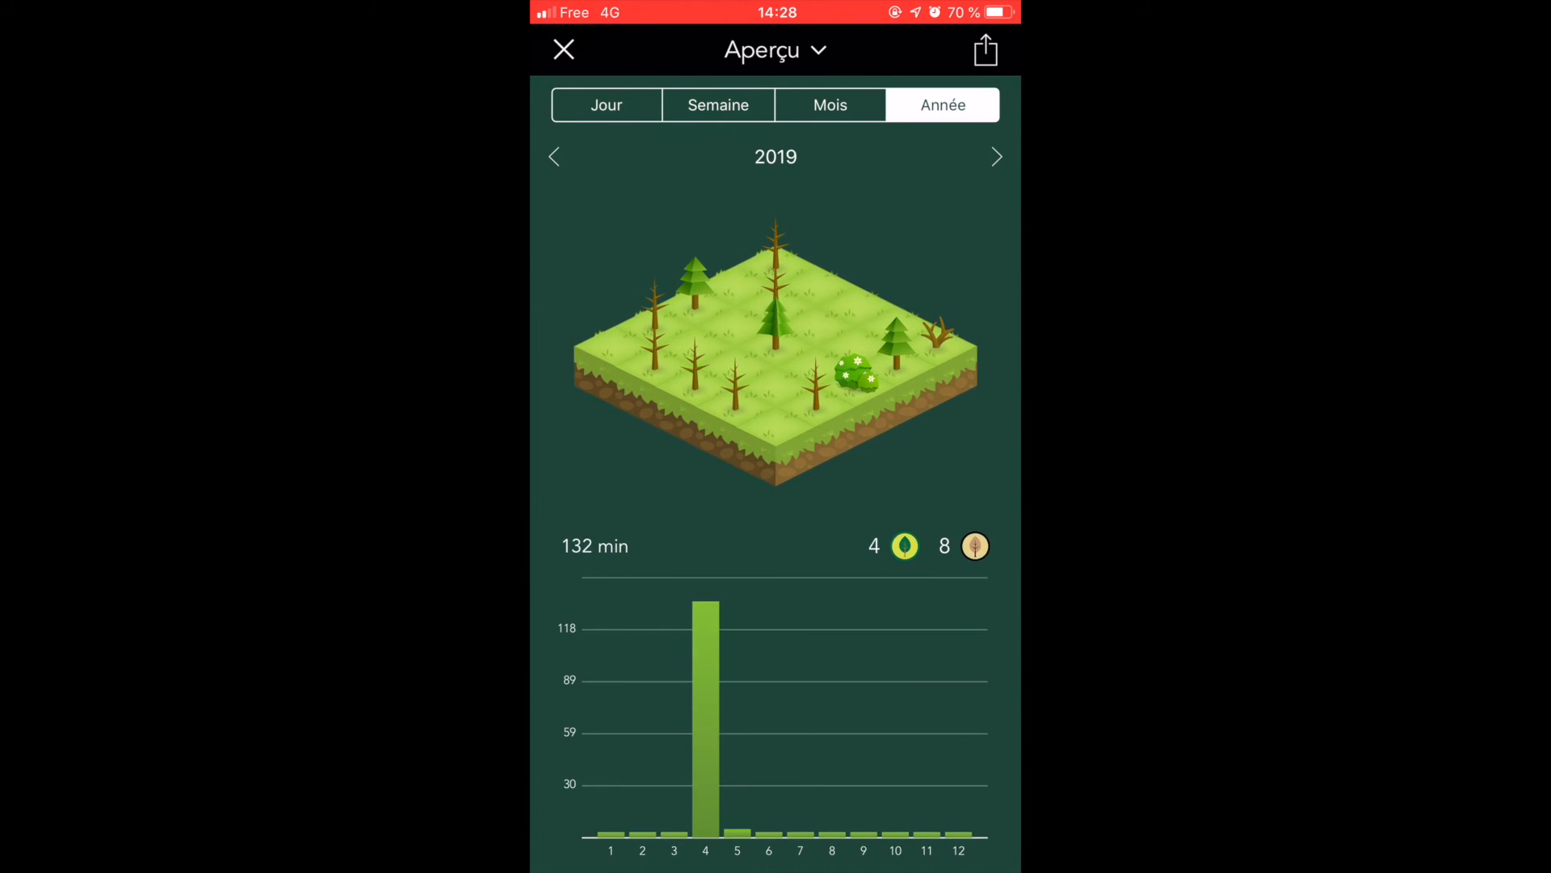
pyautogui.click(773, 50)
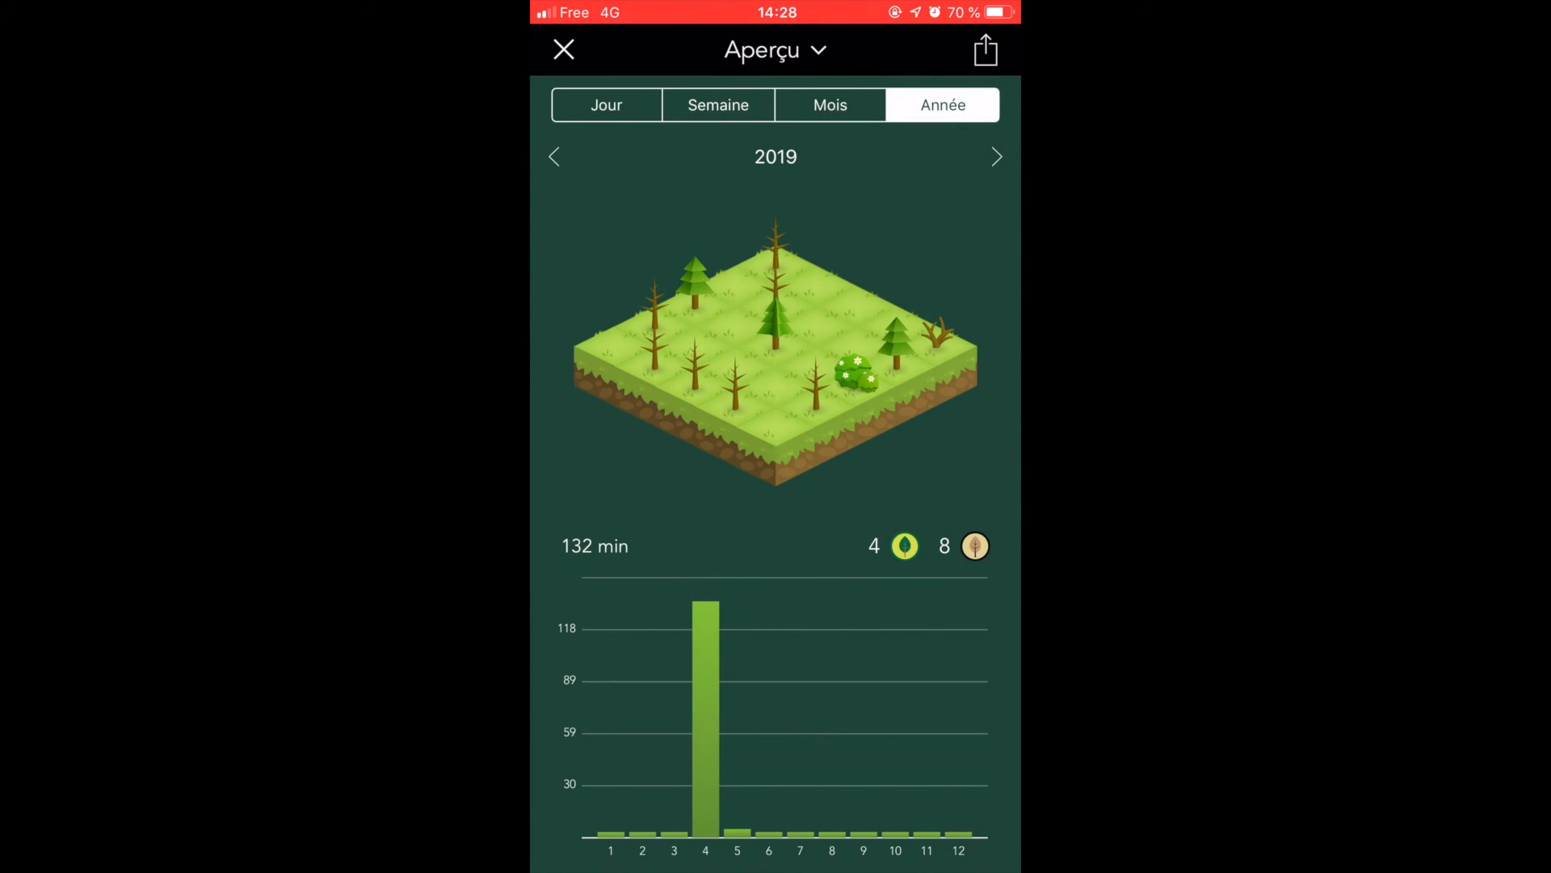
pyautogui.click(563, 50)
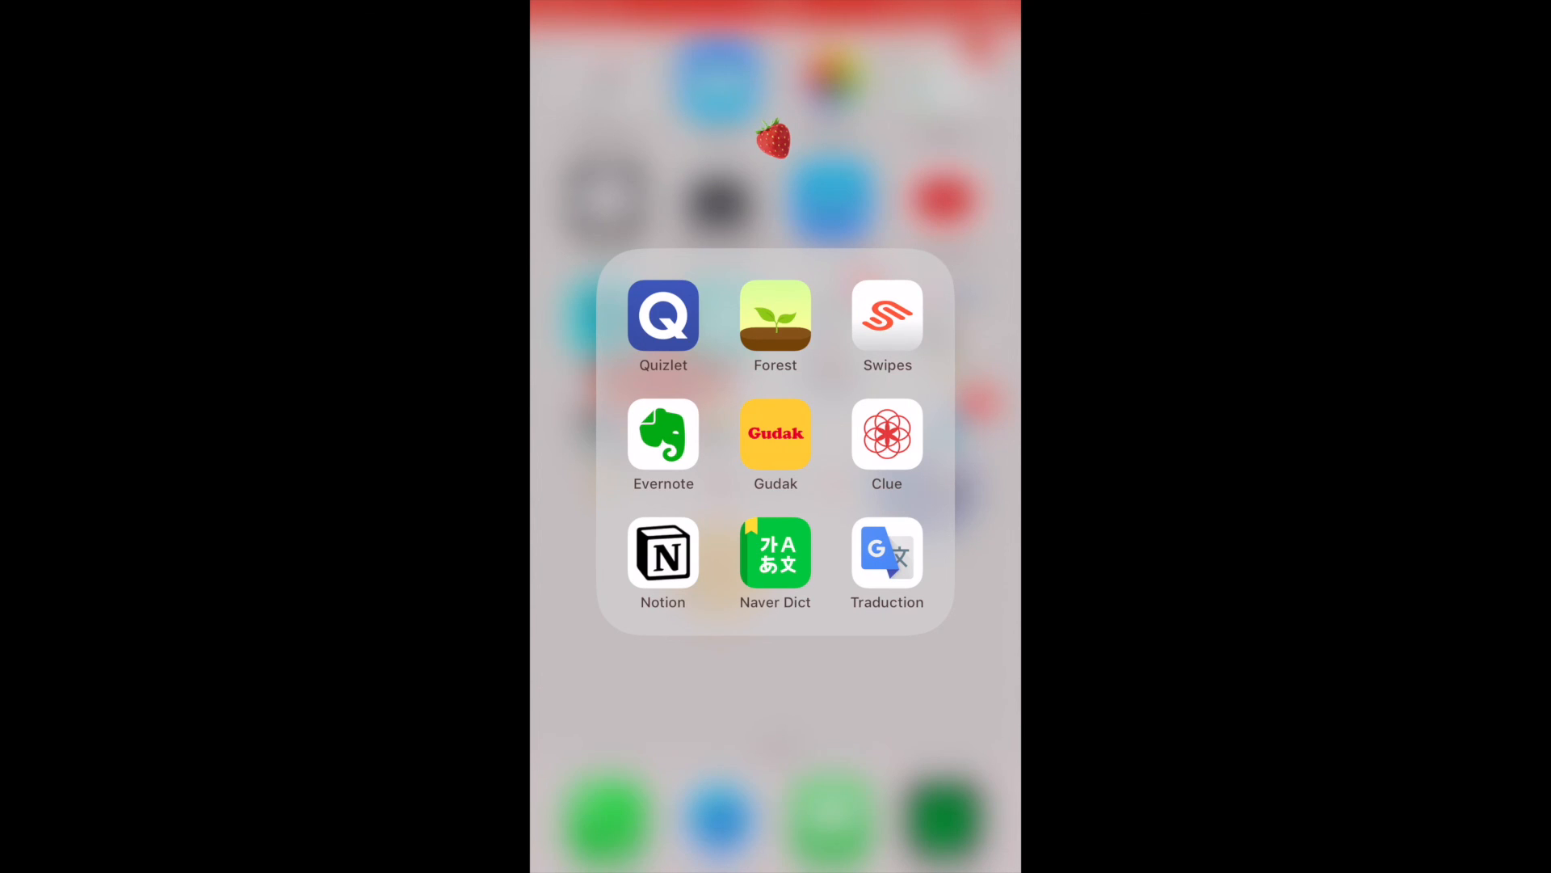
pyautogui.click(663, 554)
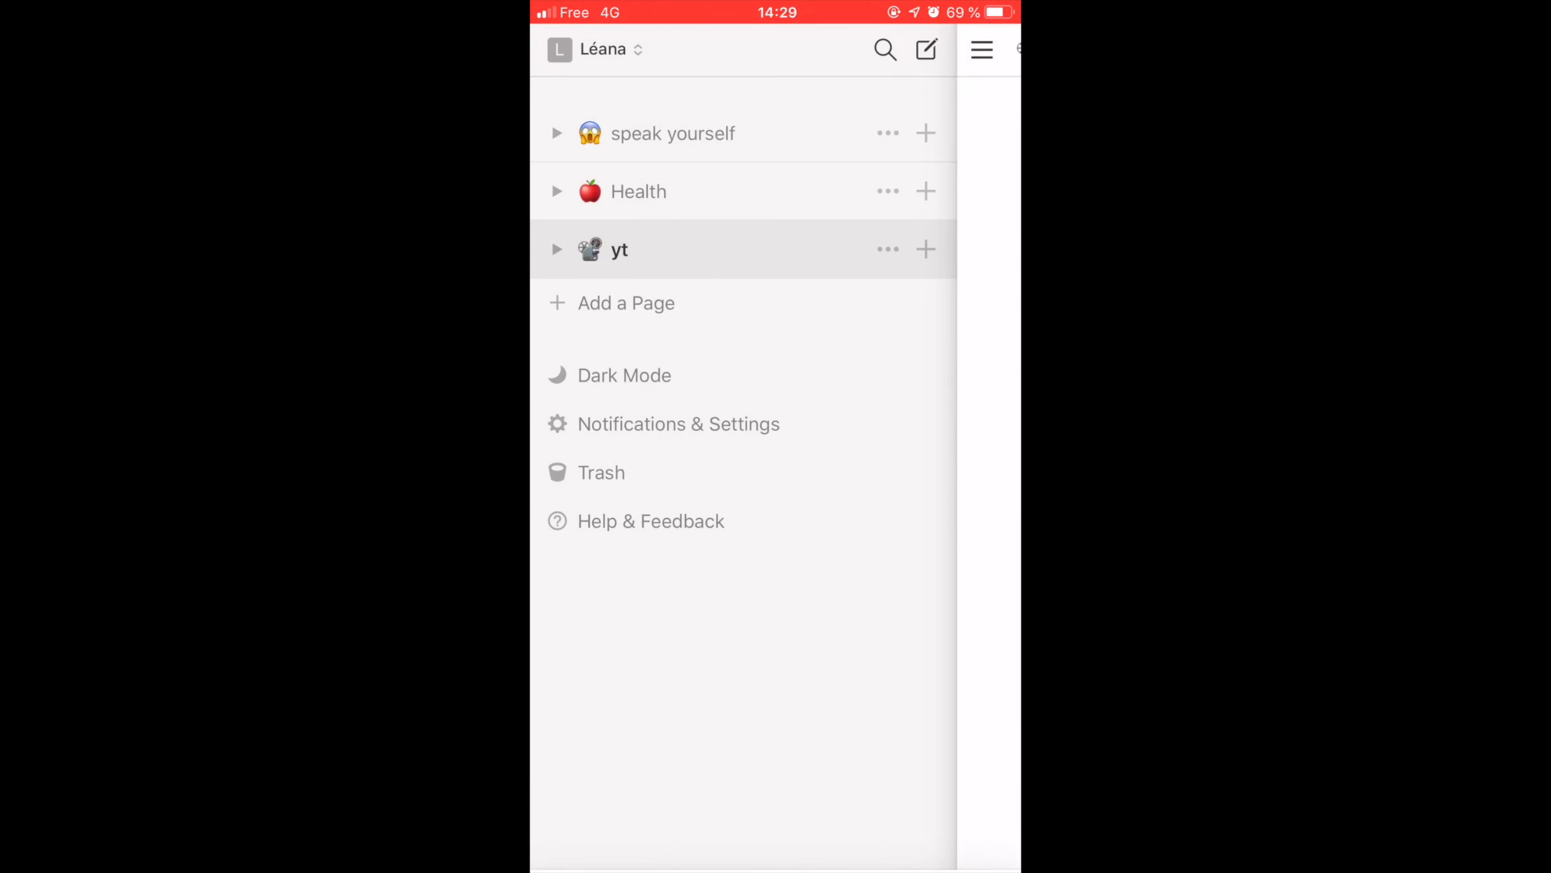
pyautogui.click(672, 133)
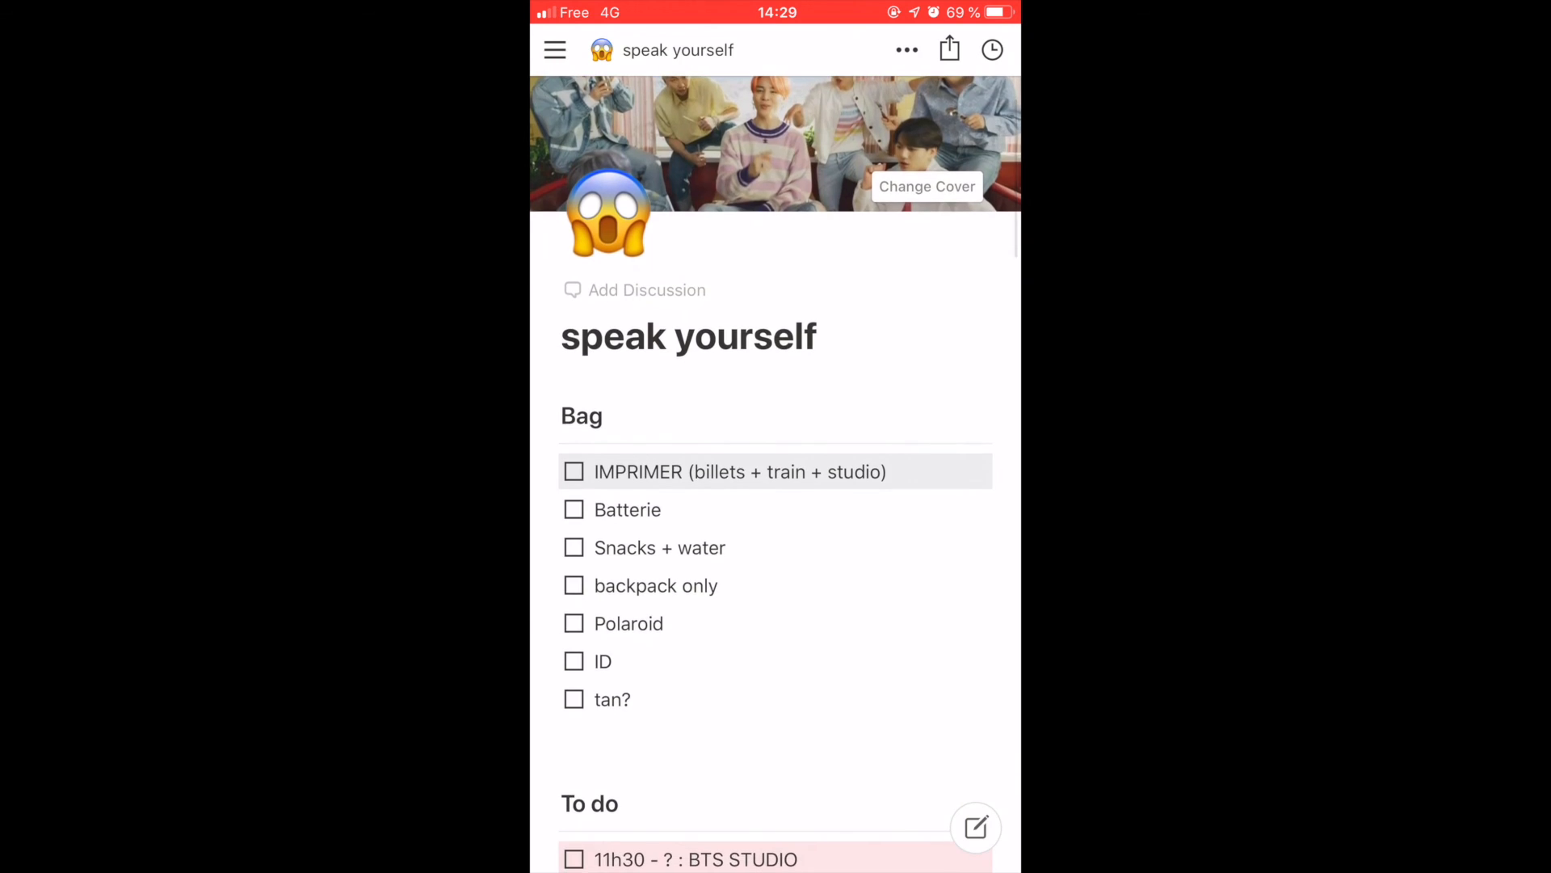
pyautogui.scroll(-3)
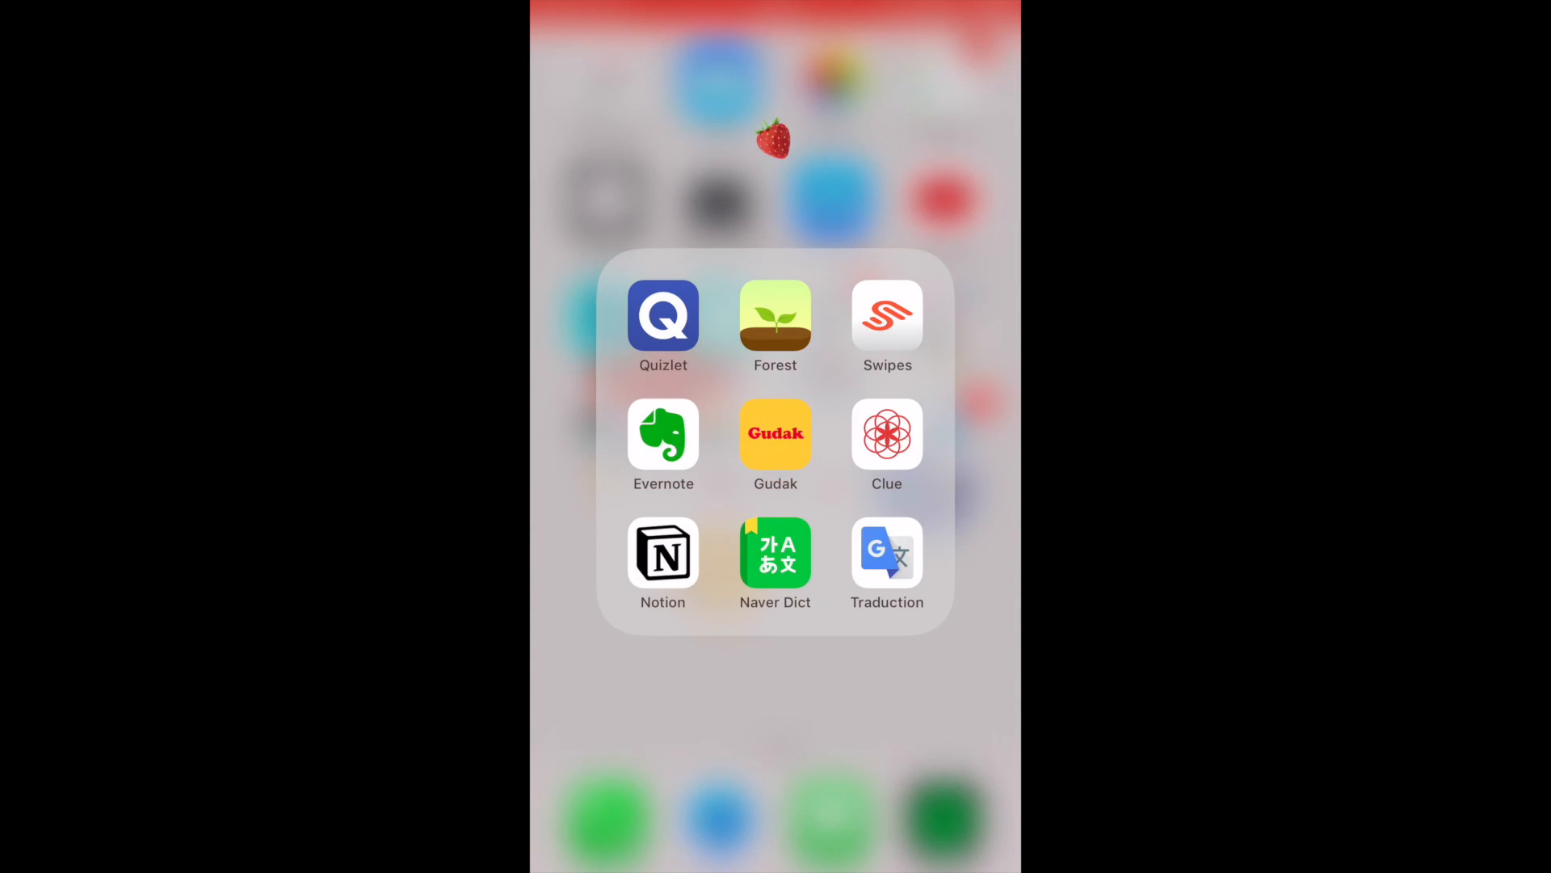
# Step: Close the study apps folder, leaving the second home screen page showing
pyautogui.click(888, 434)
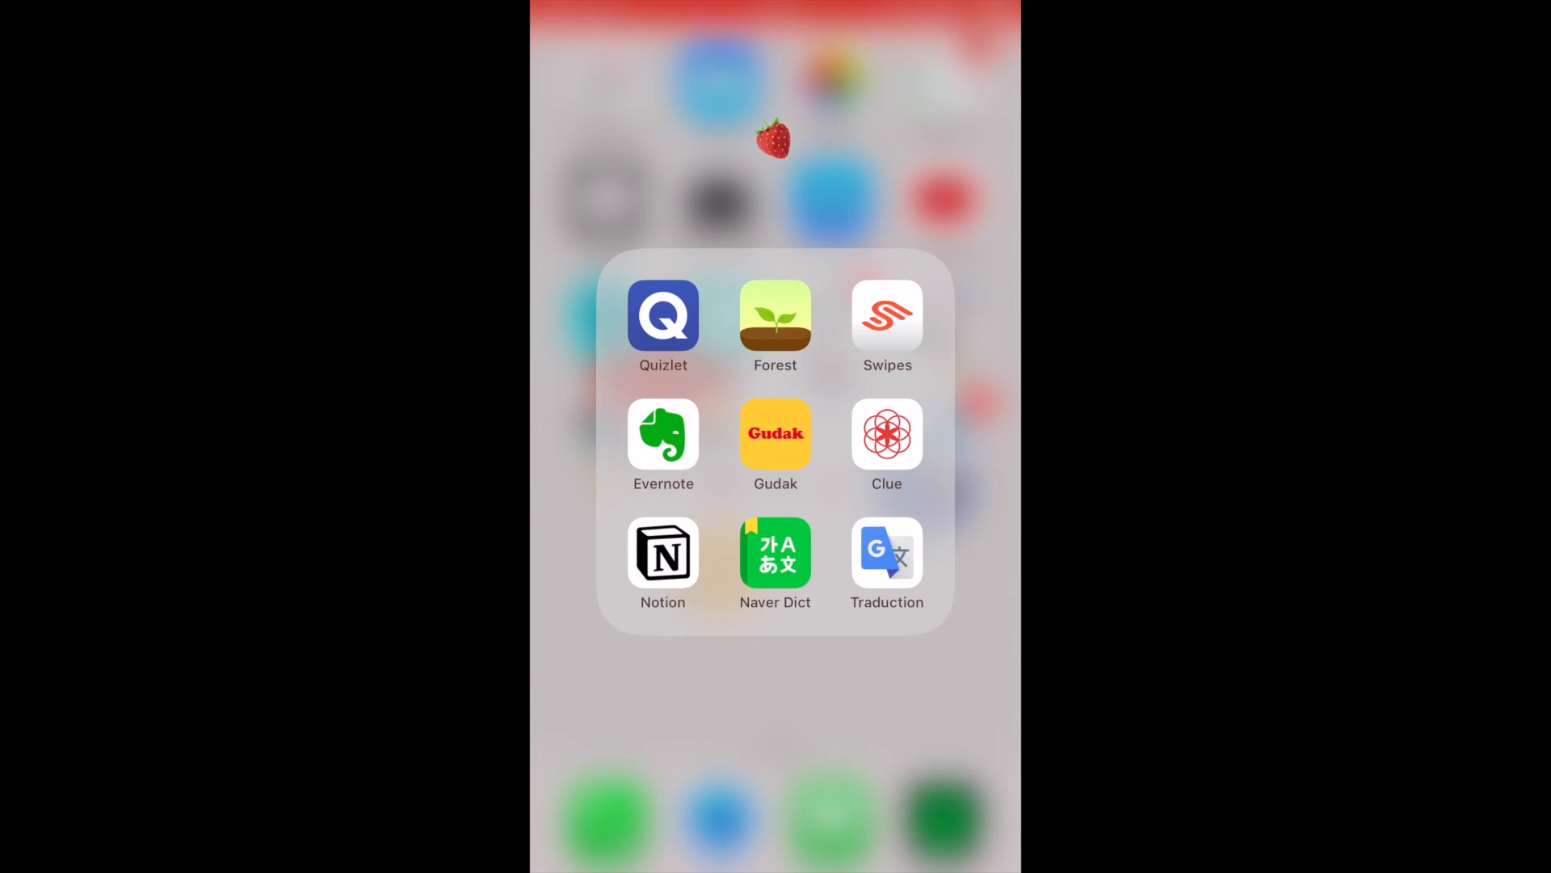
pyautogui.click(775, 552)
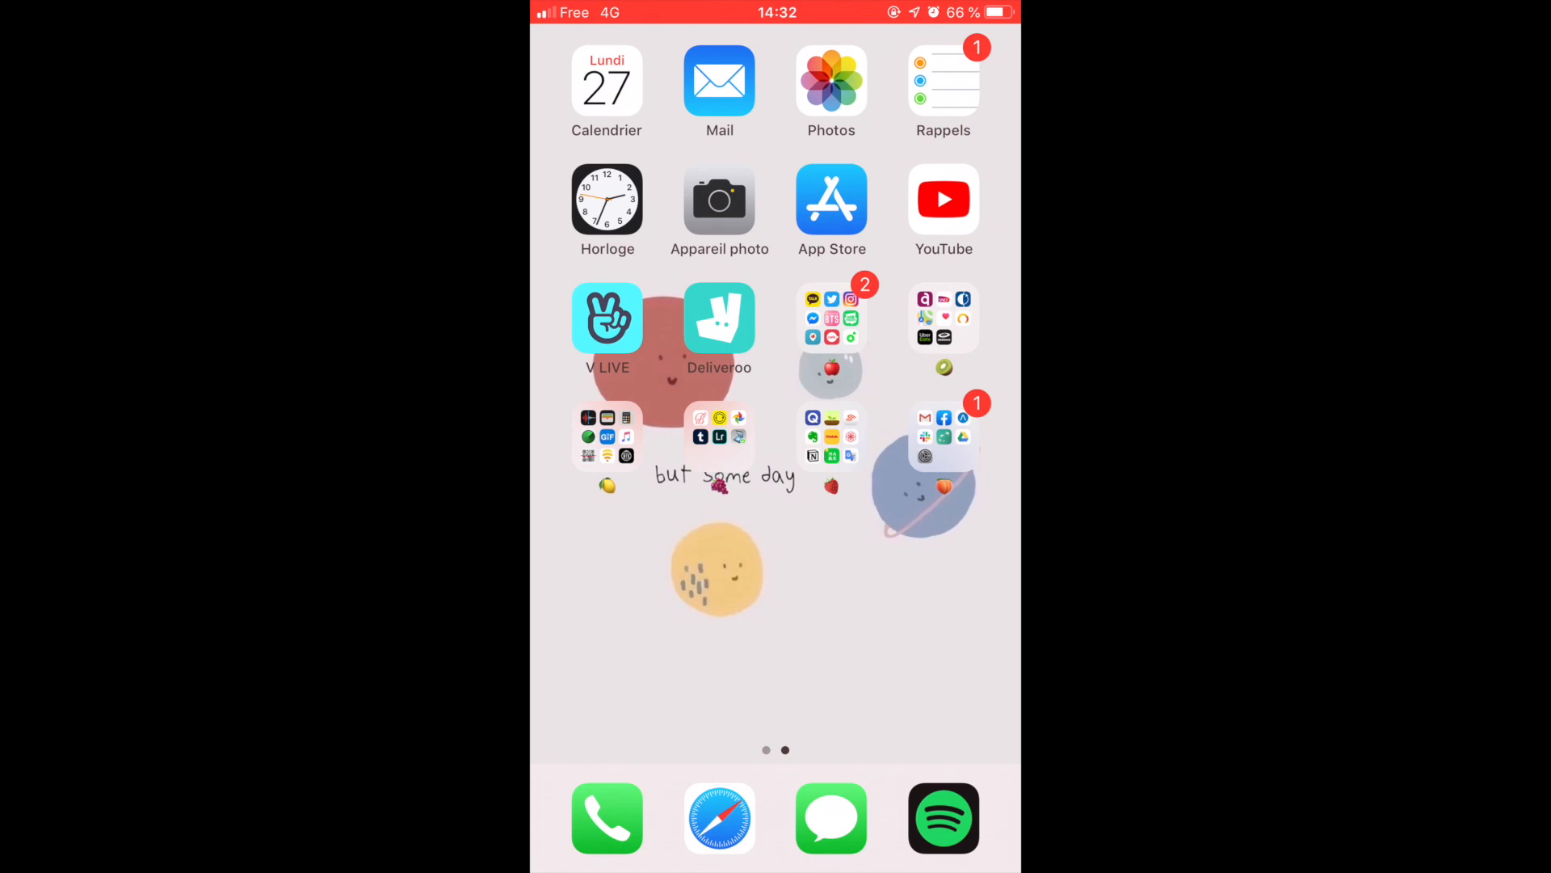
# Step: Launch Spotify from the dock and expand the player for j-hope's Airplane
pyautogui.click(942, 817)
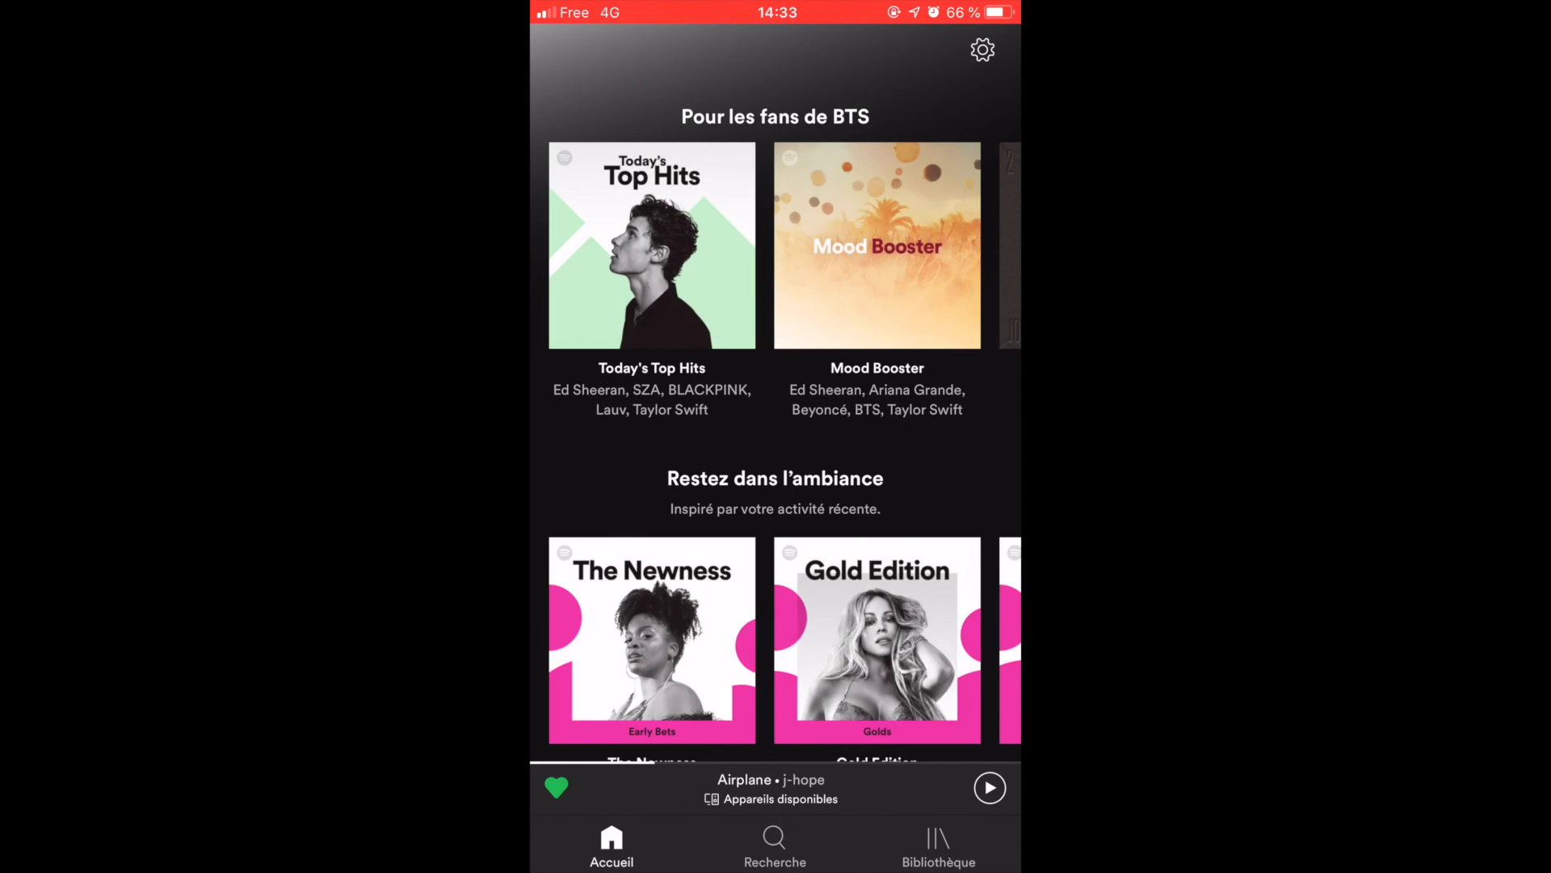
pyautogui.click(771, 787)
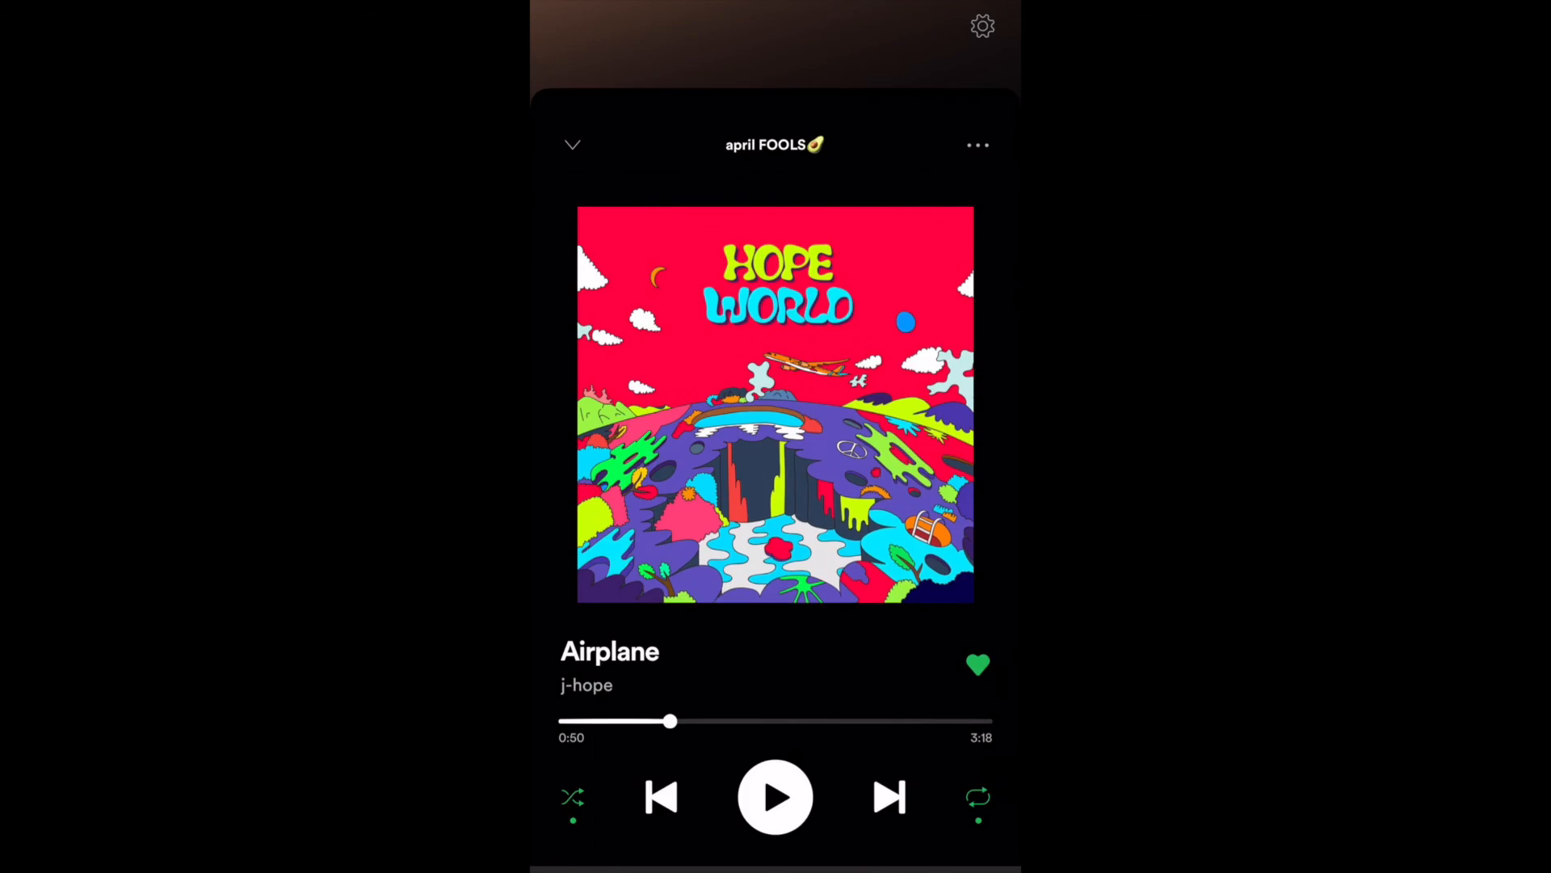